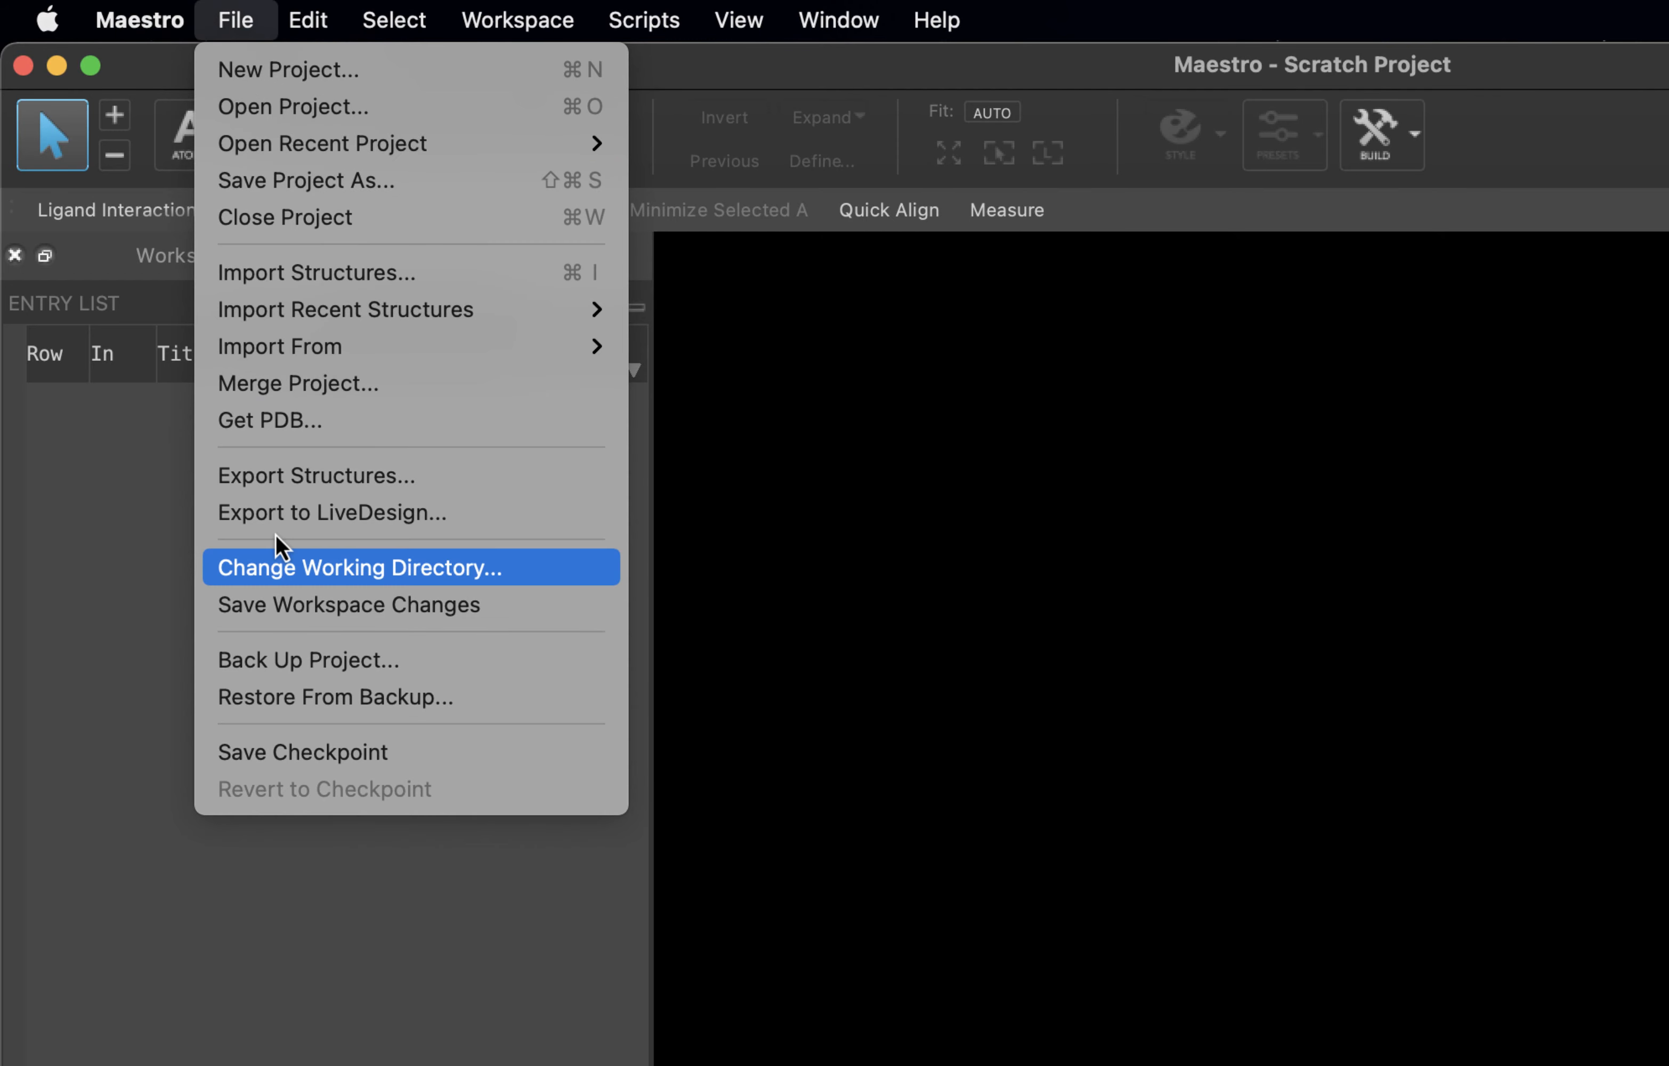
- Create a Course folder inside Desktop and choose it as the working directory
{"action": "left_click", "coordinate": [358, 566]}
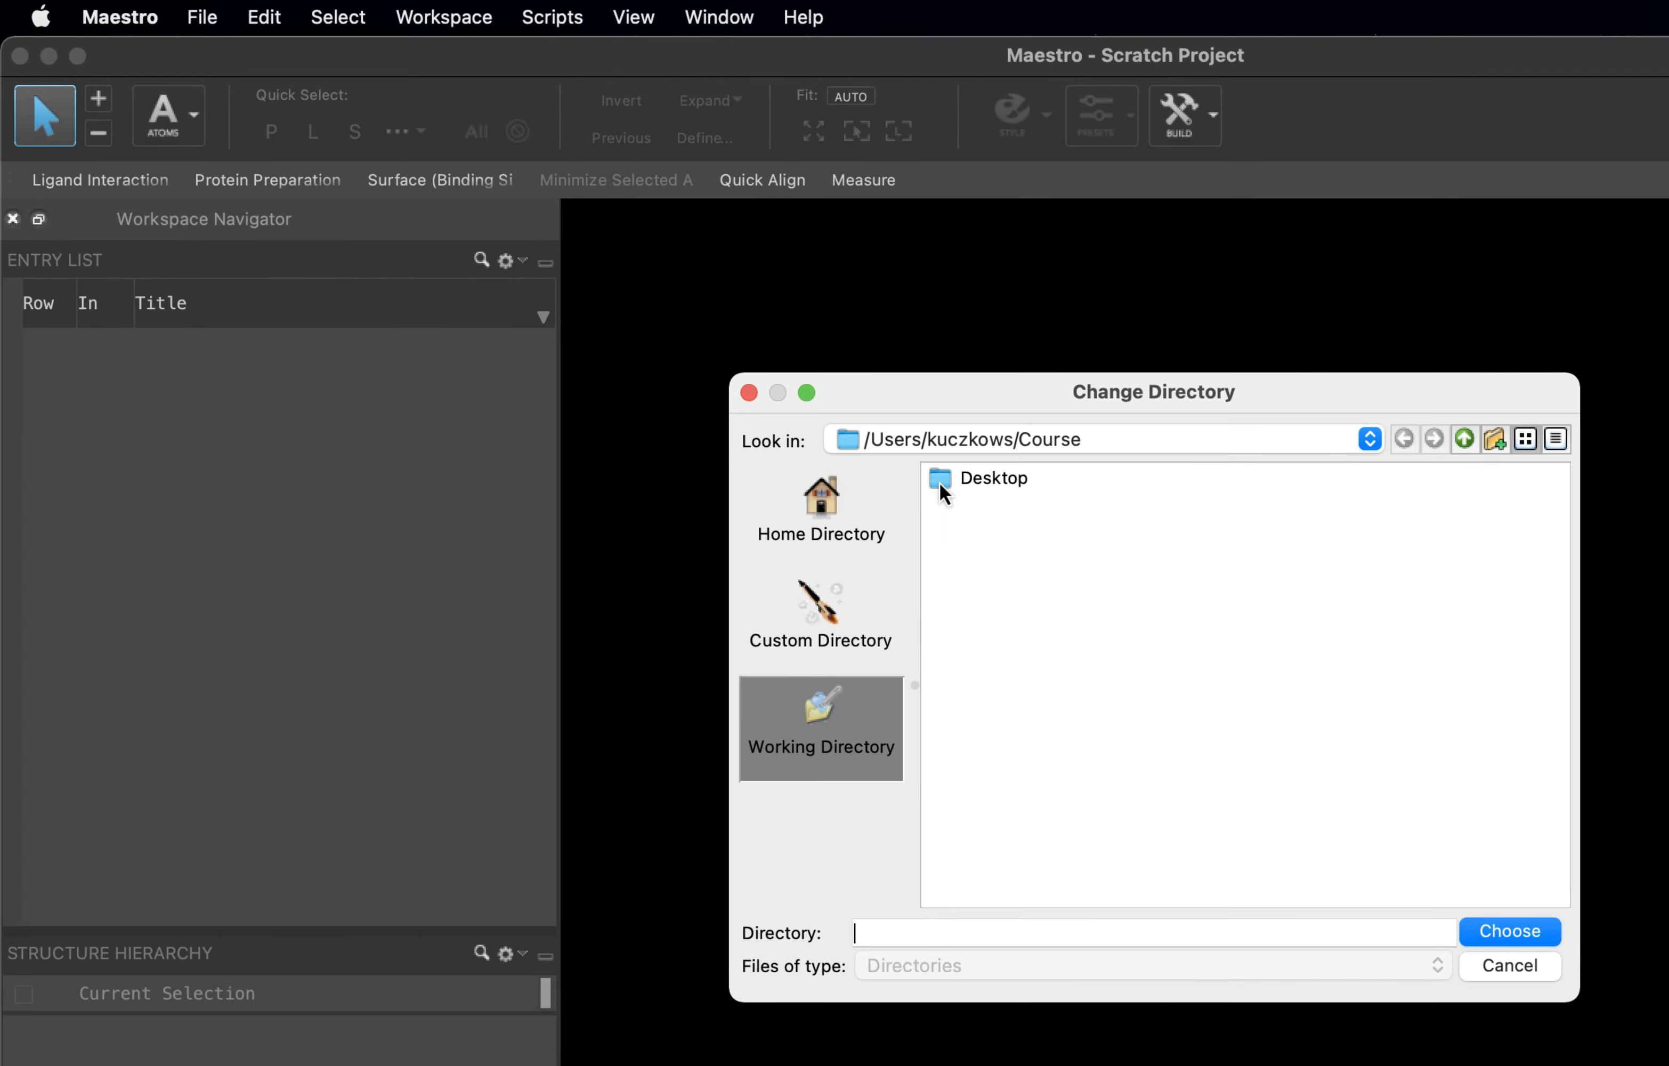
{"action": "double_click", "coordinate": [994, 477]}
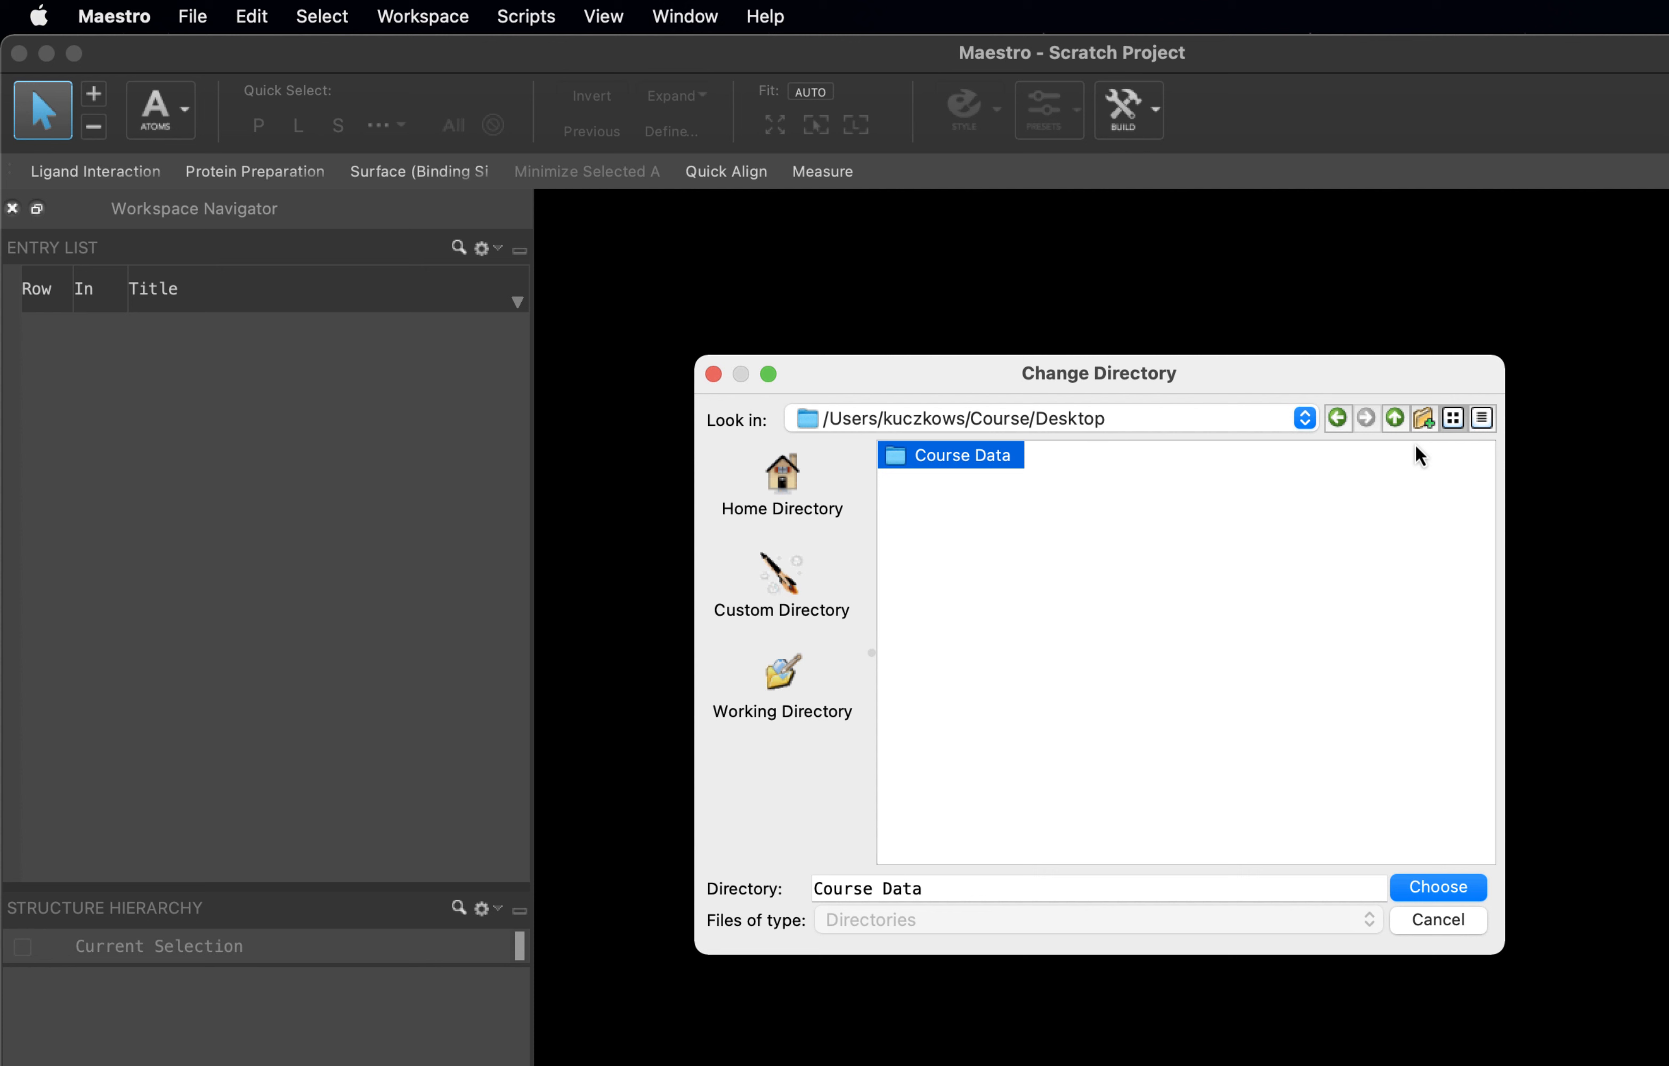
{"action": "left_click", "coordinate": [1423, 418]}
{"action": "type", "text": "Course"}
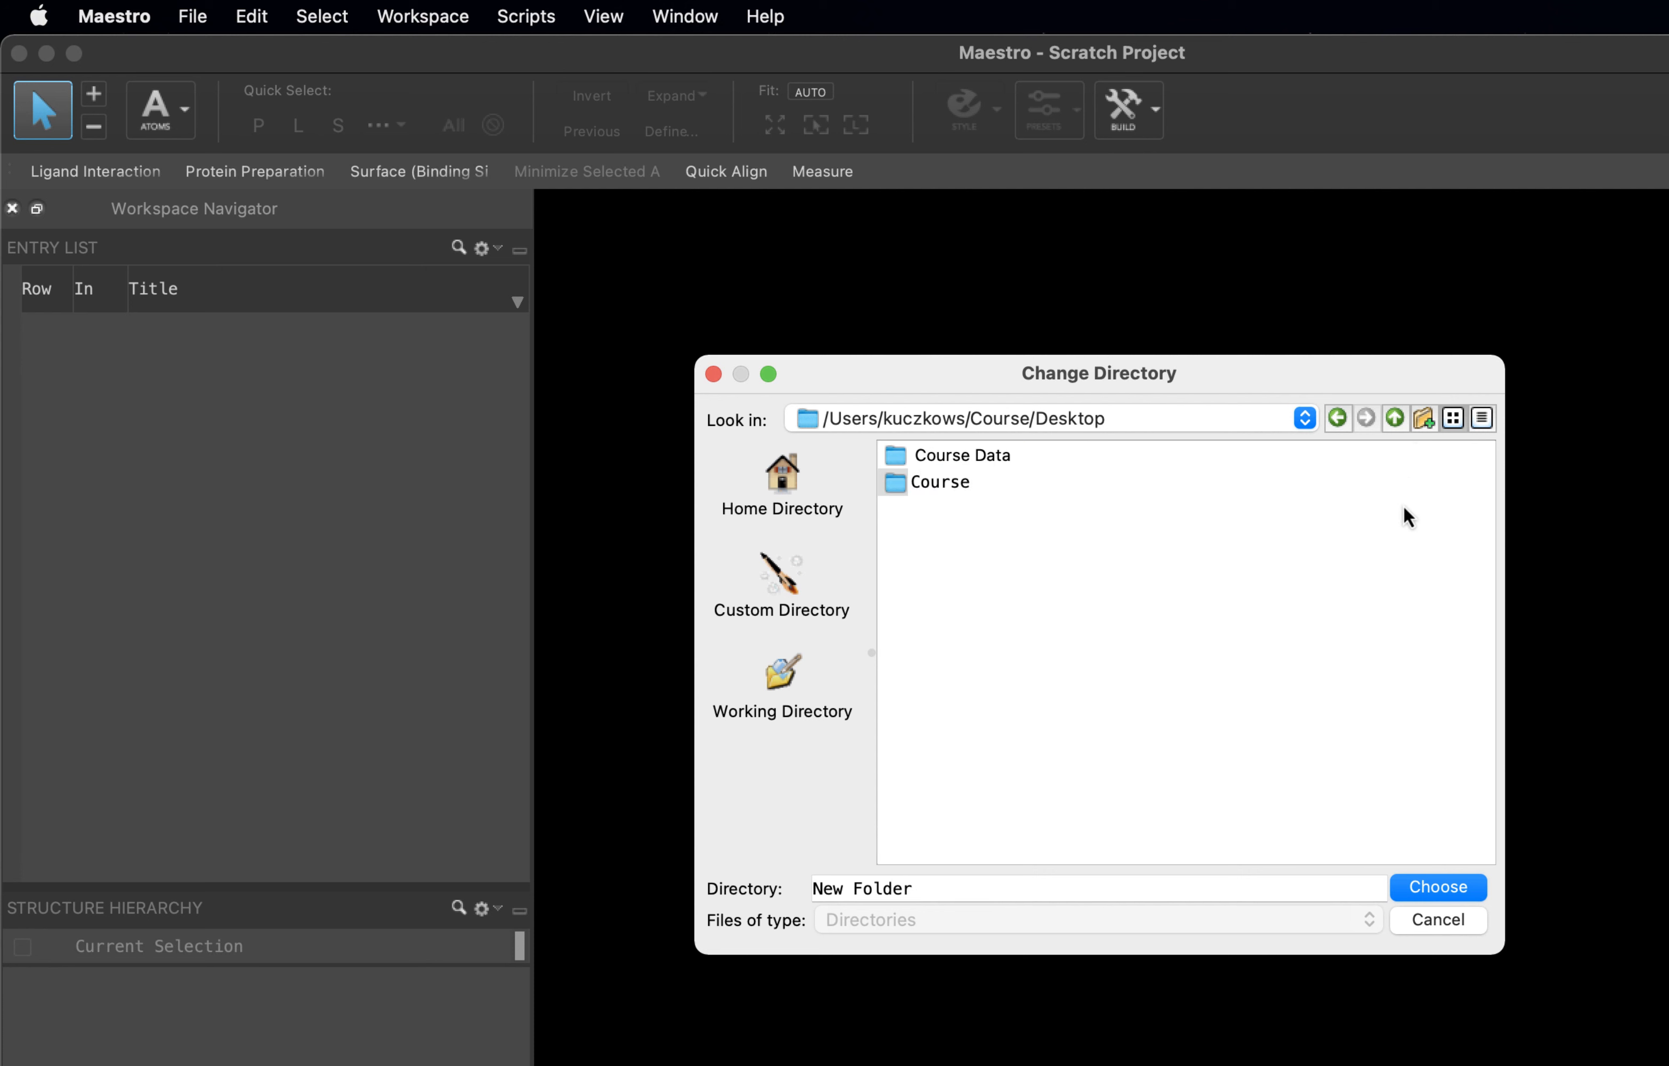
{"action": "left_click", "coordinate": [941, 482]}
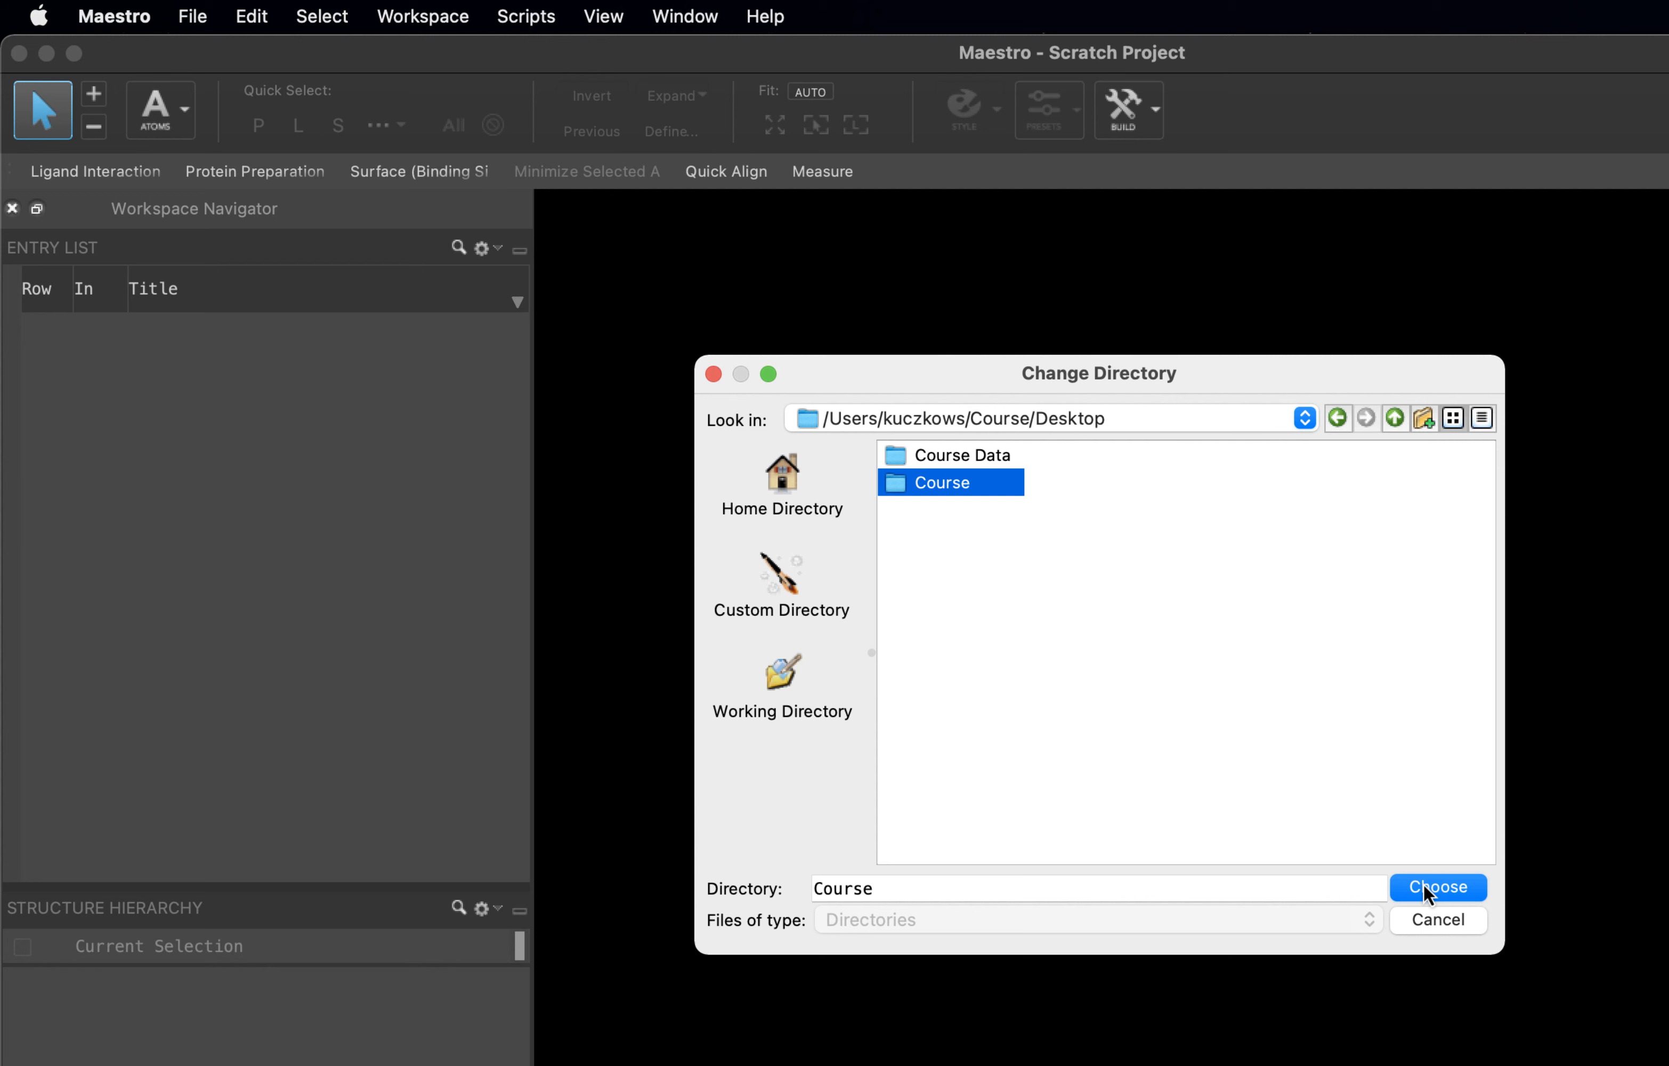
{"action": "left_click", "coordinate": [1436, 887]}
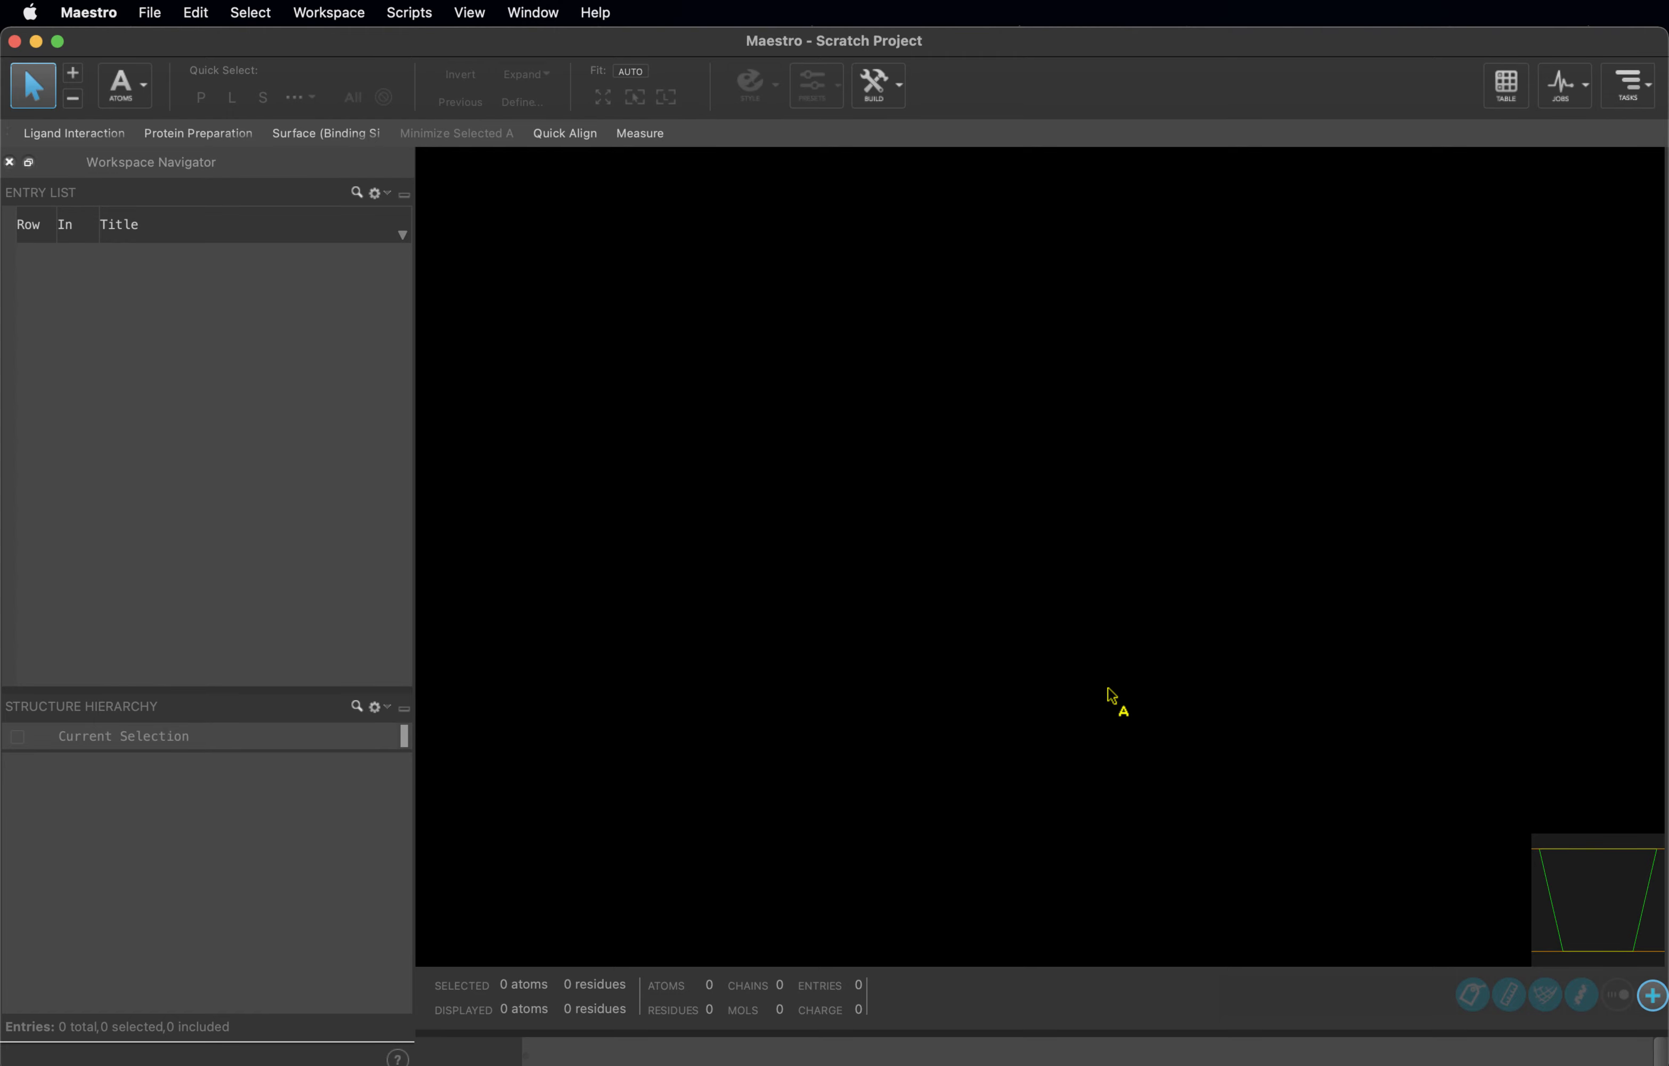
{"action": "mouse_move", "coordinate": [149, 11]}
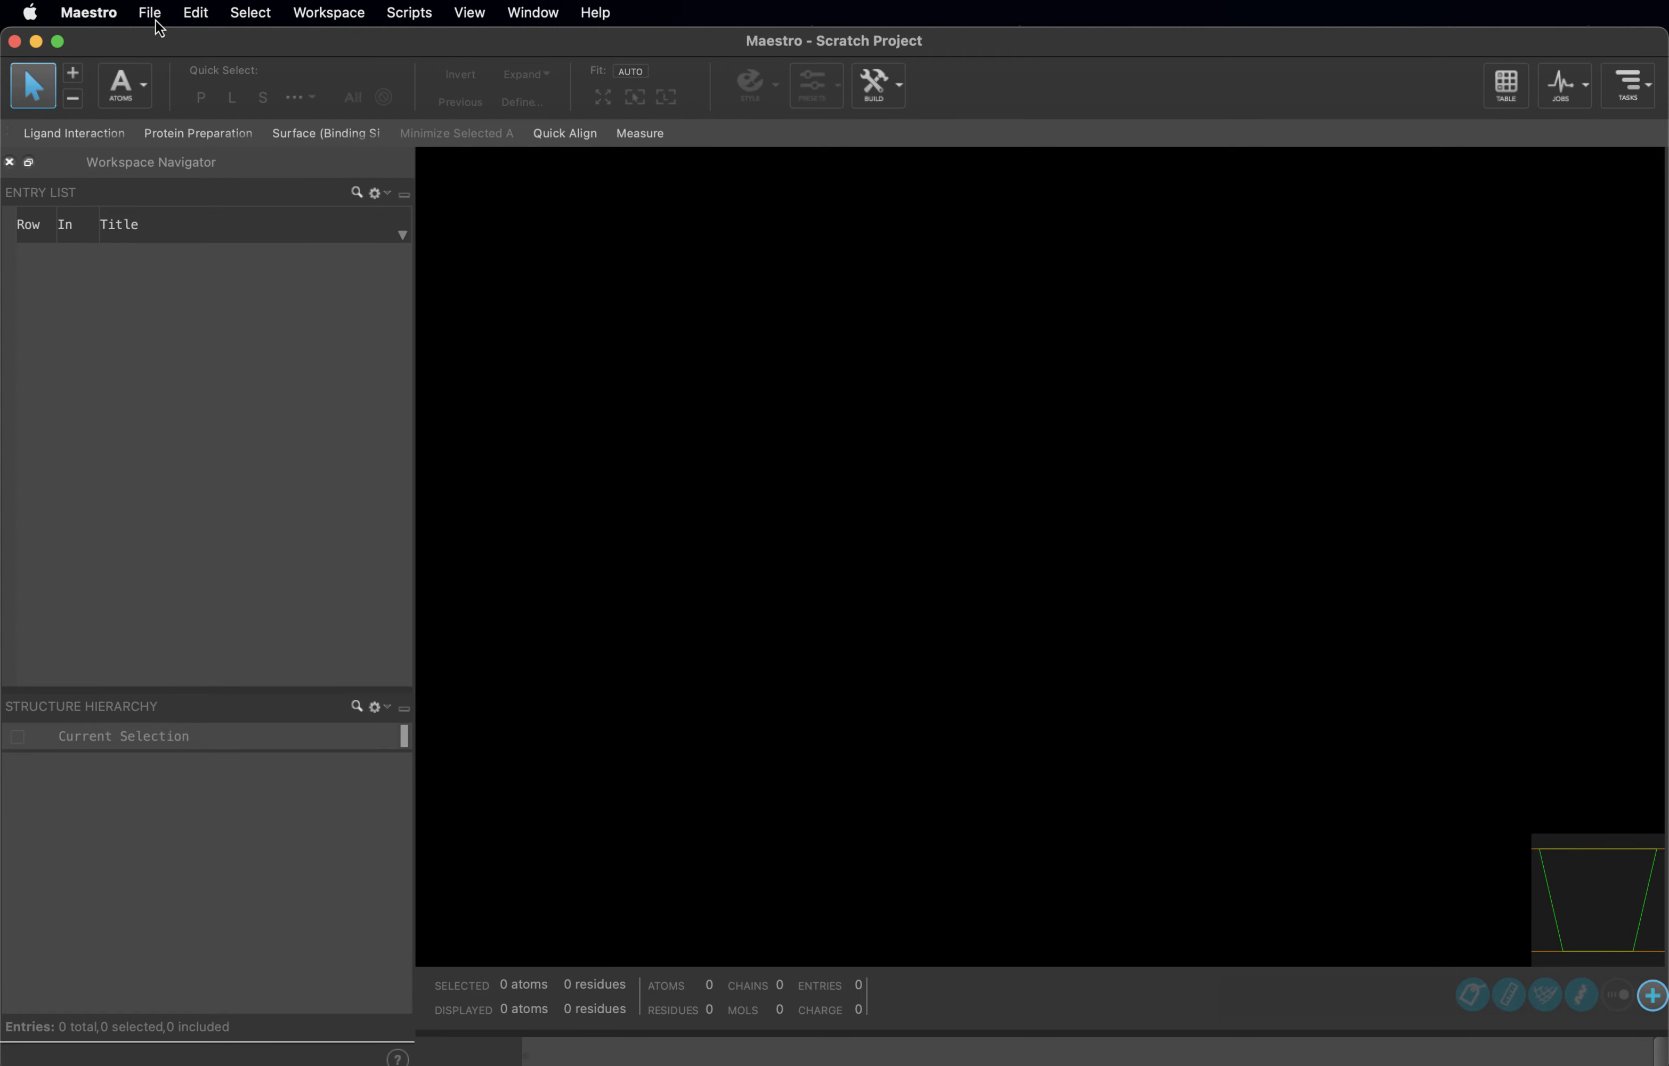
- Save the scratch project as Maestro_Intro in the Course folder
{"action": "left_click", "coordinate": [149, 11]}
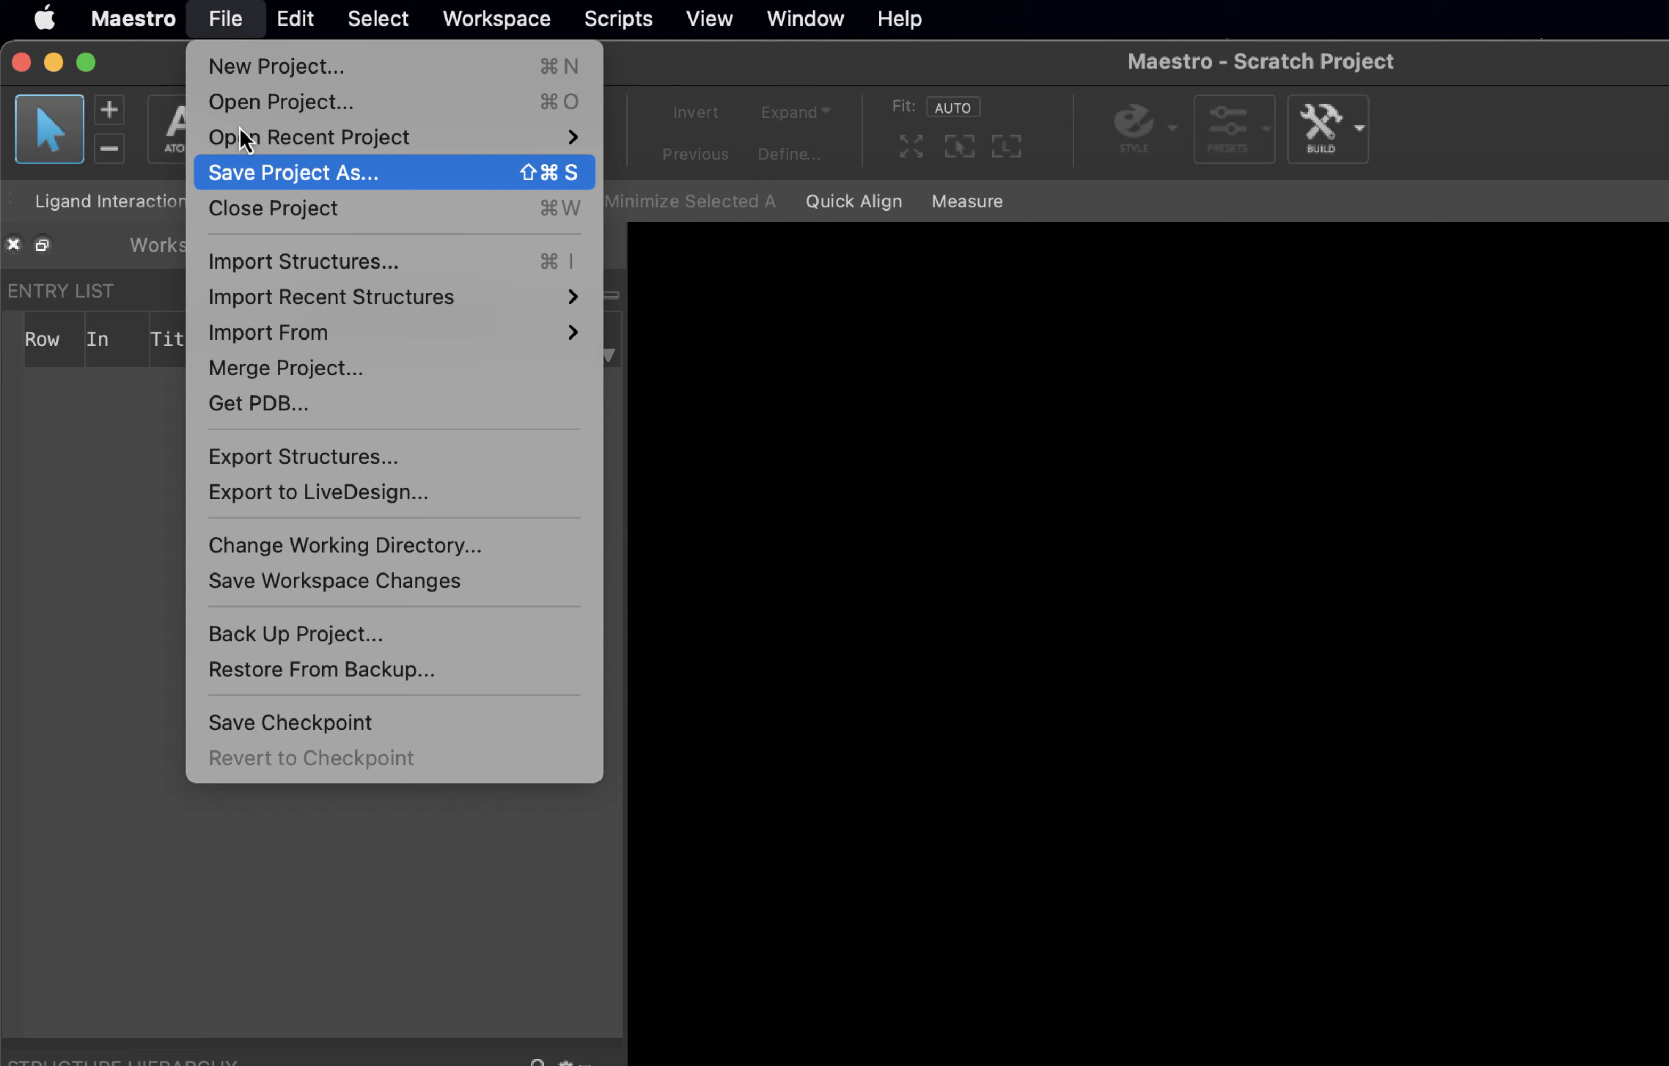
{"action": "left_click", "coordinate": [293, 172]}
{"action": "type", "text": "Maest"}
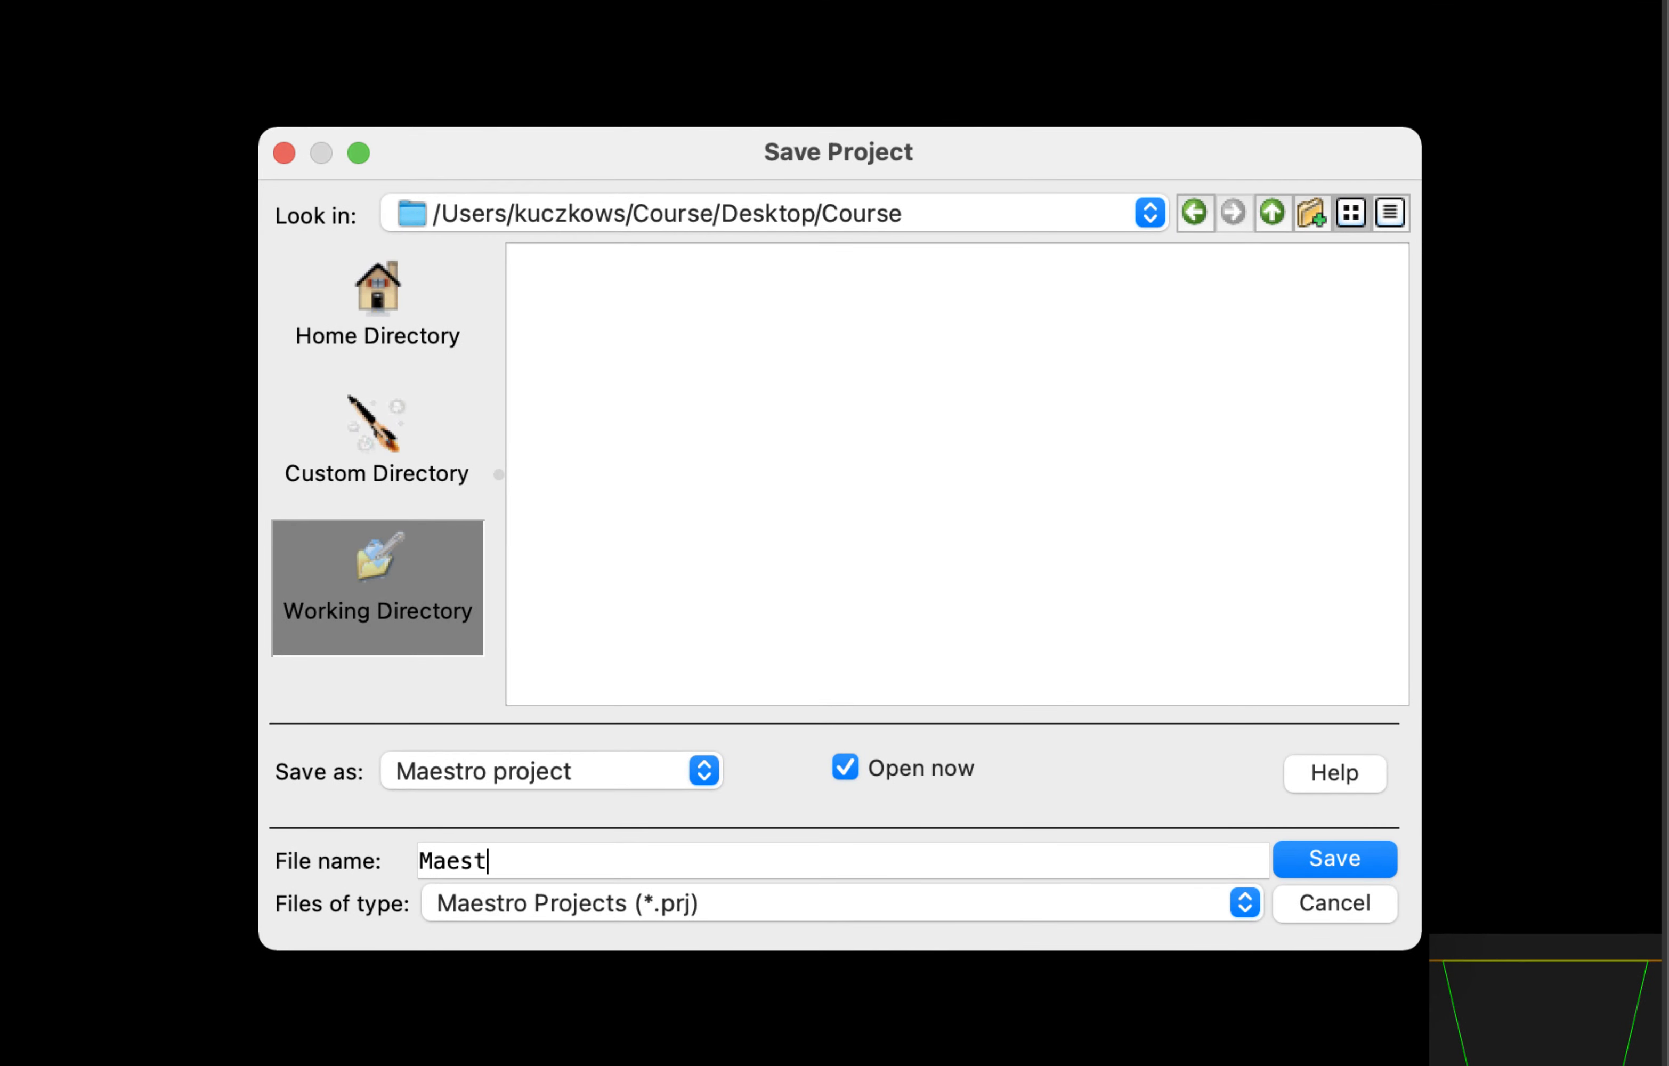
{"action": "type", "text": "ro_Intro"}
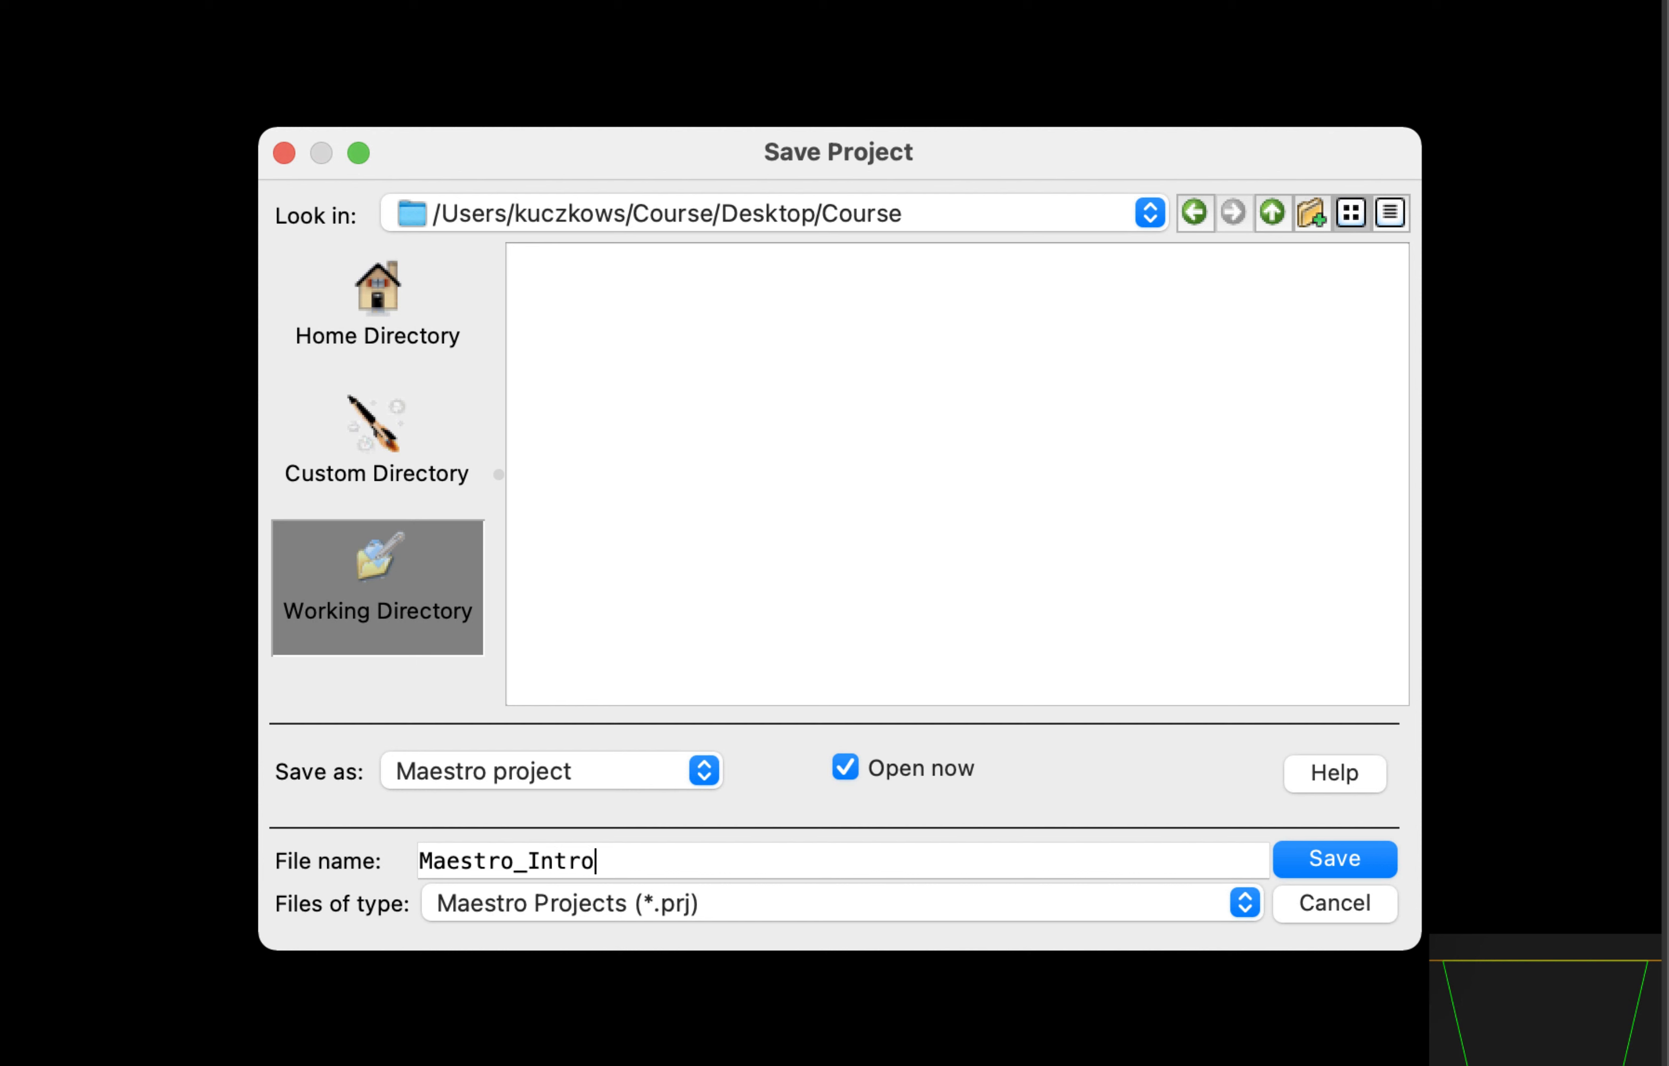
{"action": "mouse_move", "coordinate": [1334, 875]}
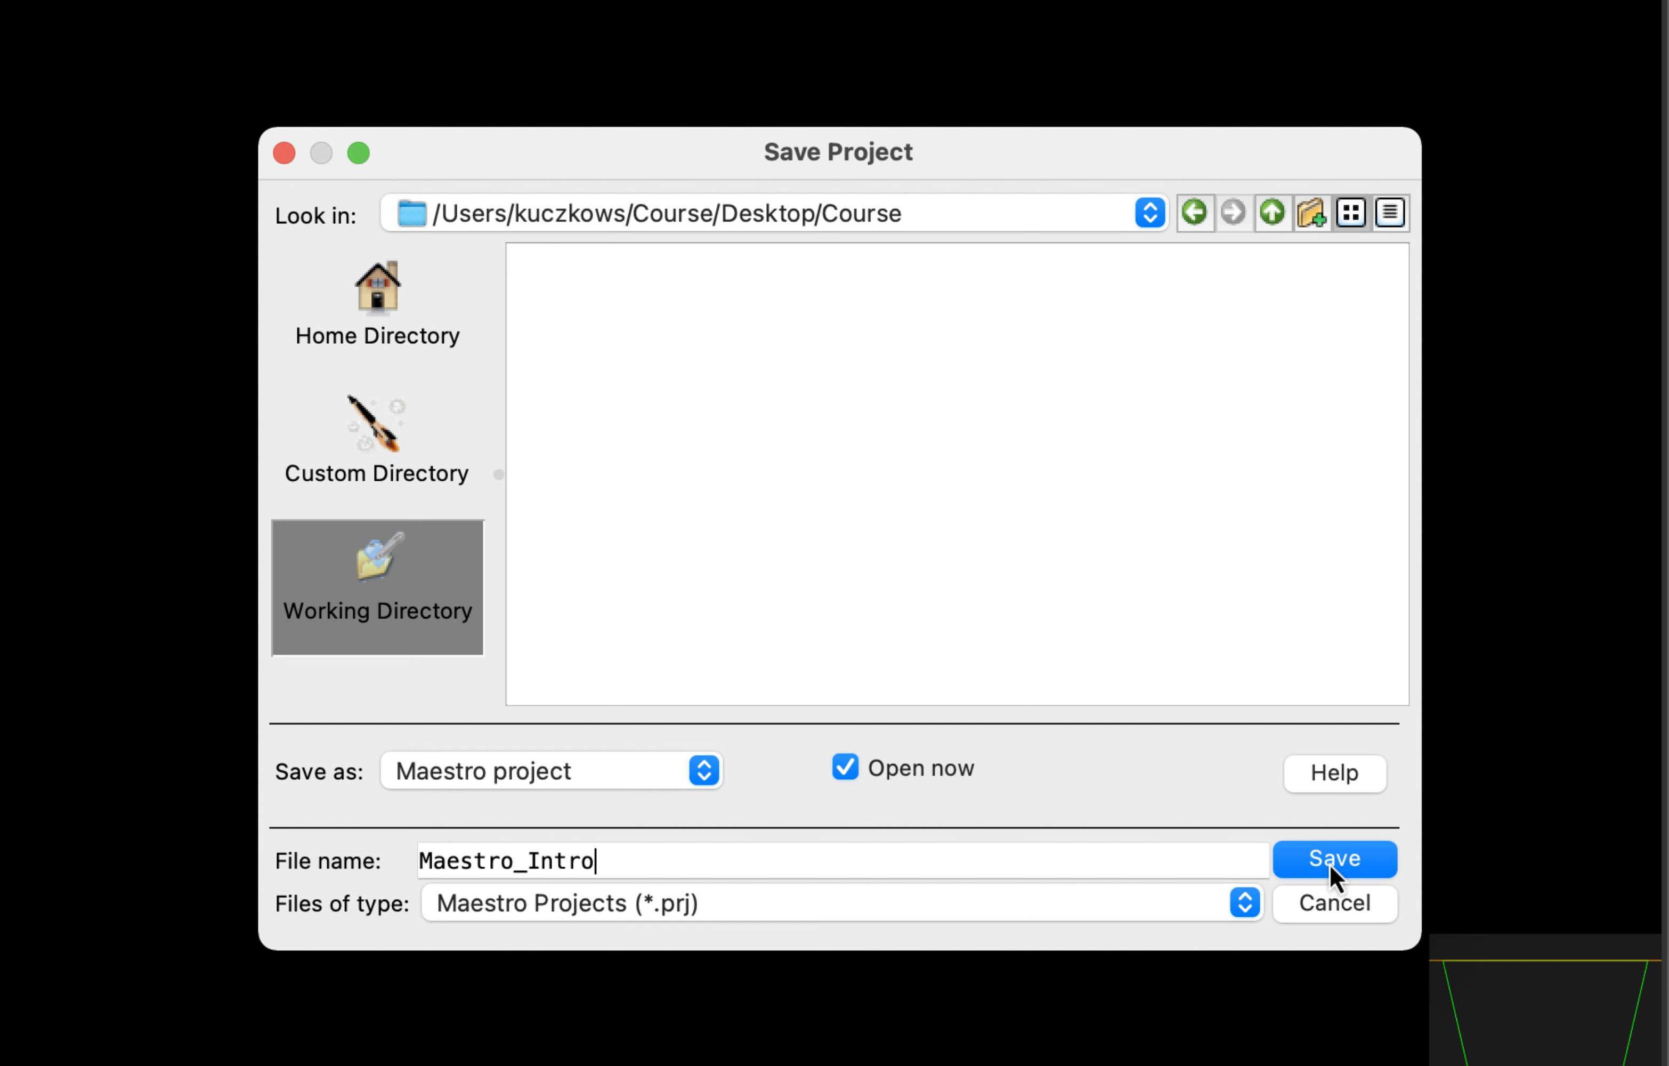
{"action": "left_click", "coordinate": [1333, 858]}
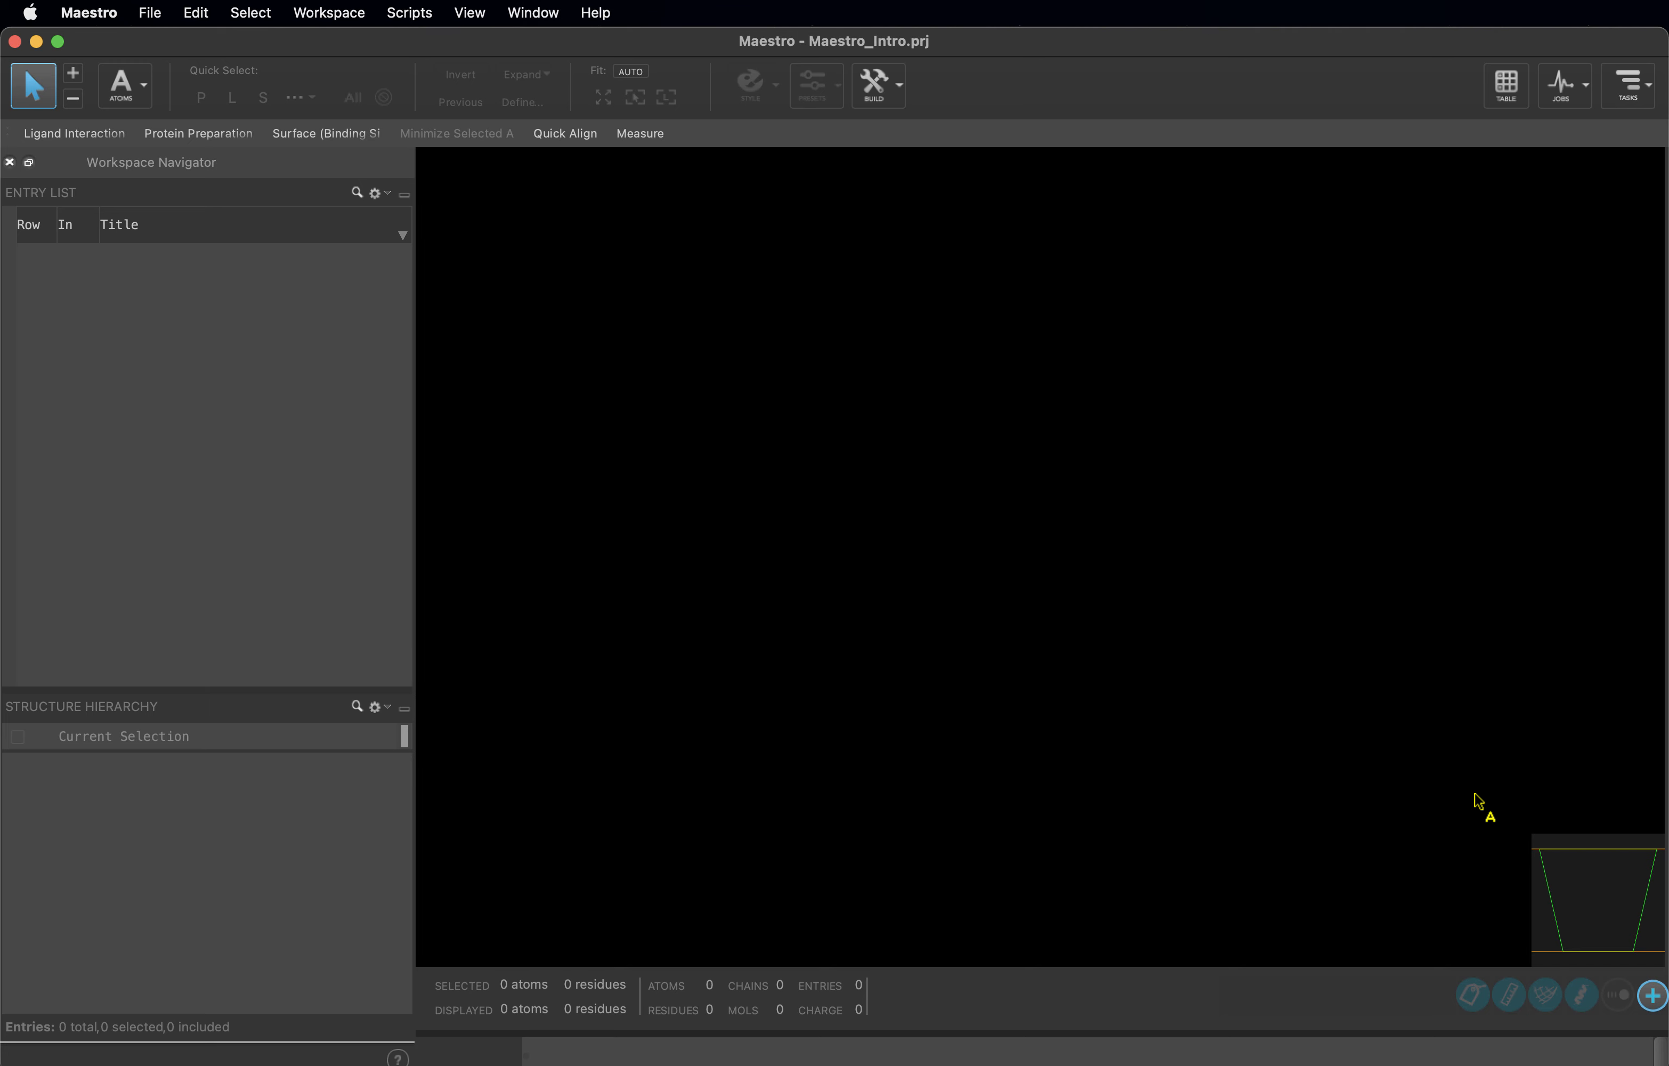
{"action": "mouse_move", "coordinate": [1056, 567]}
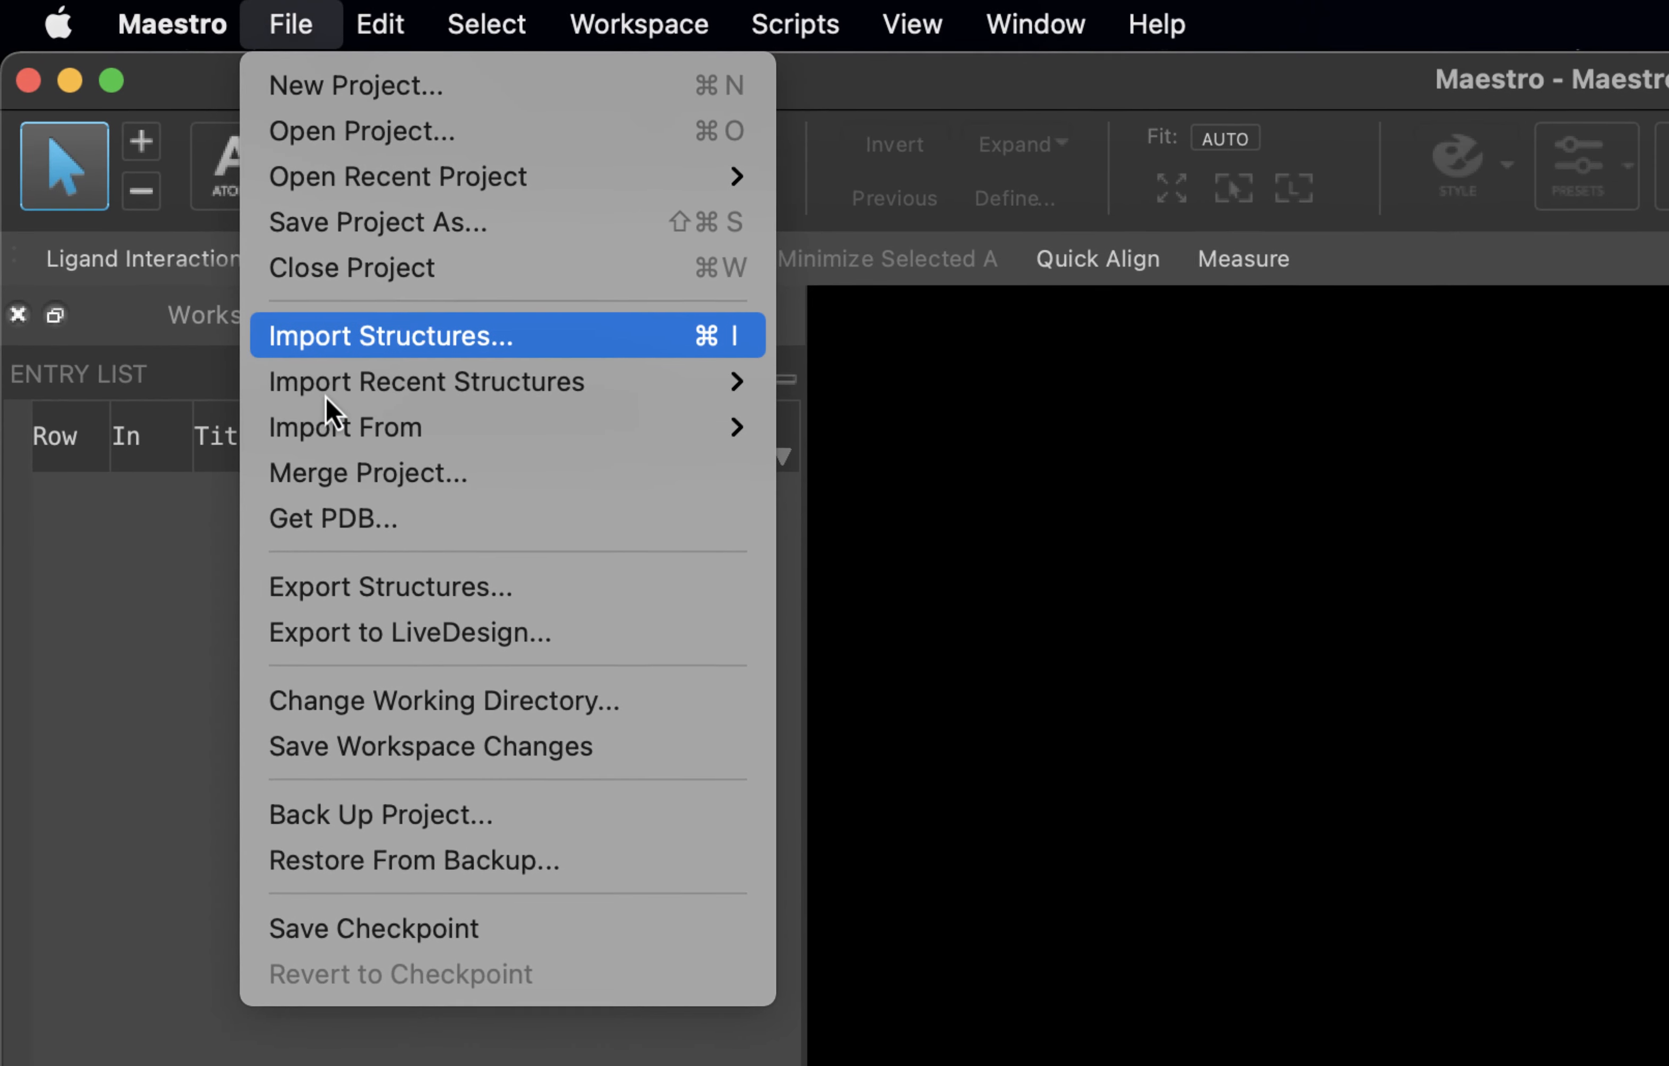
- Import CDK2_prepared.mae from the Course Data folder into the project
{"action": "left_click", "coordinate": [391, 336]}
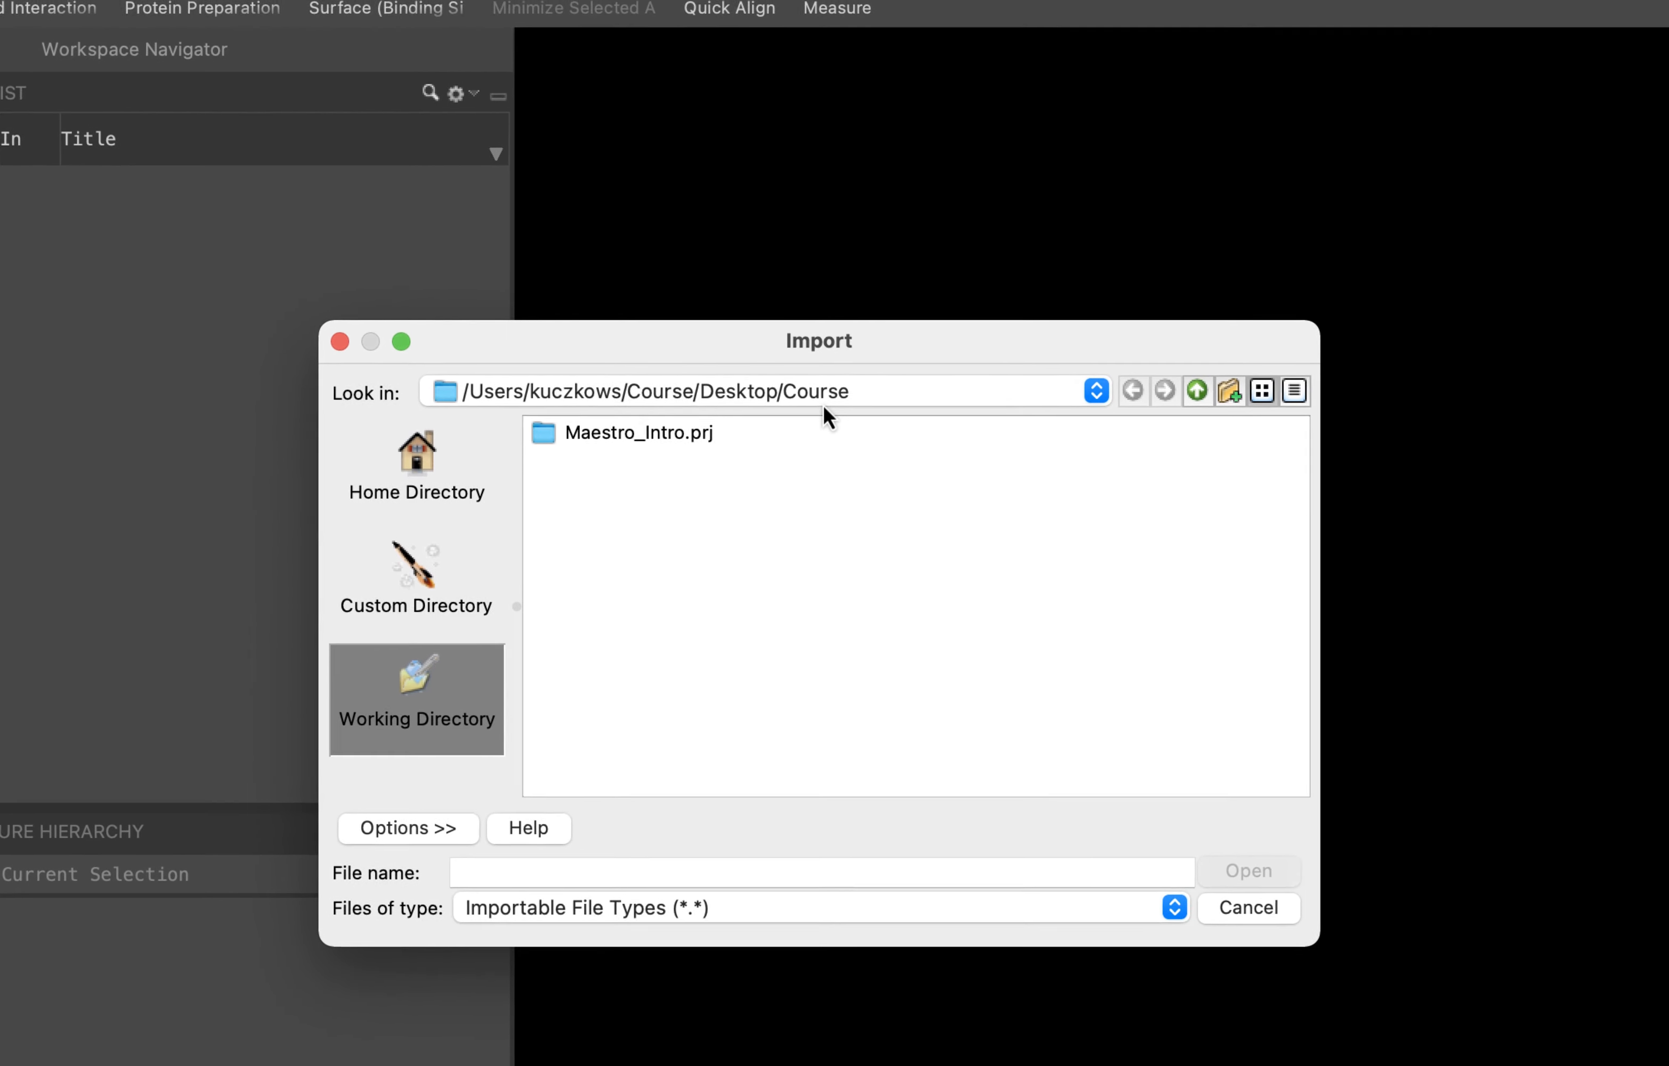
{"action": "left_click", "coordinate": [1097, 391]}
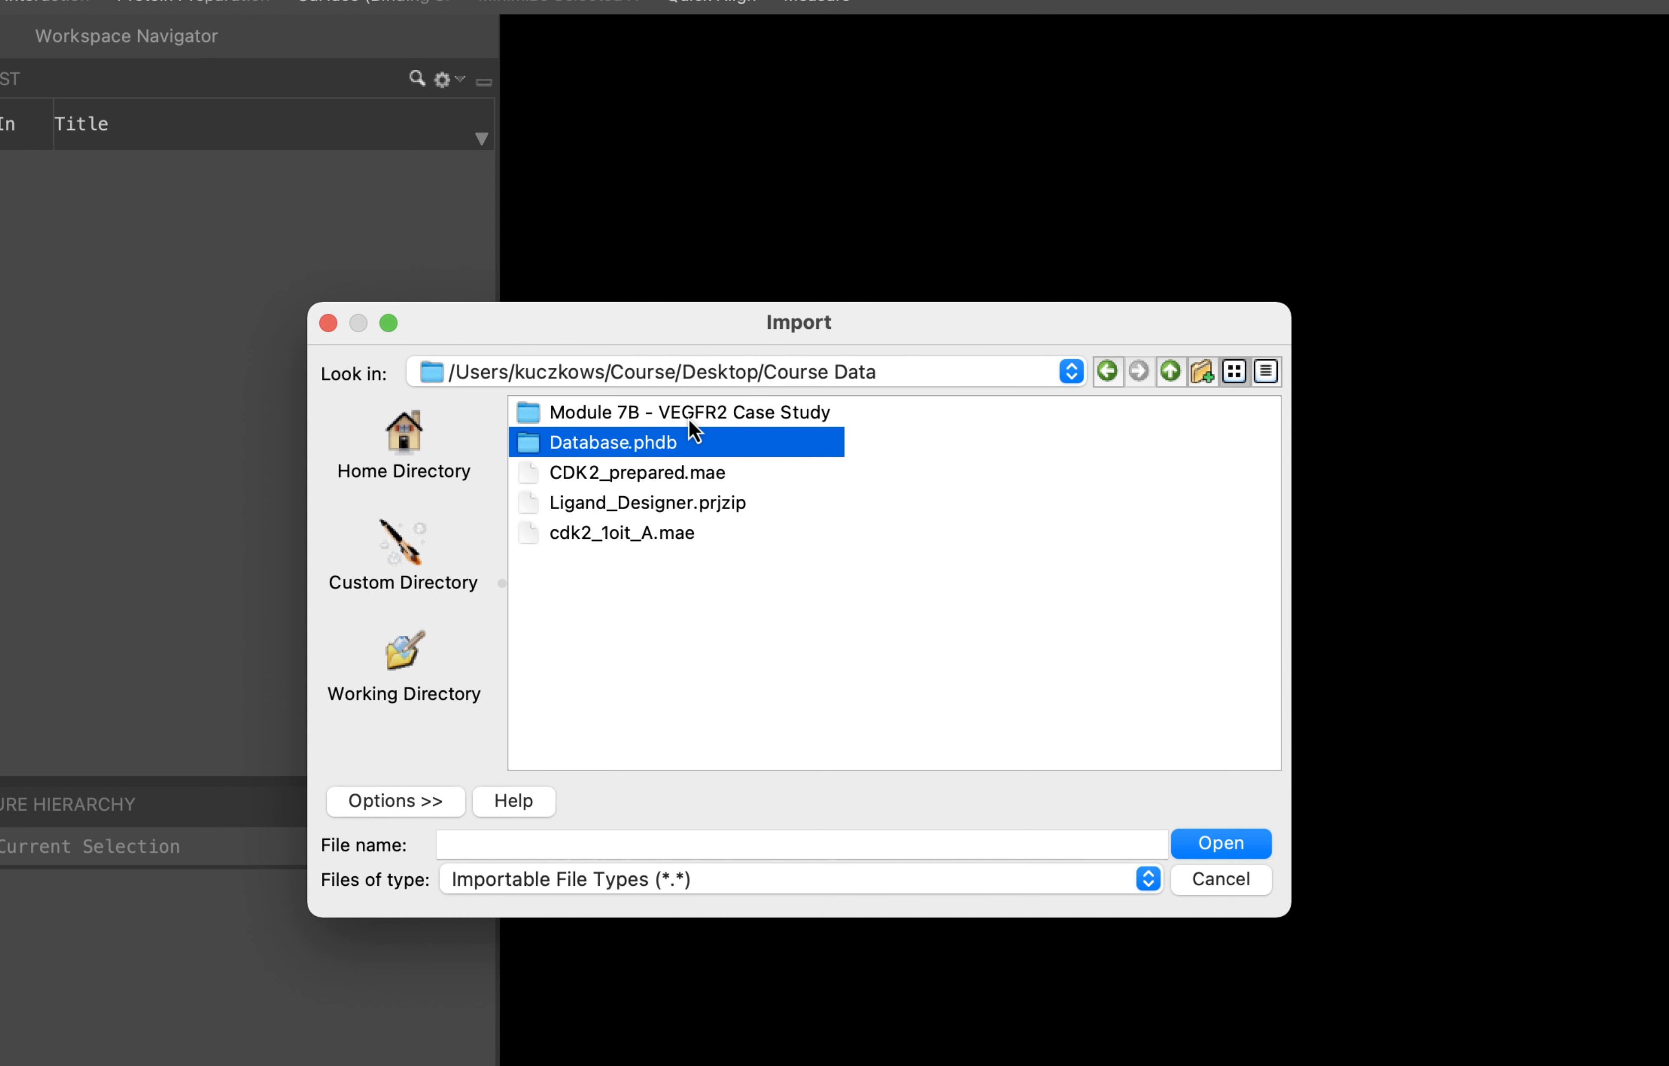
{"action": "left_click", "coordinate": [635, 472]}
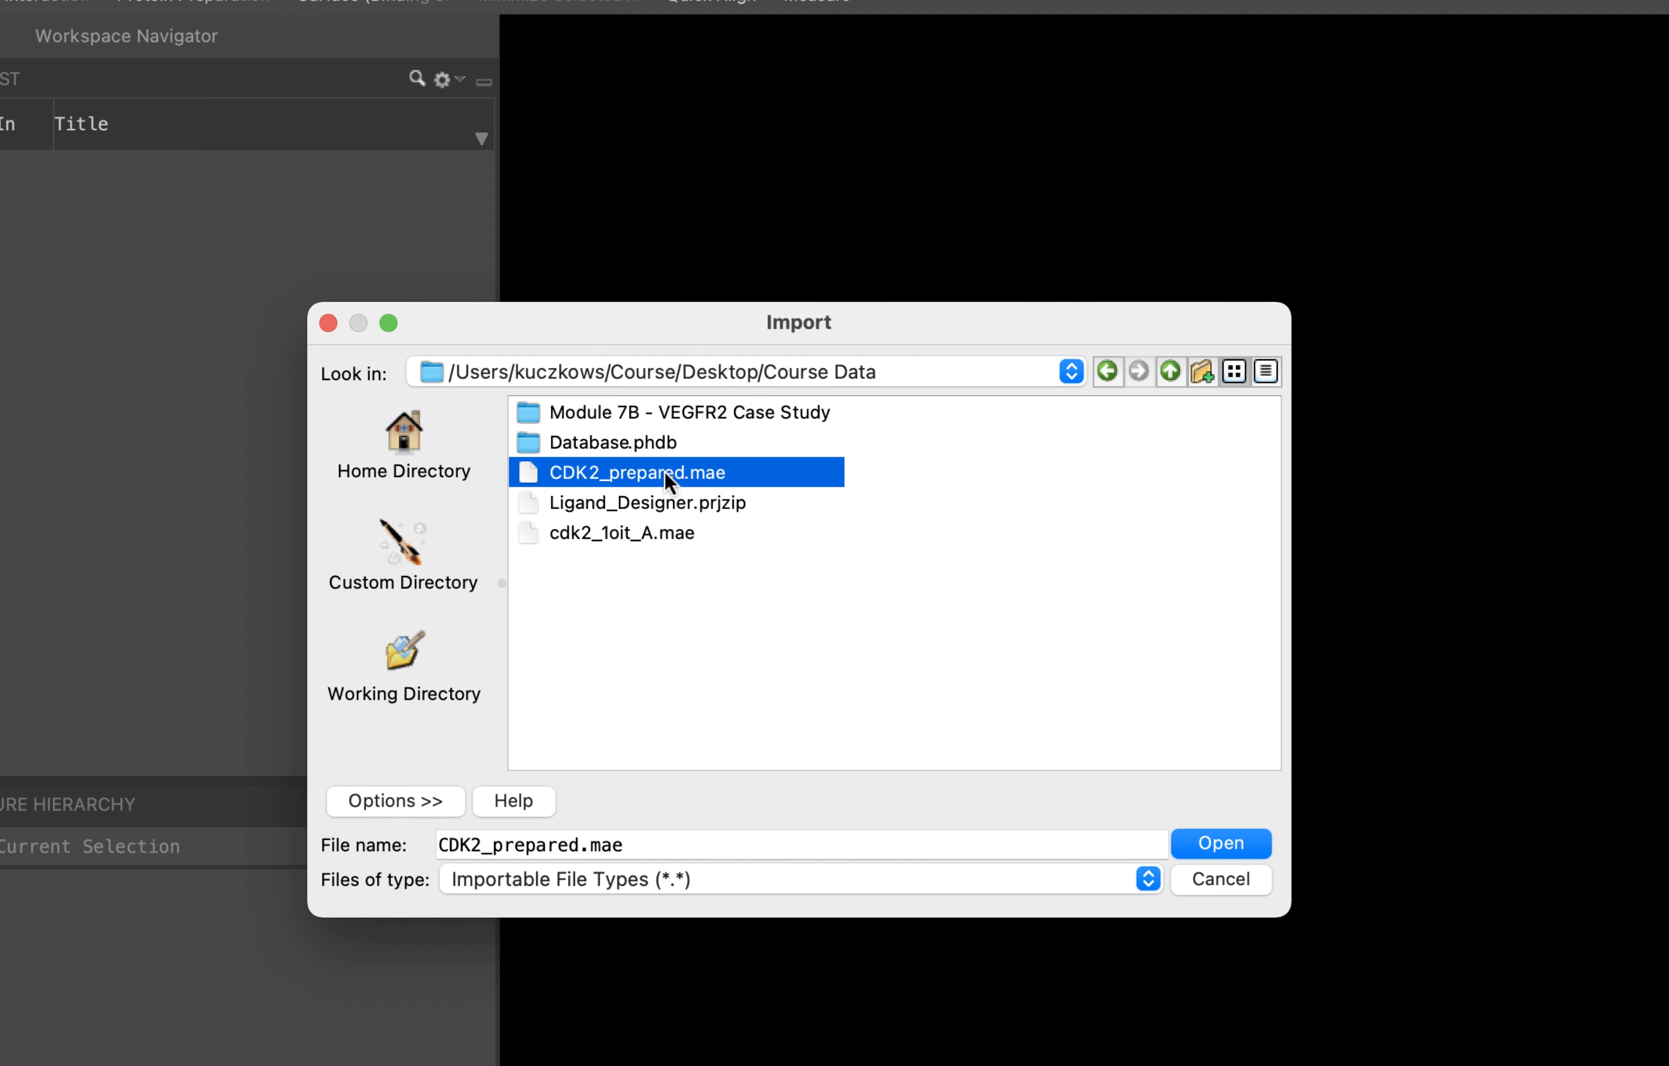
{"action": "mouse_move", "coordinate": [1222, 843]}
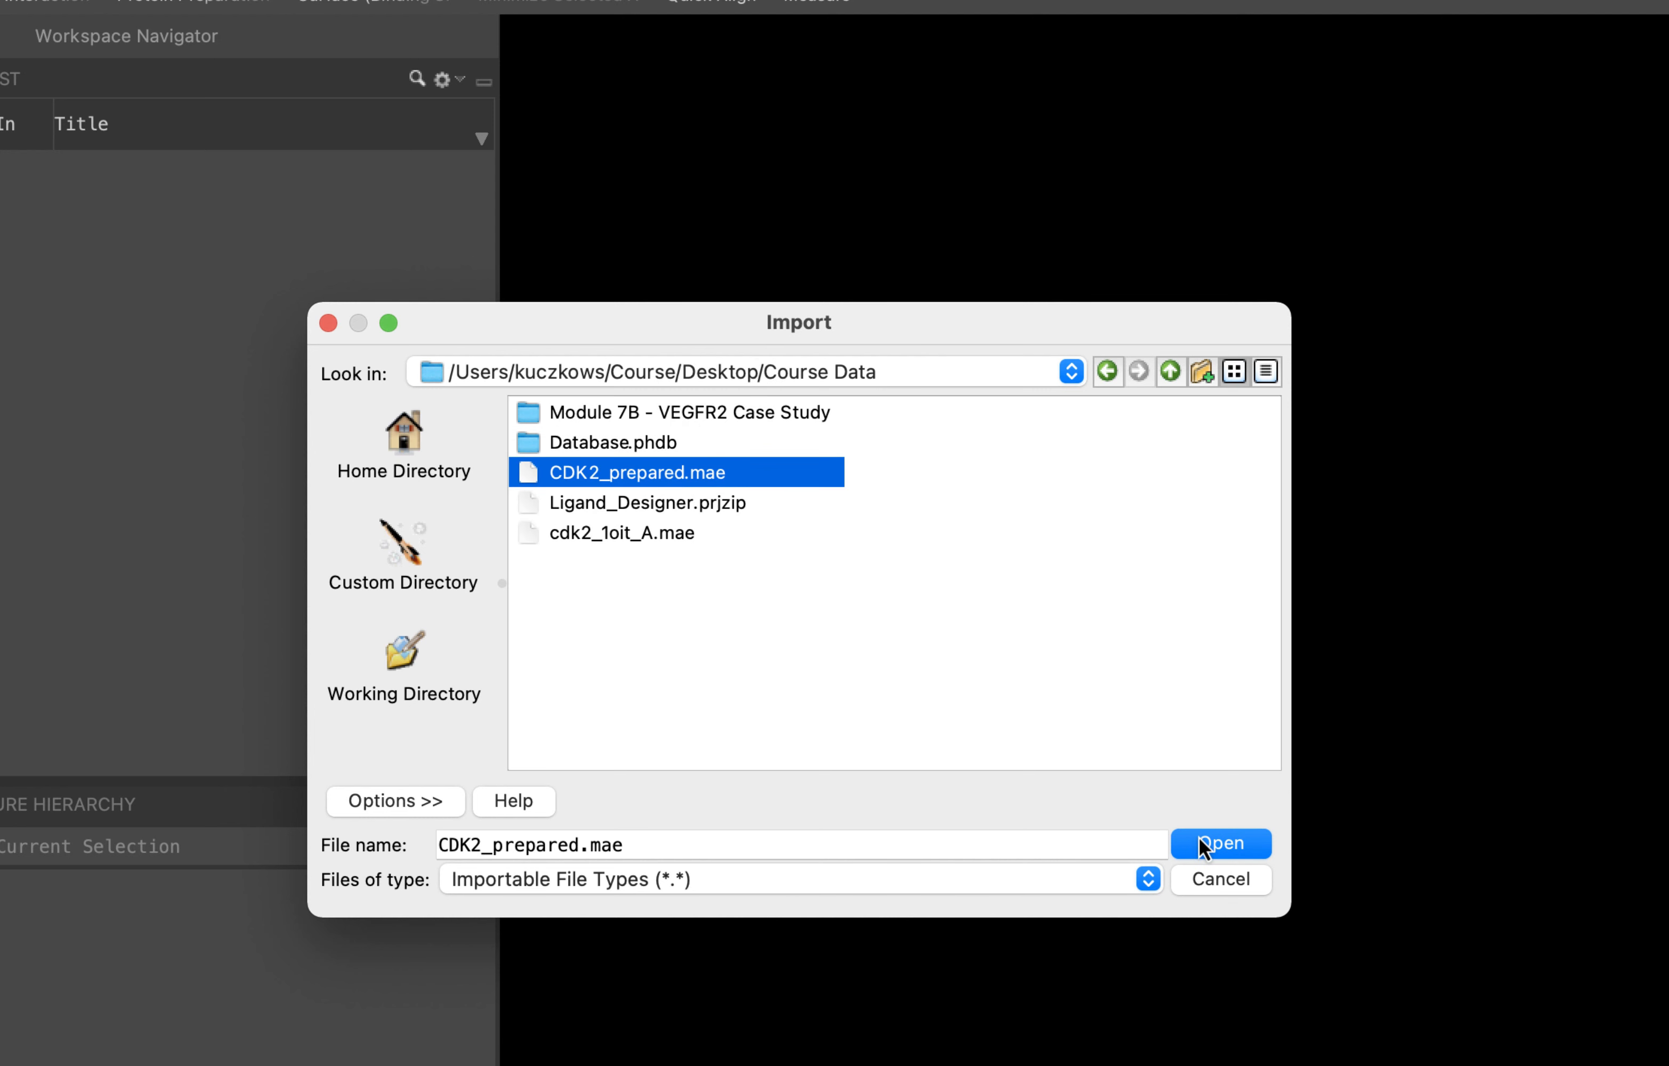
{"action": "left_click", "coordinate": [1220, 842]}
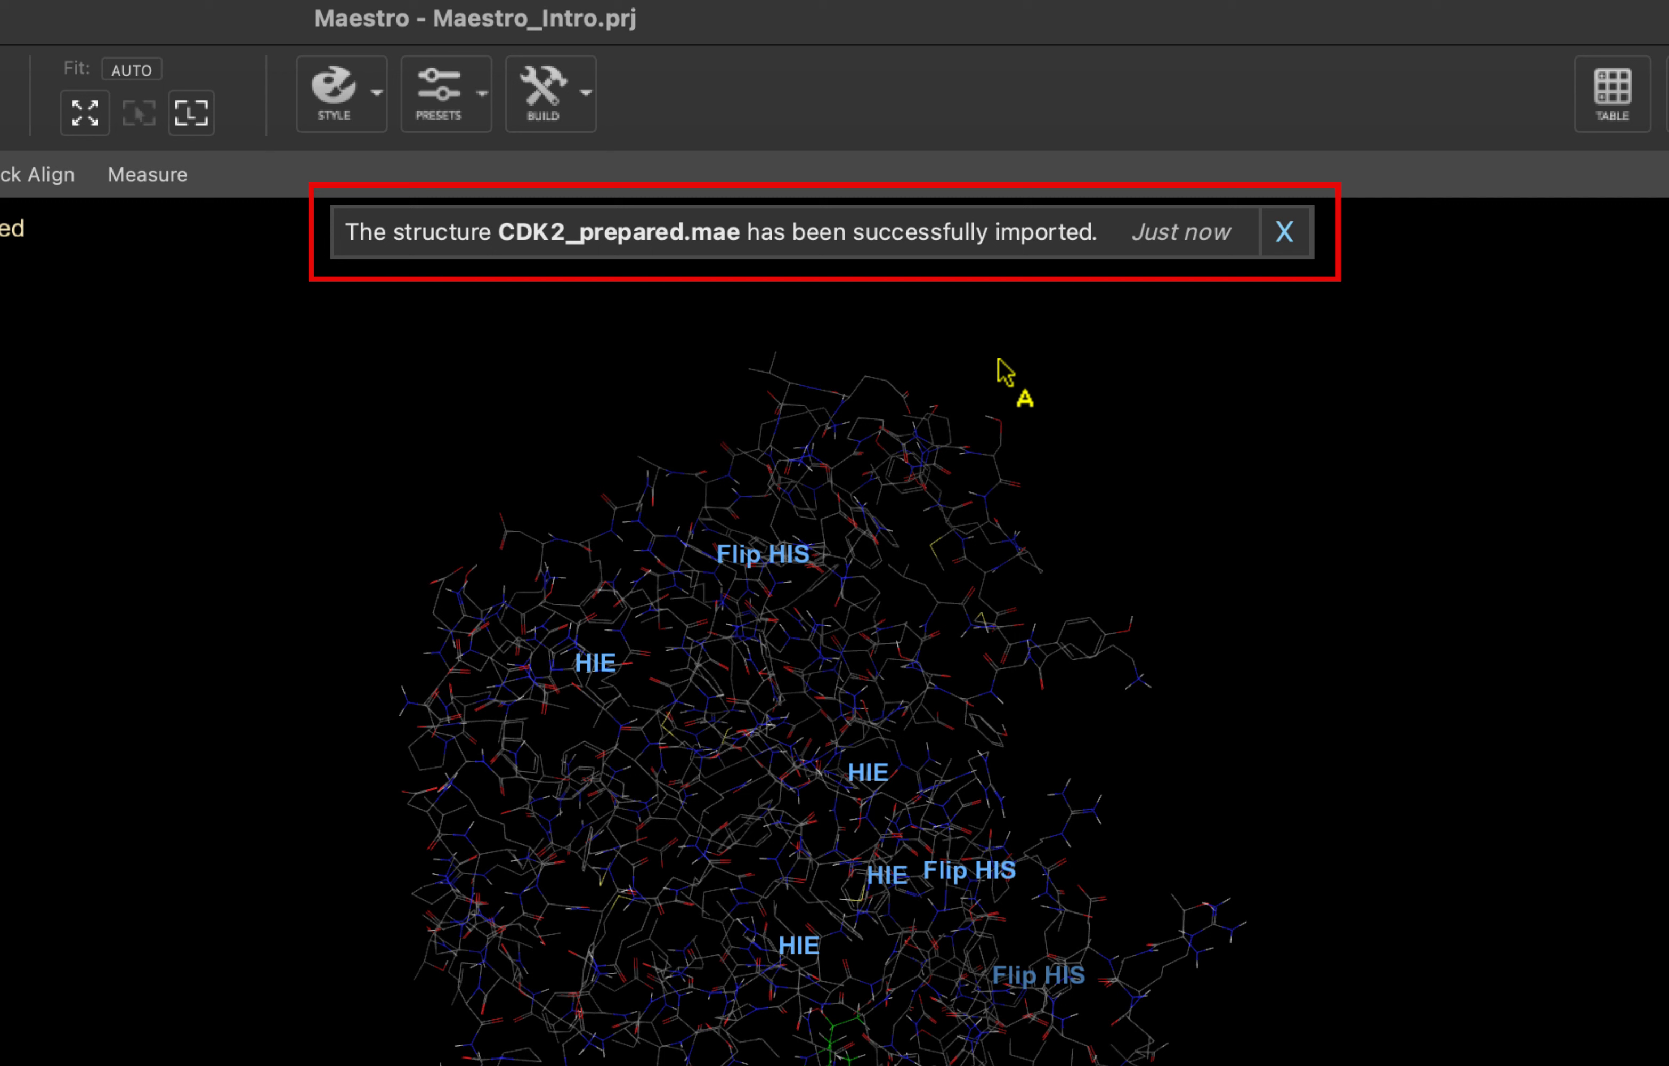
{"action": "mouse_move", "coordinate": [1175, 275]}
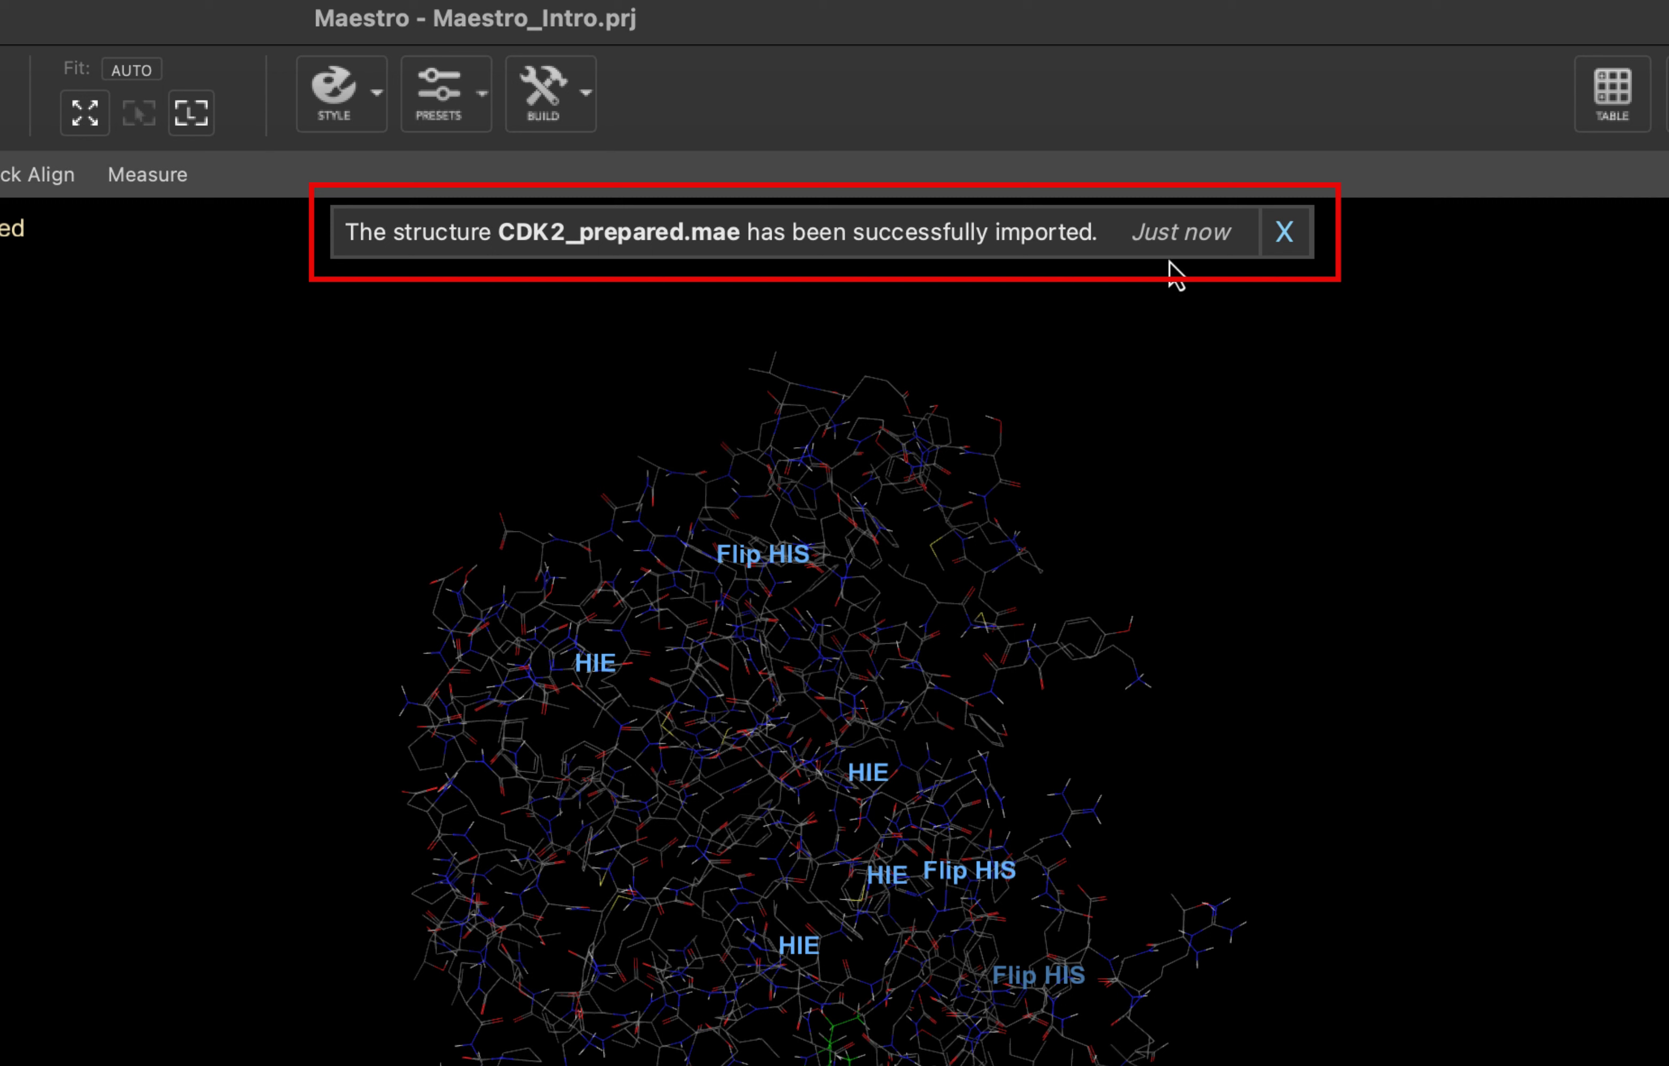
- Dismiss the import success notice and bring up the mouse-action customization
{"action": "left_click", "coordinate": [1284, 232]}
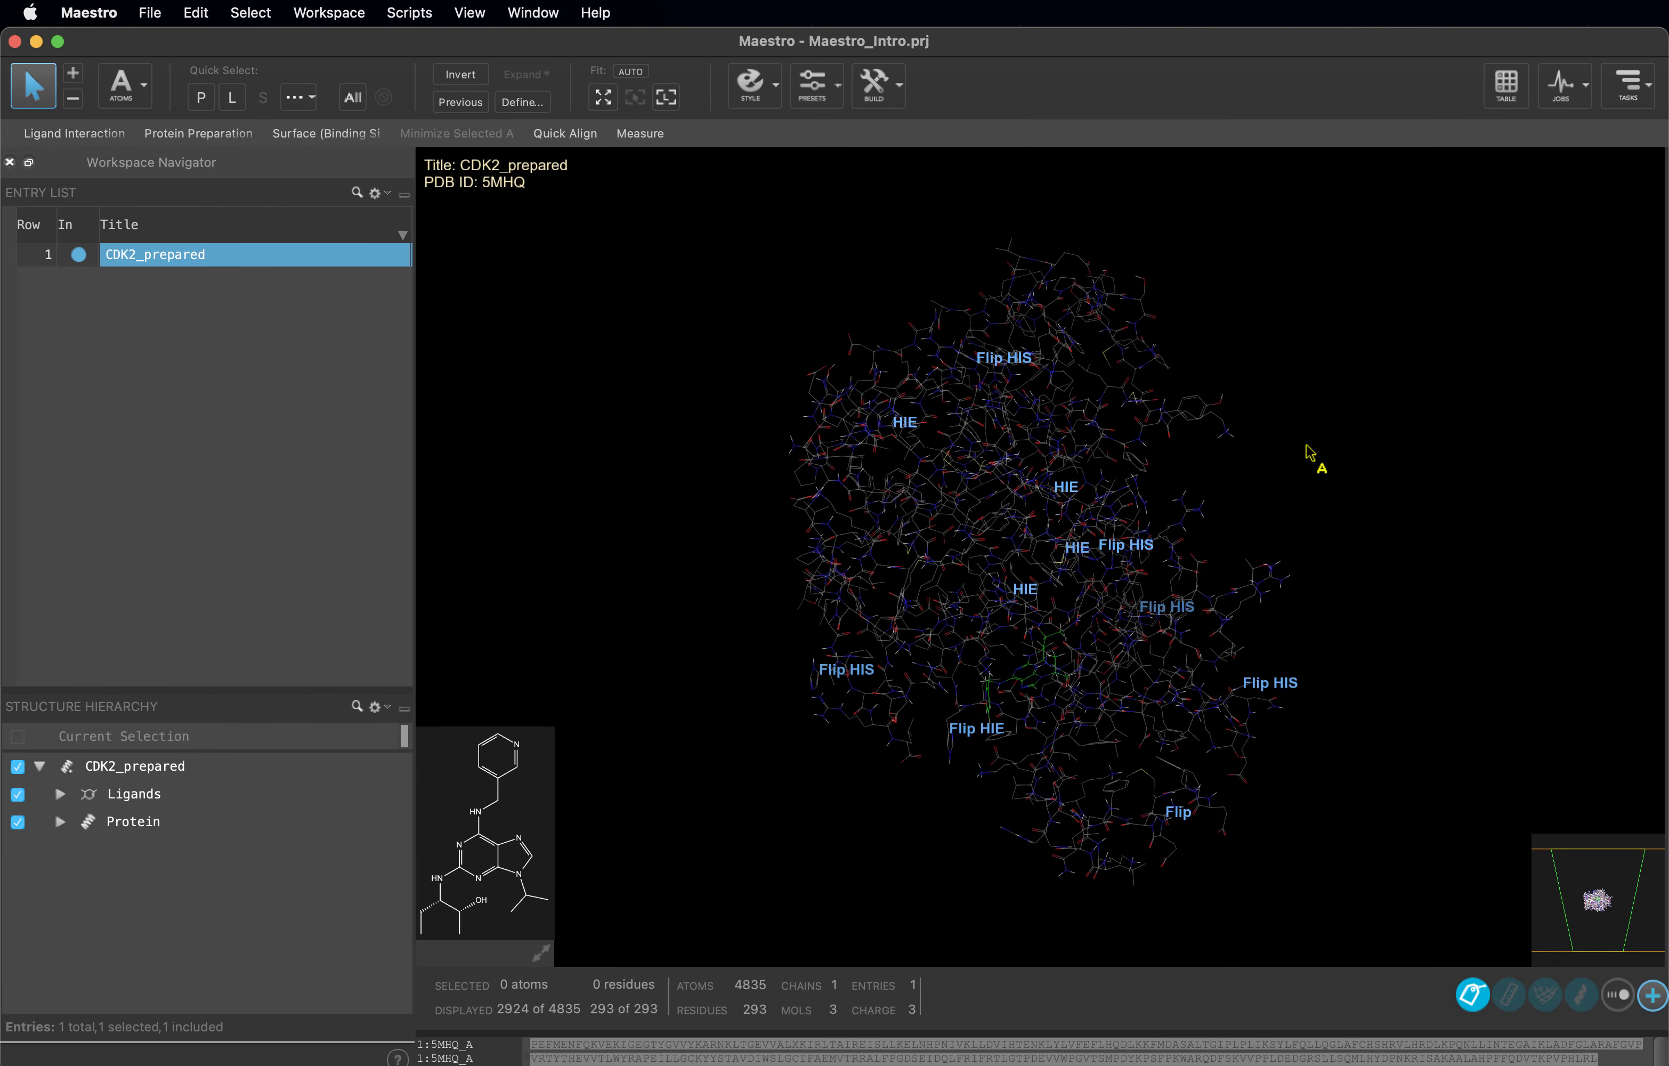
{"action": "mouse_move", "coordinate": [1124, 633]}
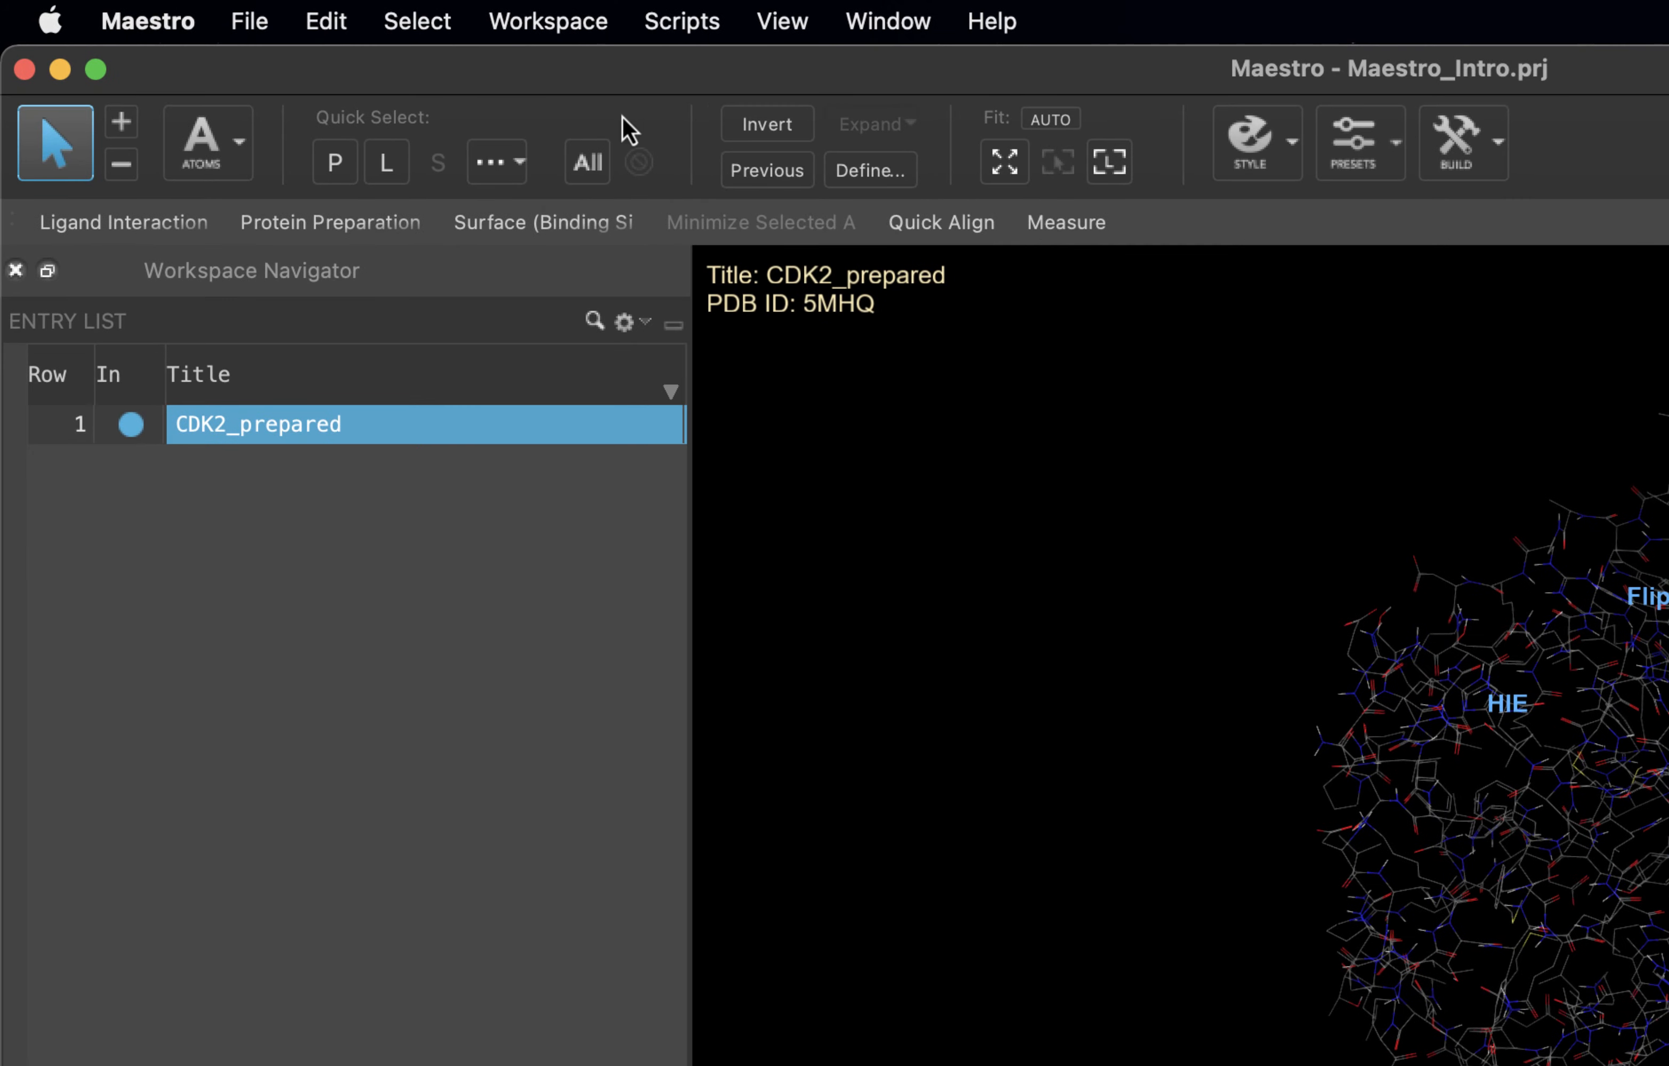
{"action": "left_click", "coordinate": [546, 21]}
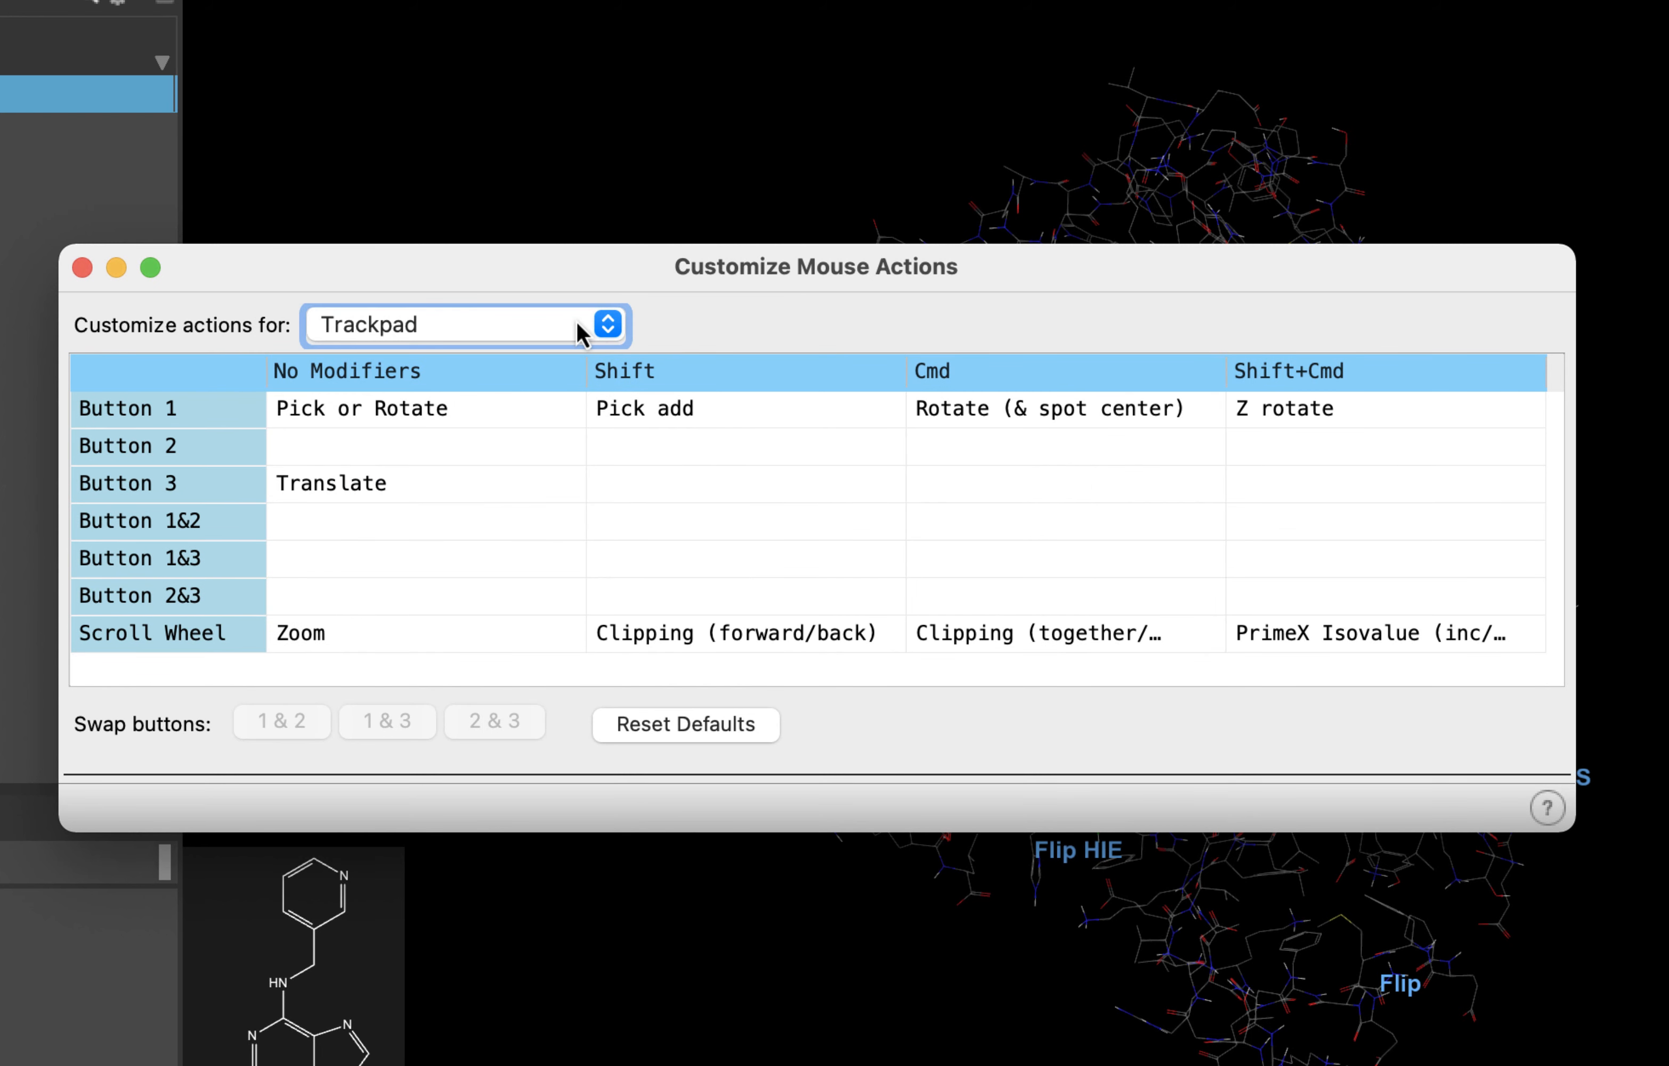
- Set the mouse action scheme to '3 buttons and scroll wheel'
{"action": "left_click", "coordinate": [604, 325]}
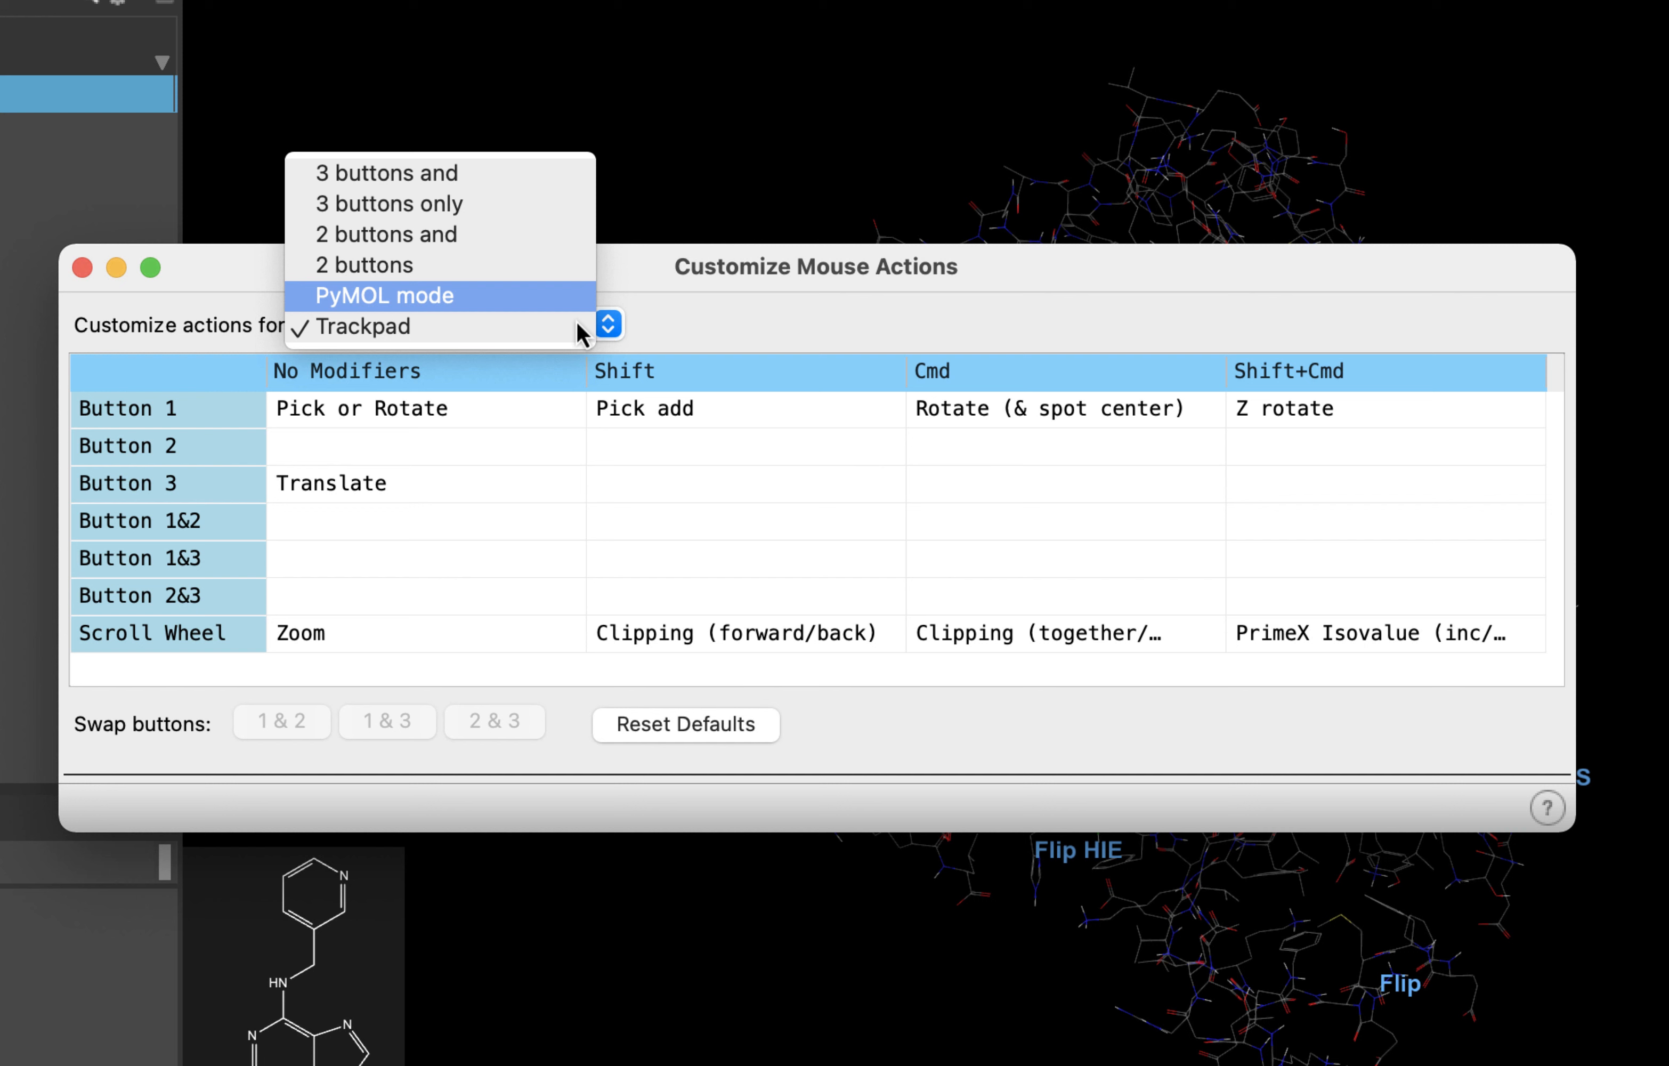
{"action": "mouse_move", "coordinate": [564, 222]}
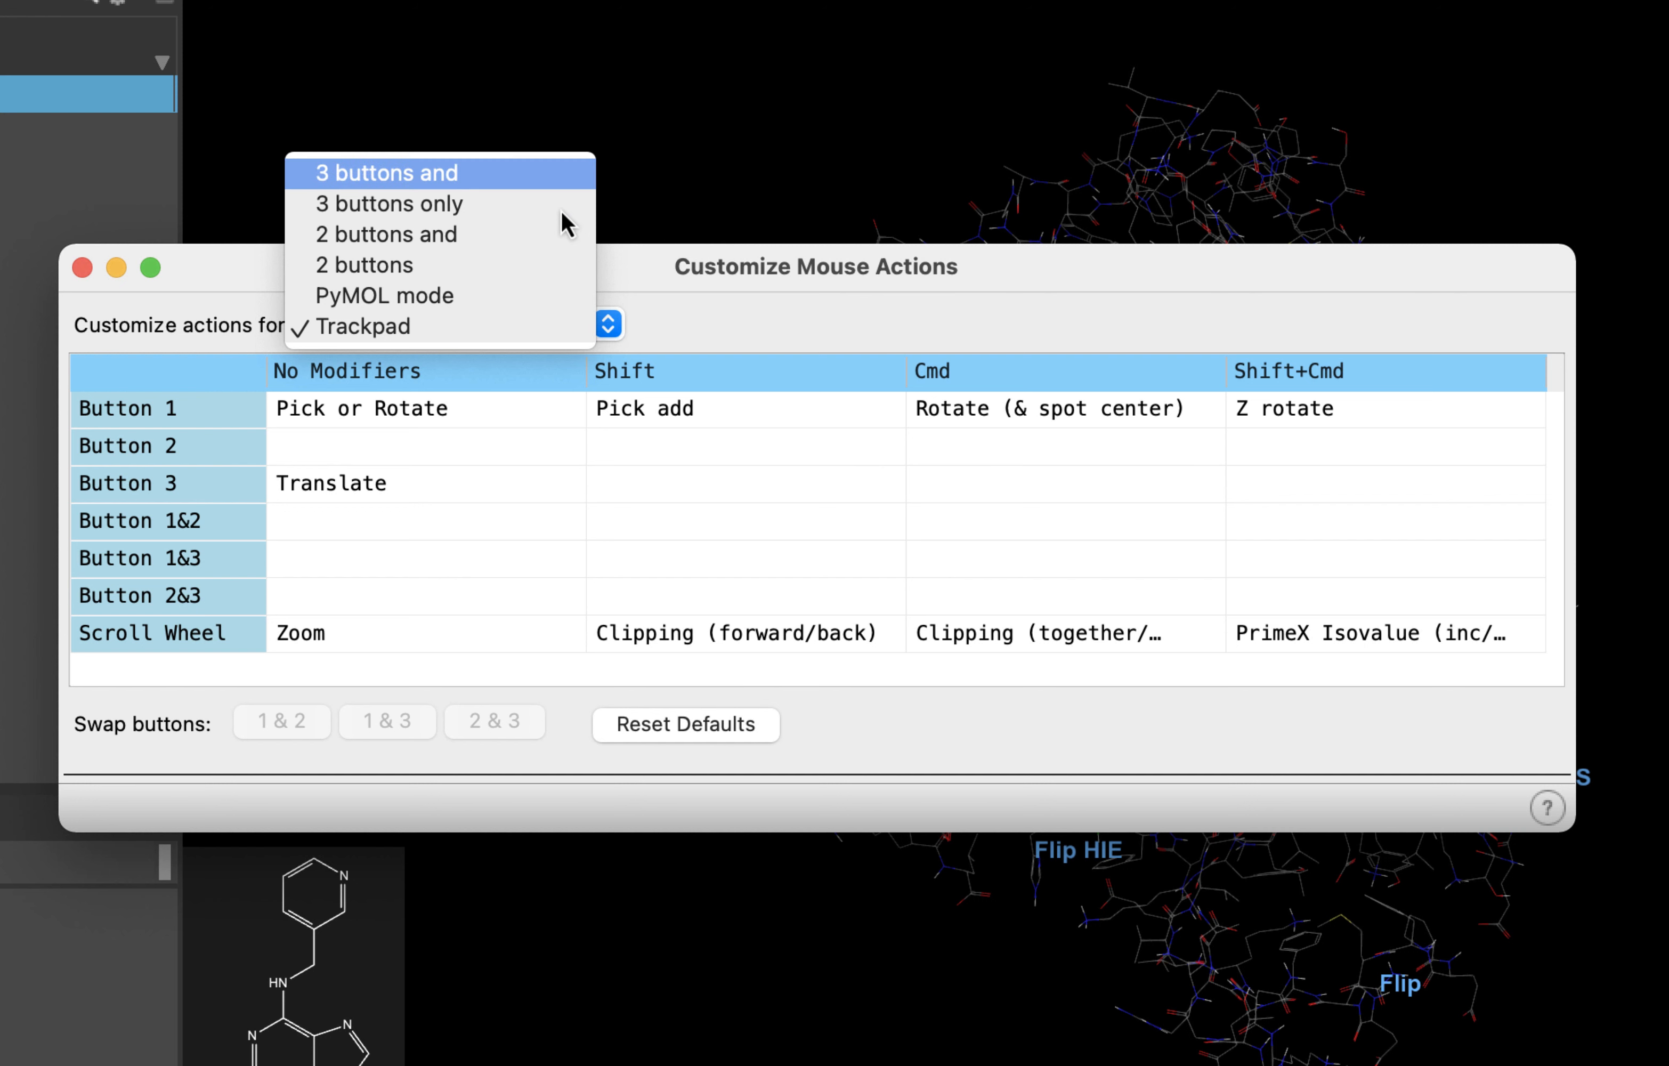
{"action": "left_click", "coordinate": [384, 172]}
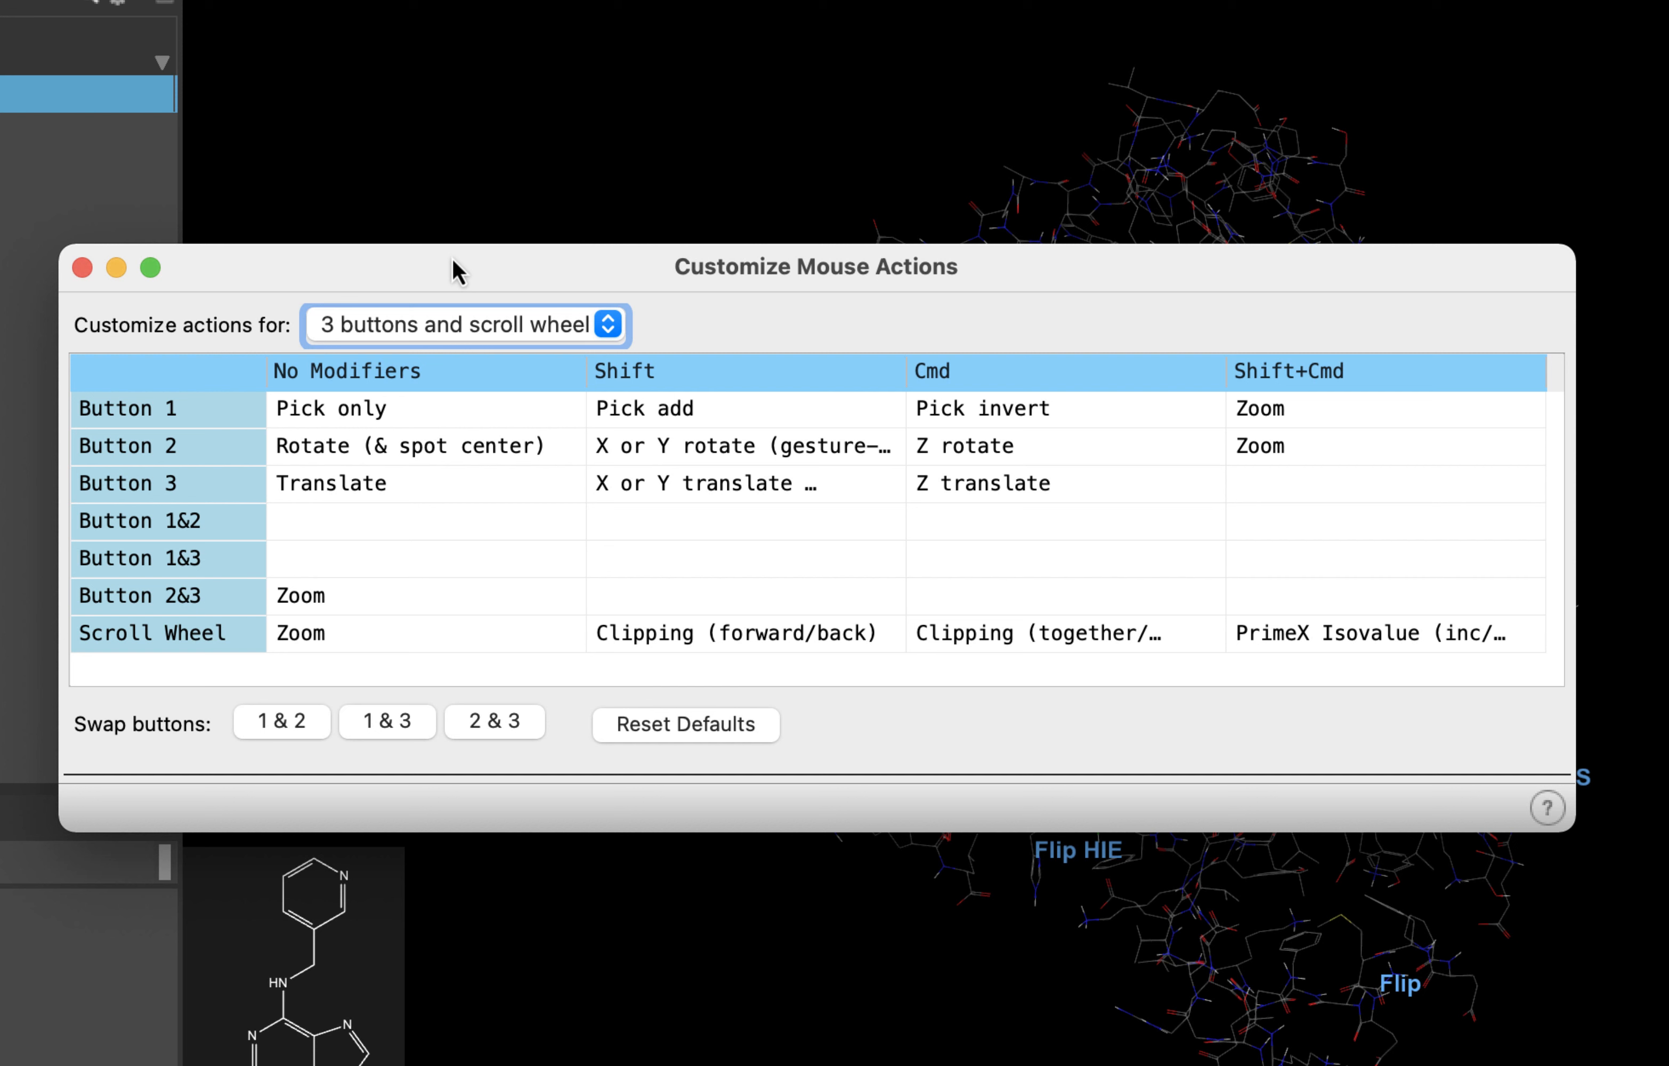
{"action": "mouse_move", "coordinate": [120, 306]}
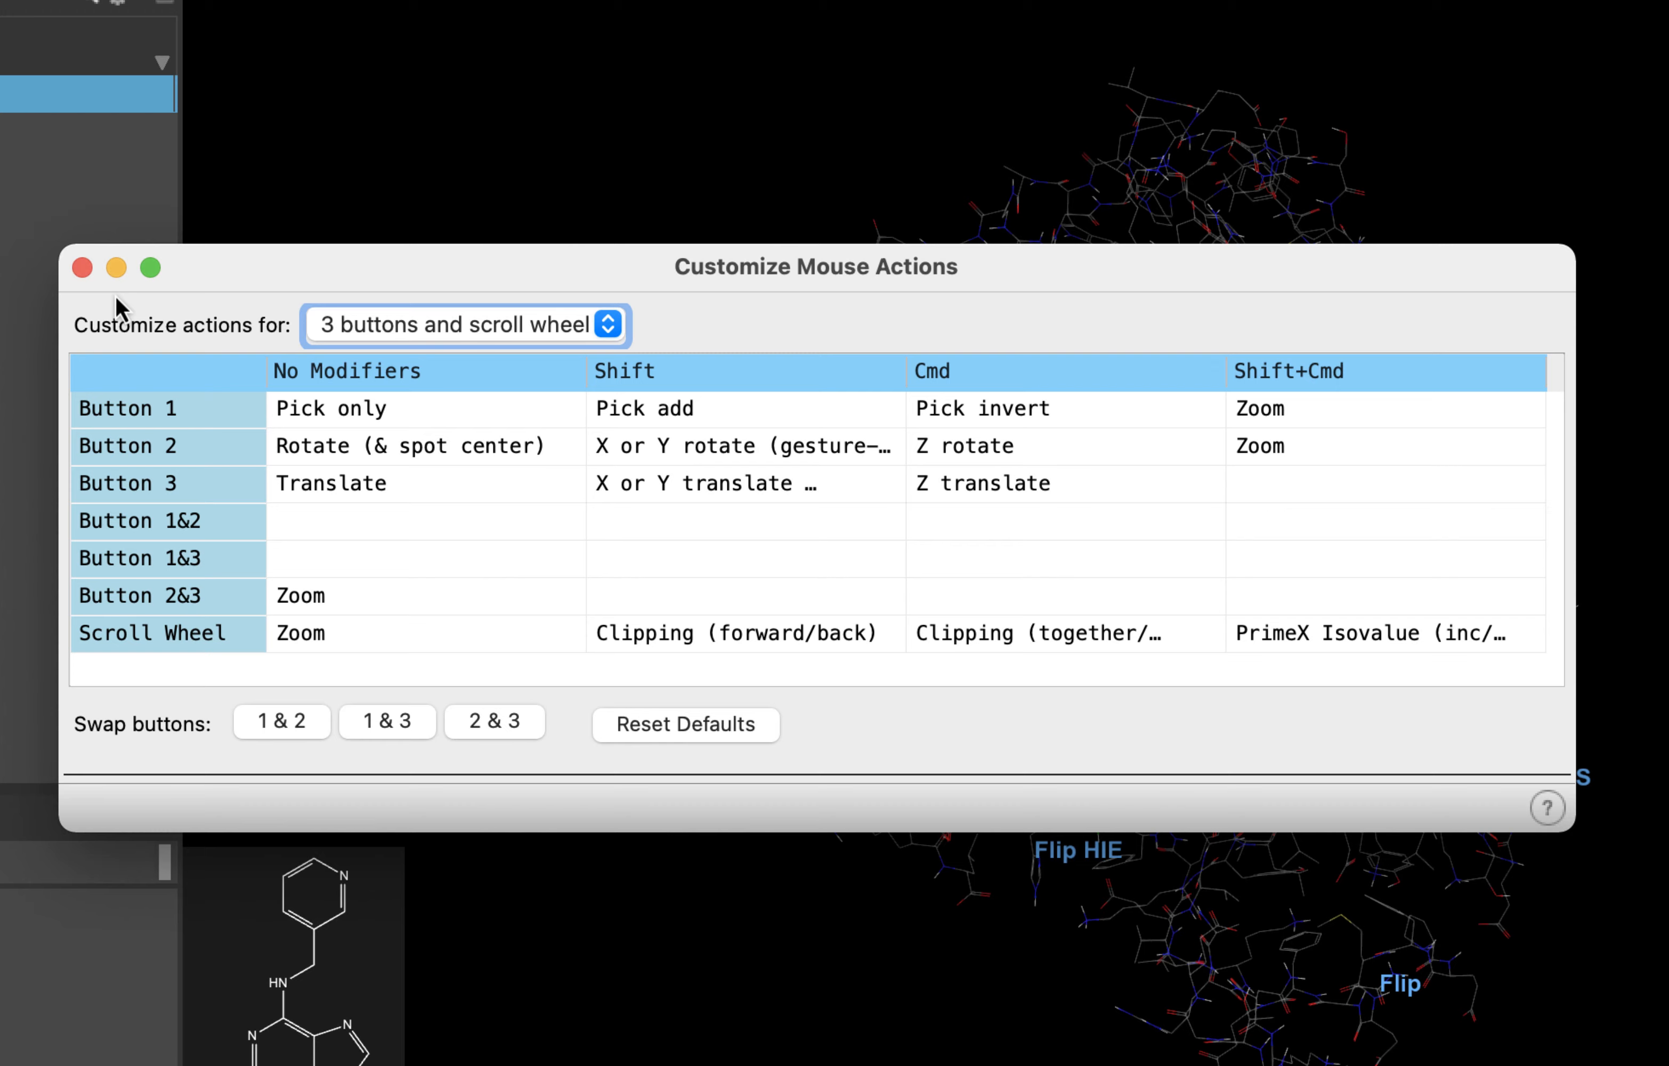
- Close mouse settings, then select atoms of THR 160, KCX 33 and LEU 66, adding to the selection
{"action": "left_click", "coordinate": [81, 268]}
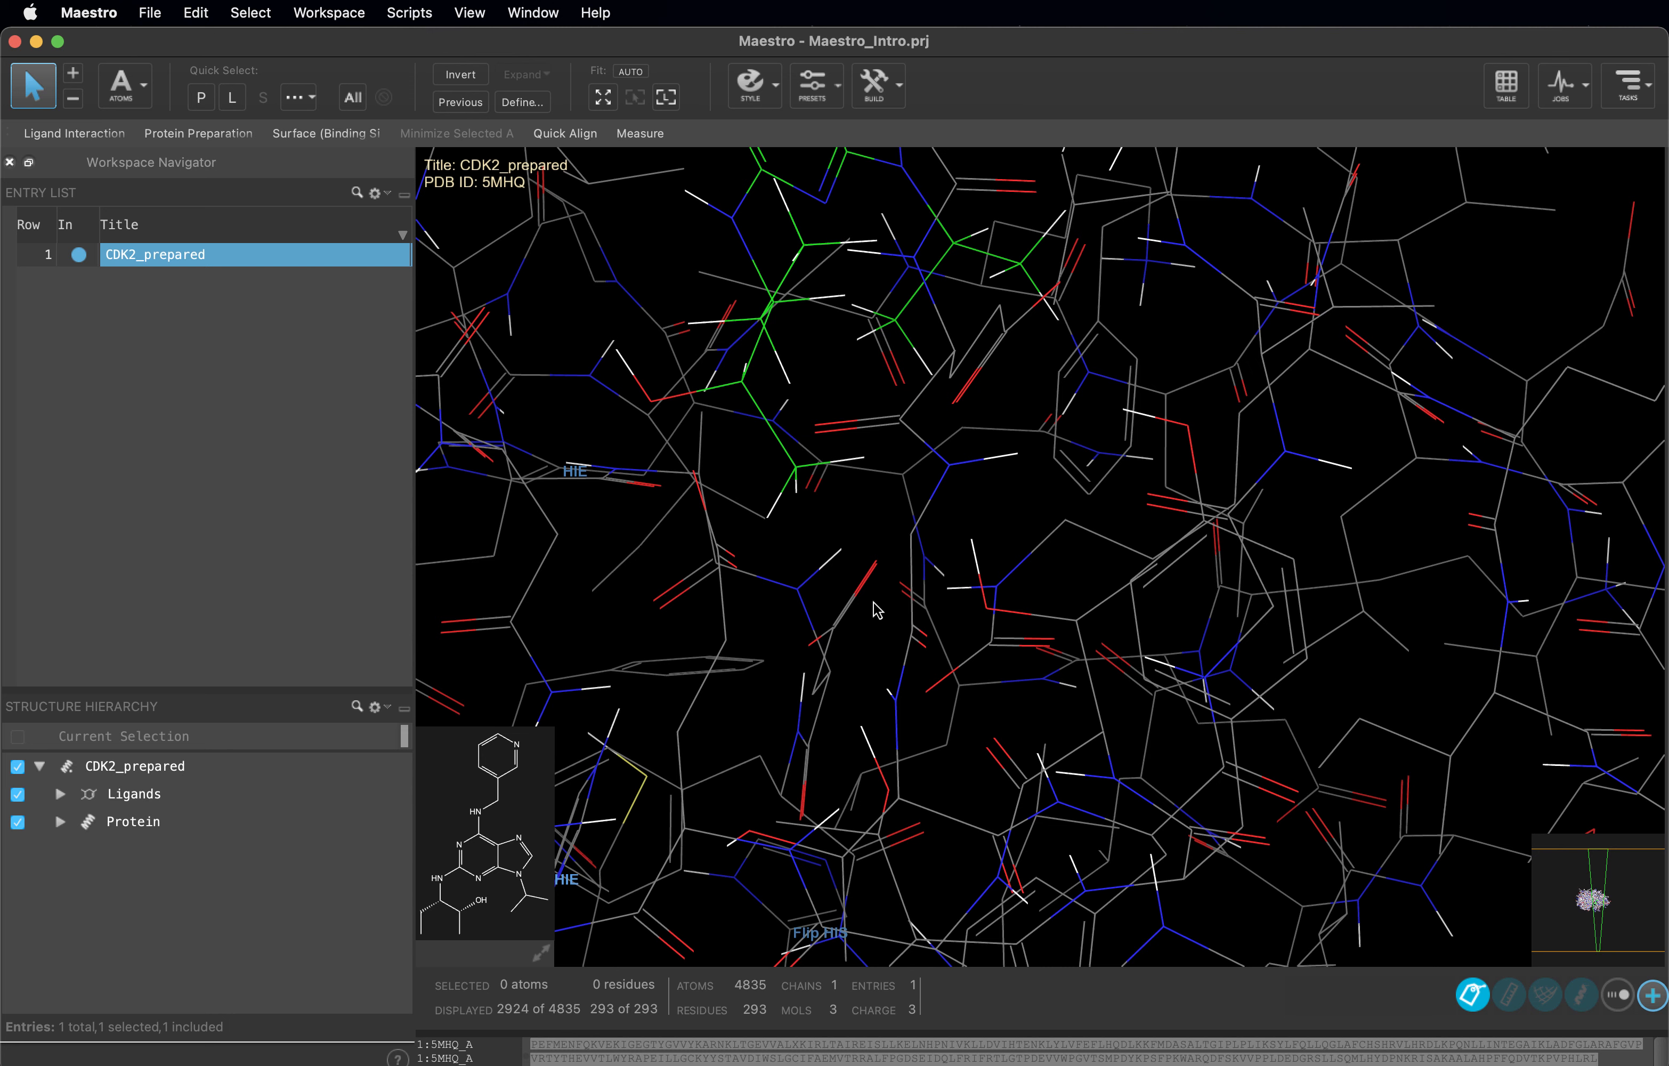
{"action": "mouse_move", "coordinate": [976, 546]}
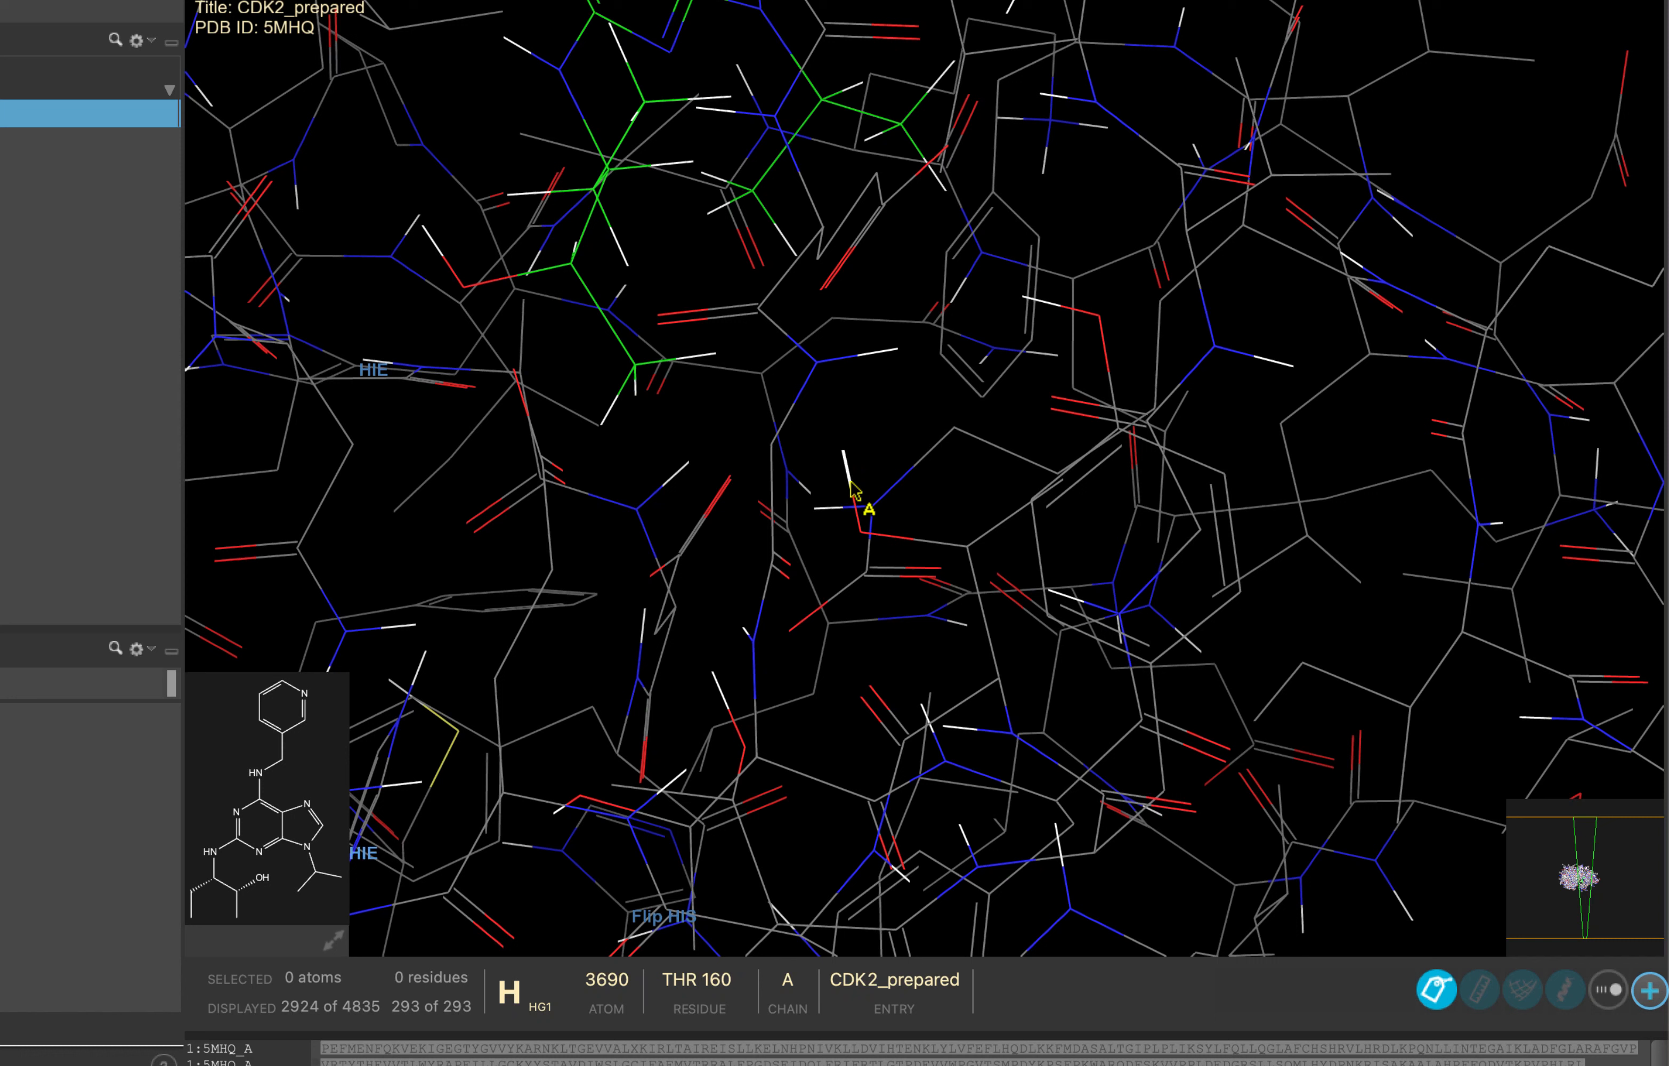
{"action": "left_click", "coordinate": [845, 451]}
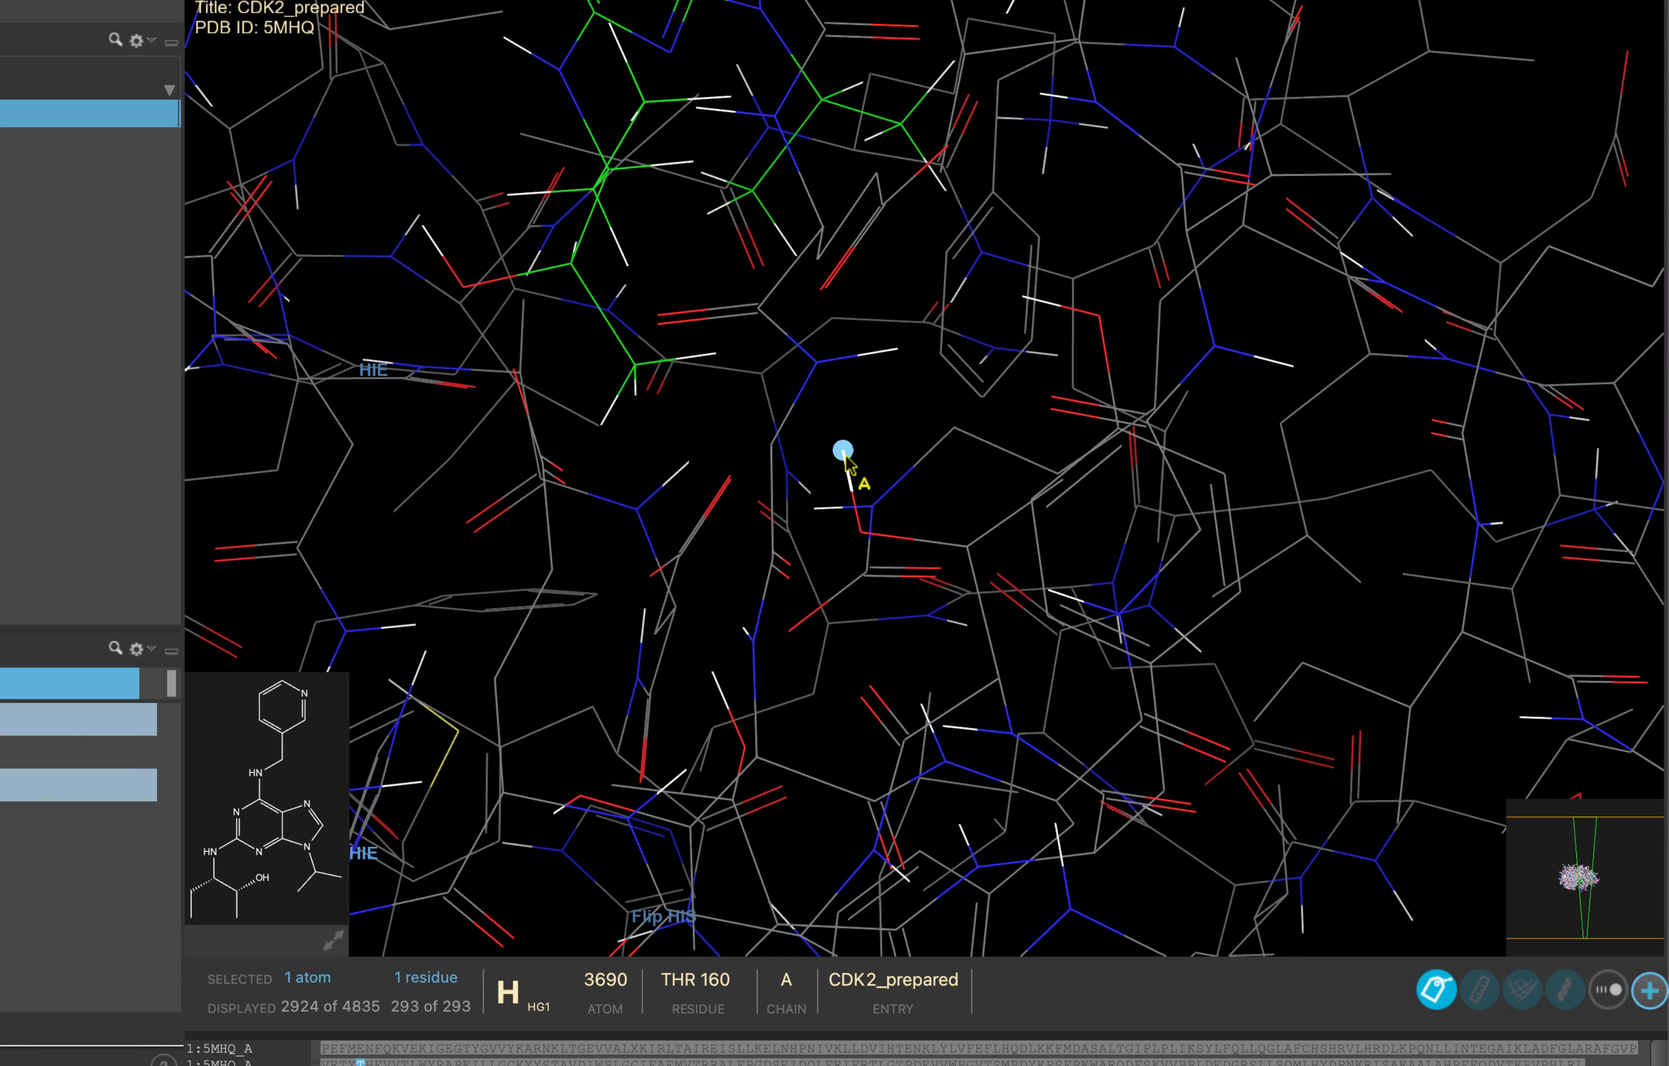
{"action": "left_click", "coordinate": [963, 445]}
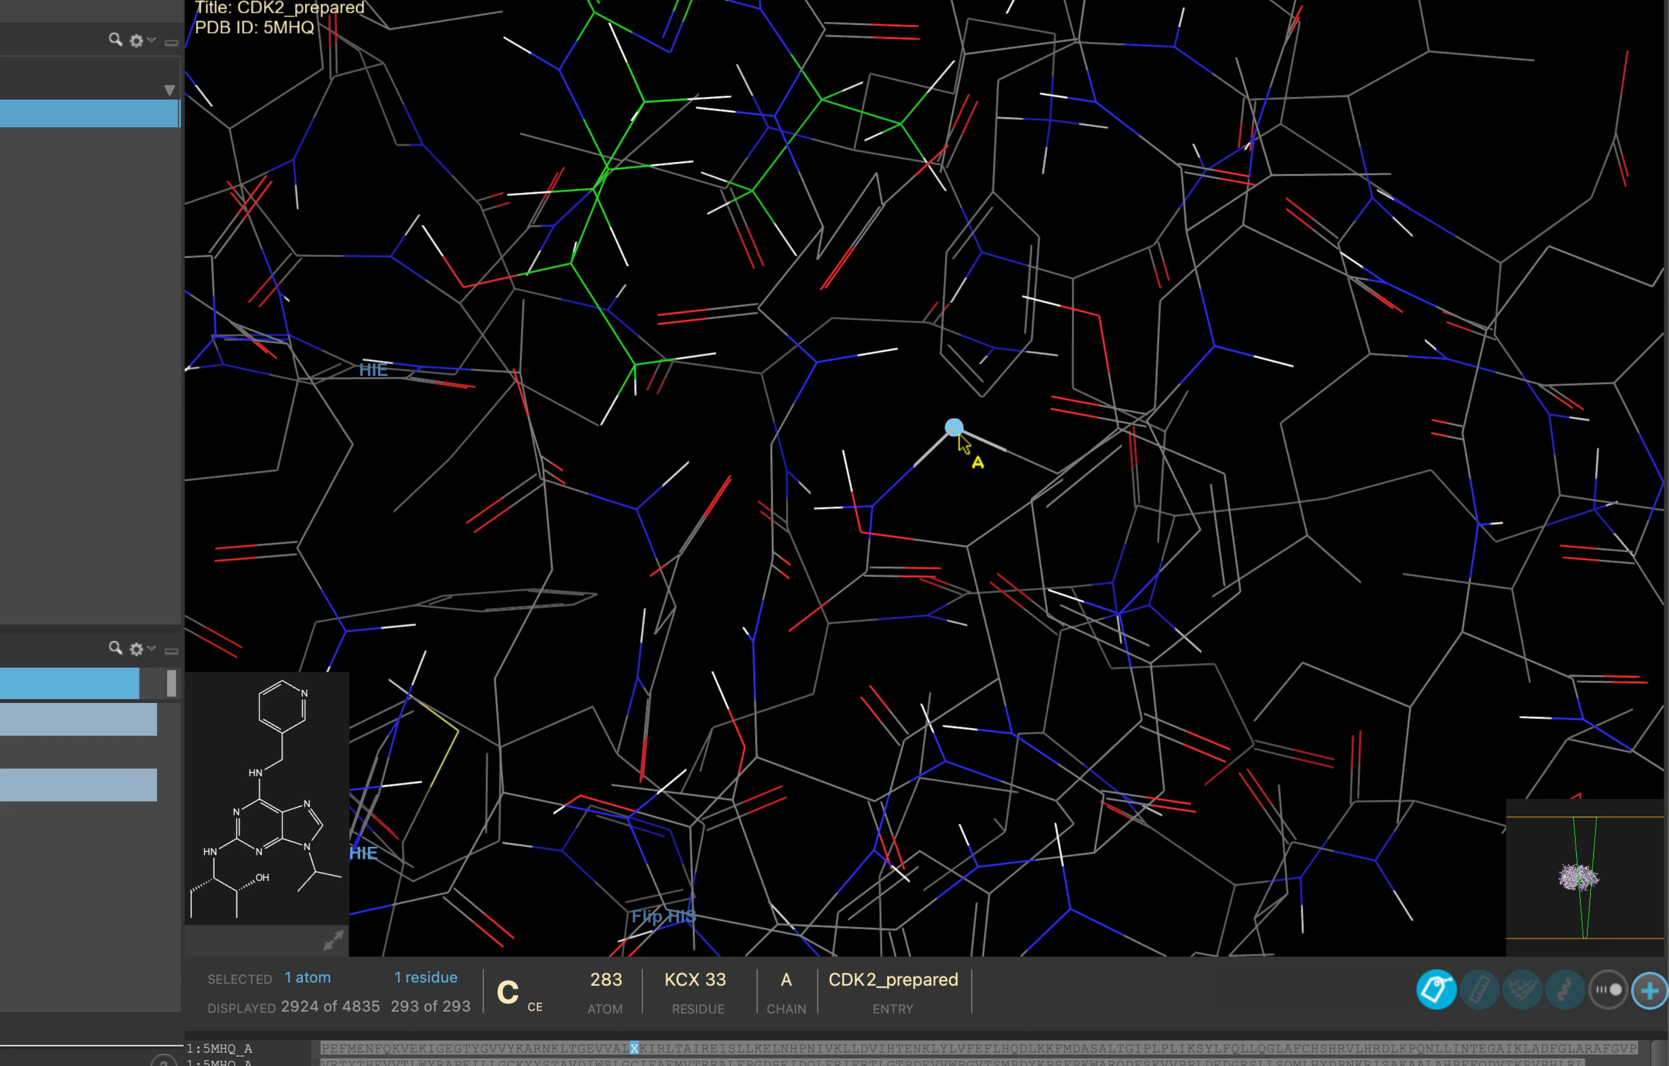
{"action": "left_click", "coordinate": [1098, 312]}
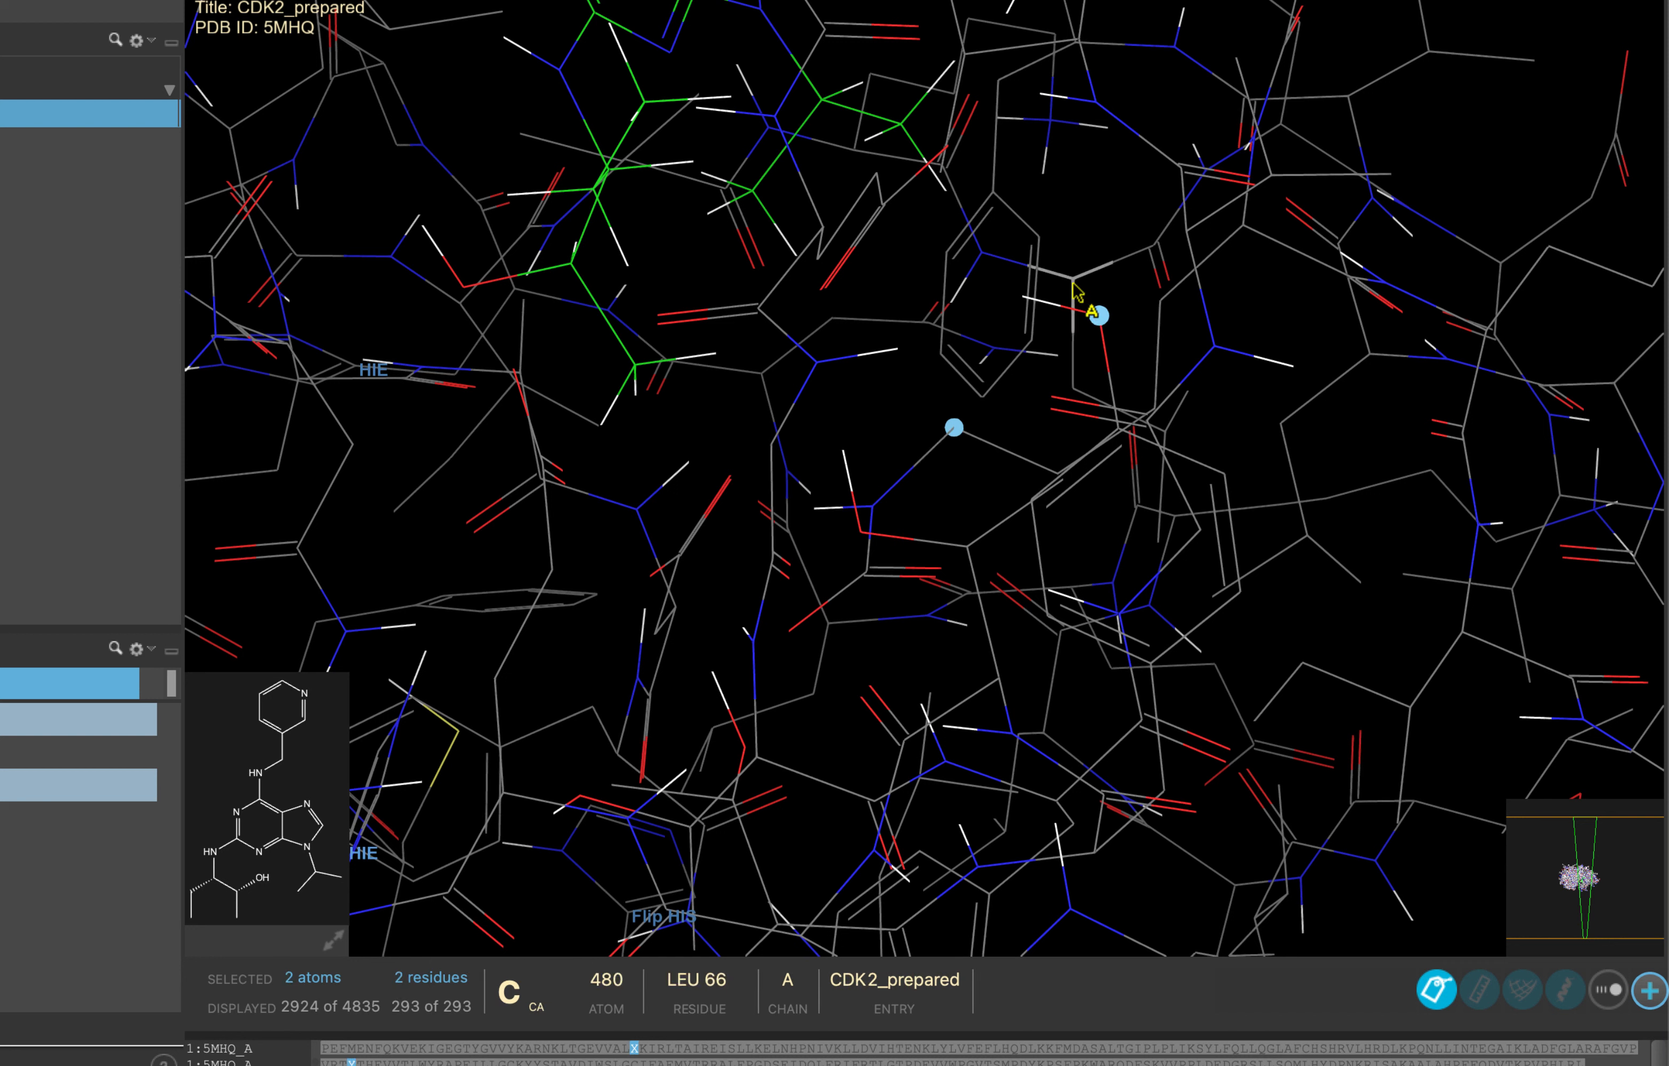
{"action": "left_click", "coordinate": [1073, 275]}
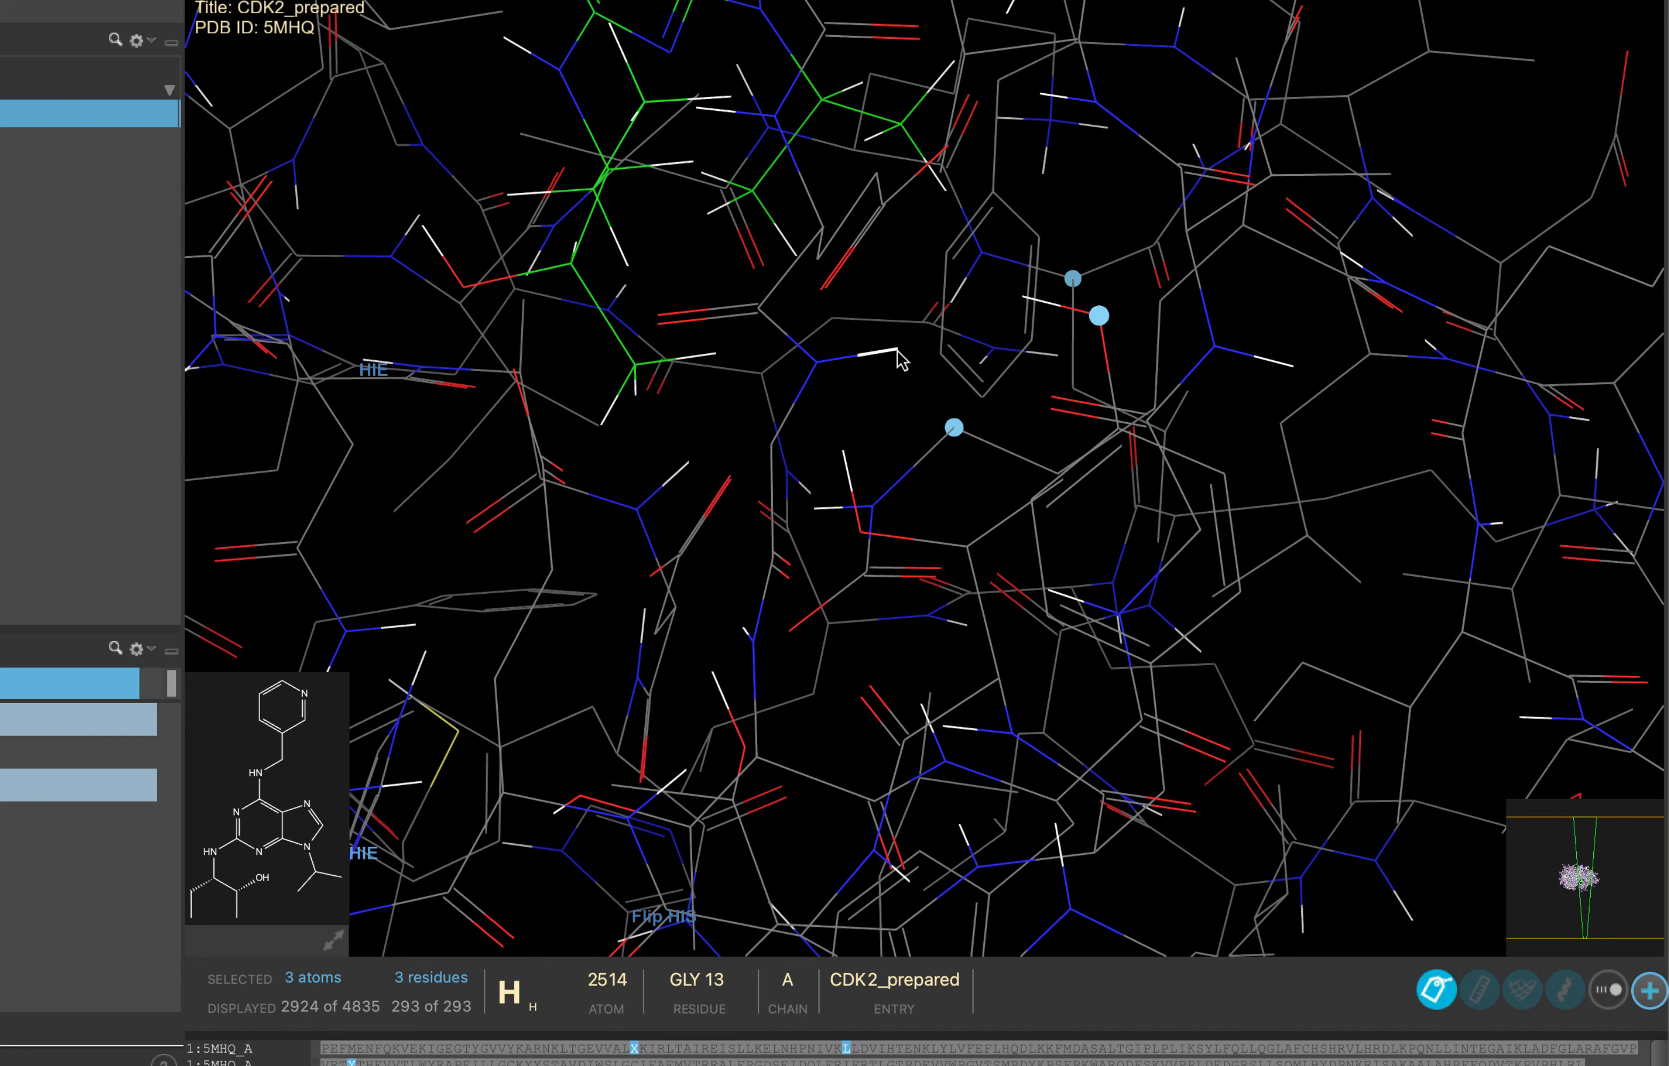
- Replace the selection with a single hydrogen atom, then click elsewhere in the workspace
{"action": "left_click", "coordinate": [894, 349]}
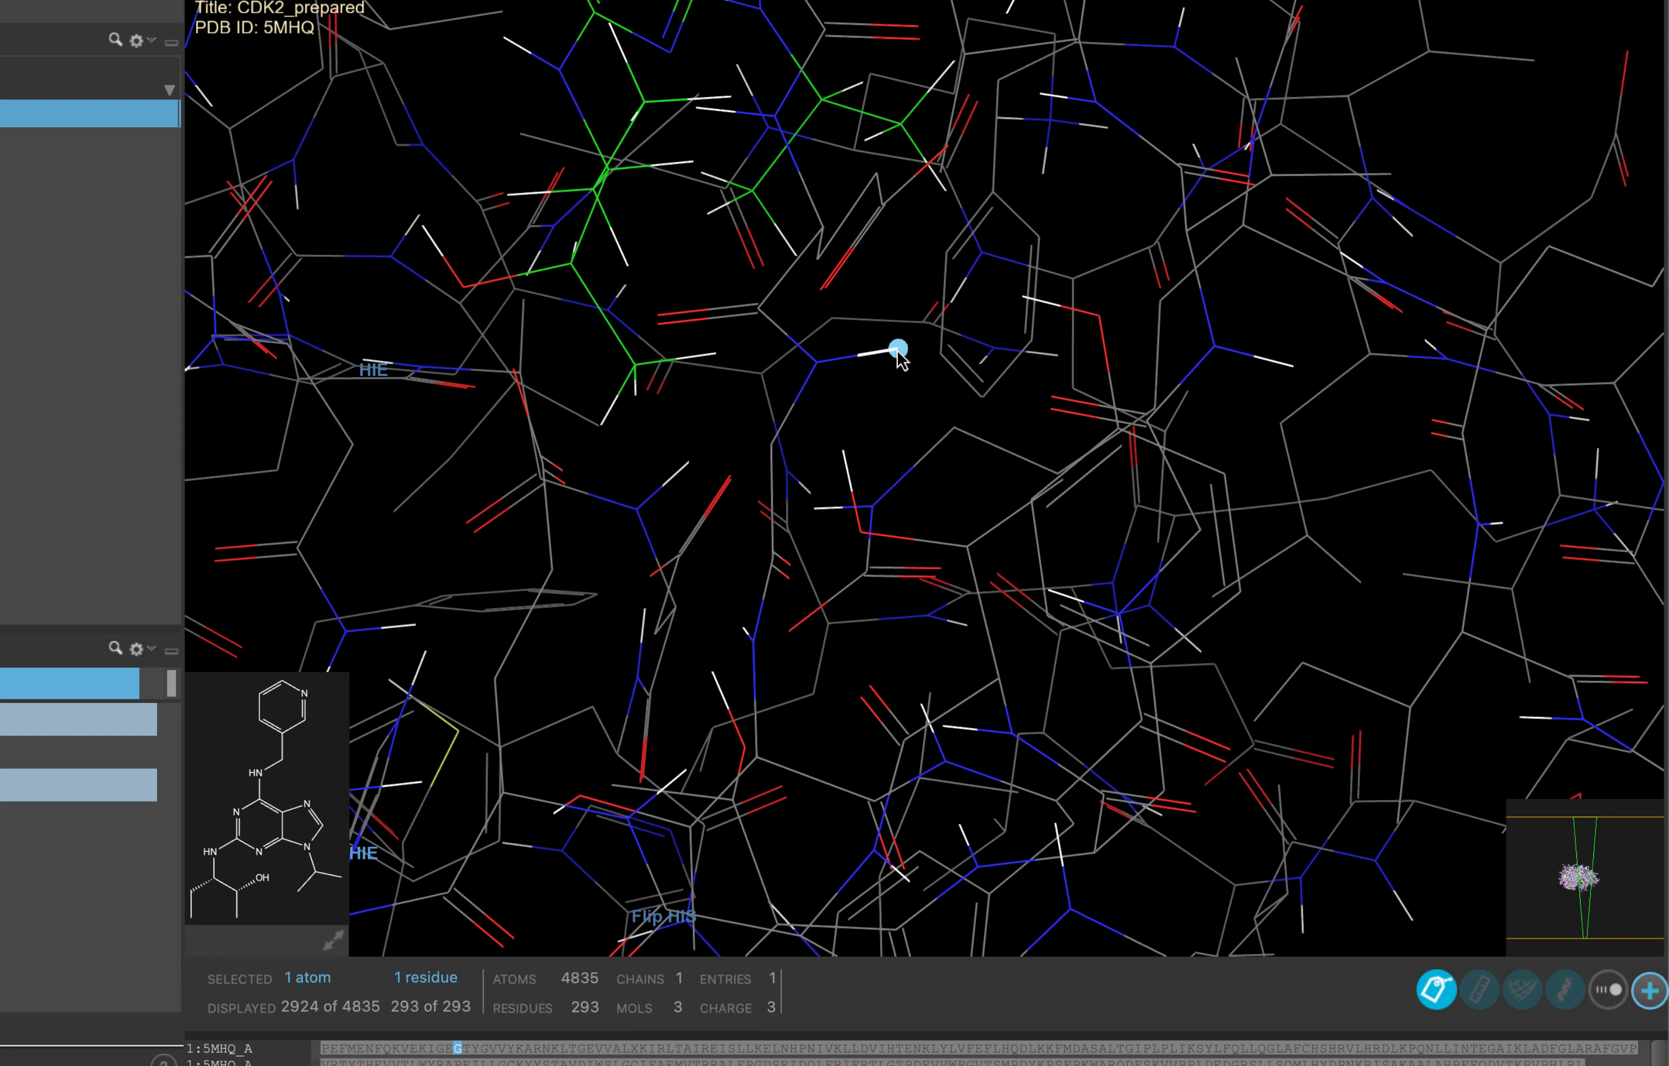
{"action": "left_click", "coordinate": [898, 349]}
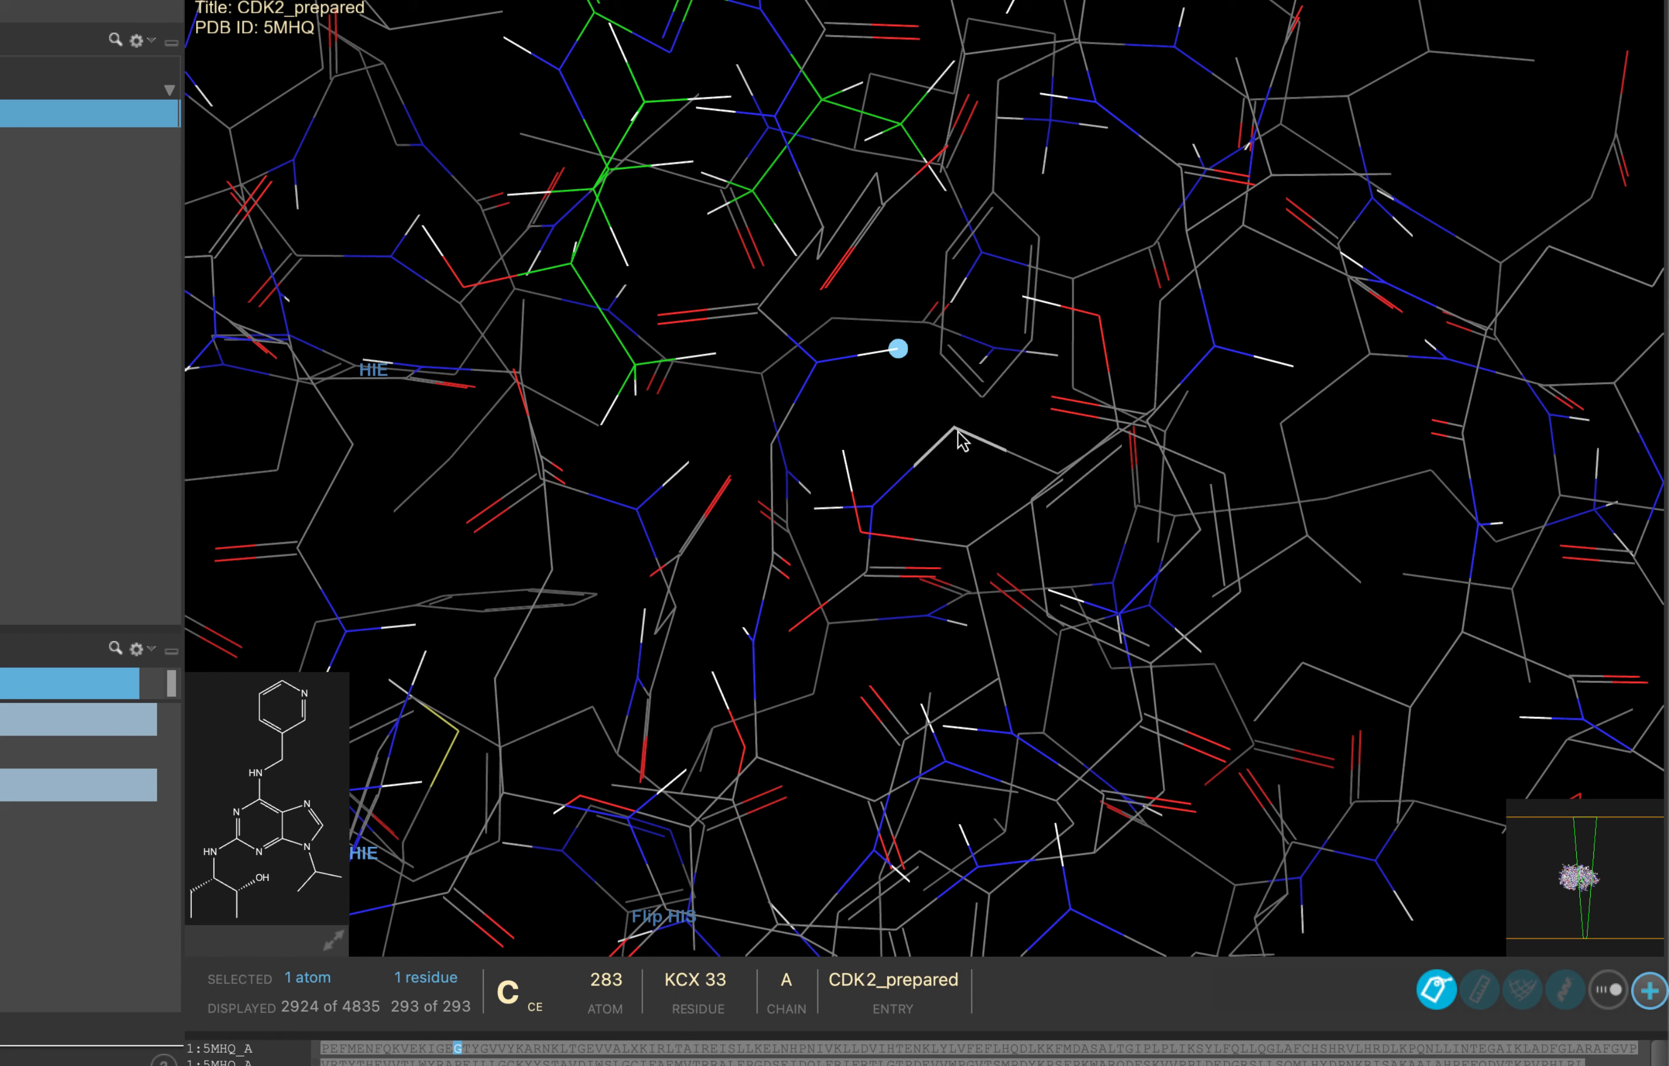
{"action": "left_click", "coordinate": [971, 558]}
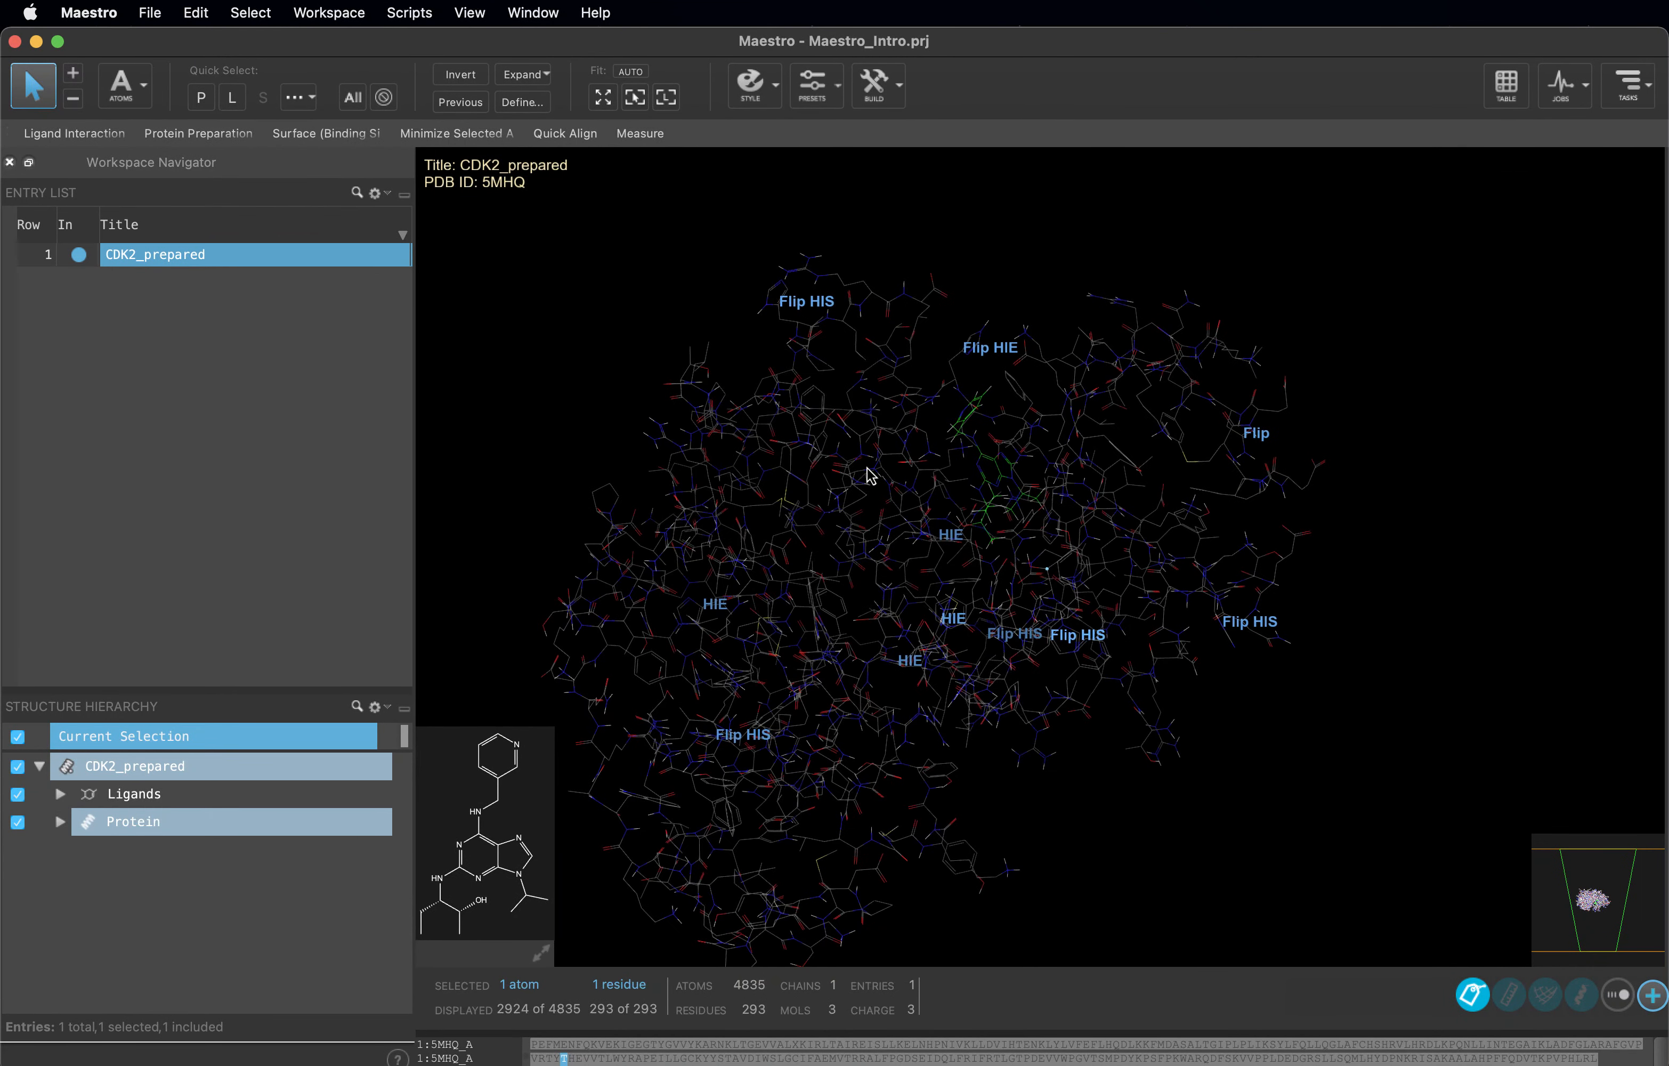
{"action": "mouse_move", "coordinate": [1046, 330]}
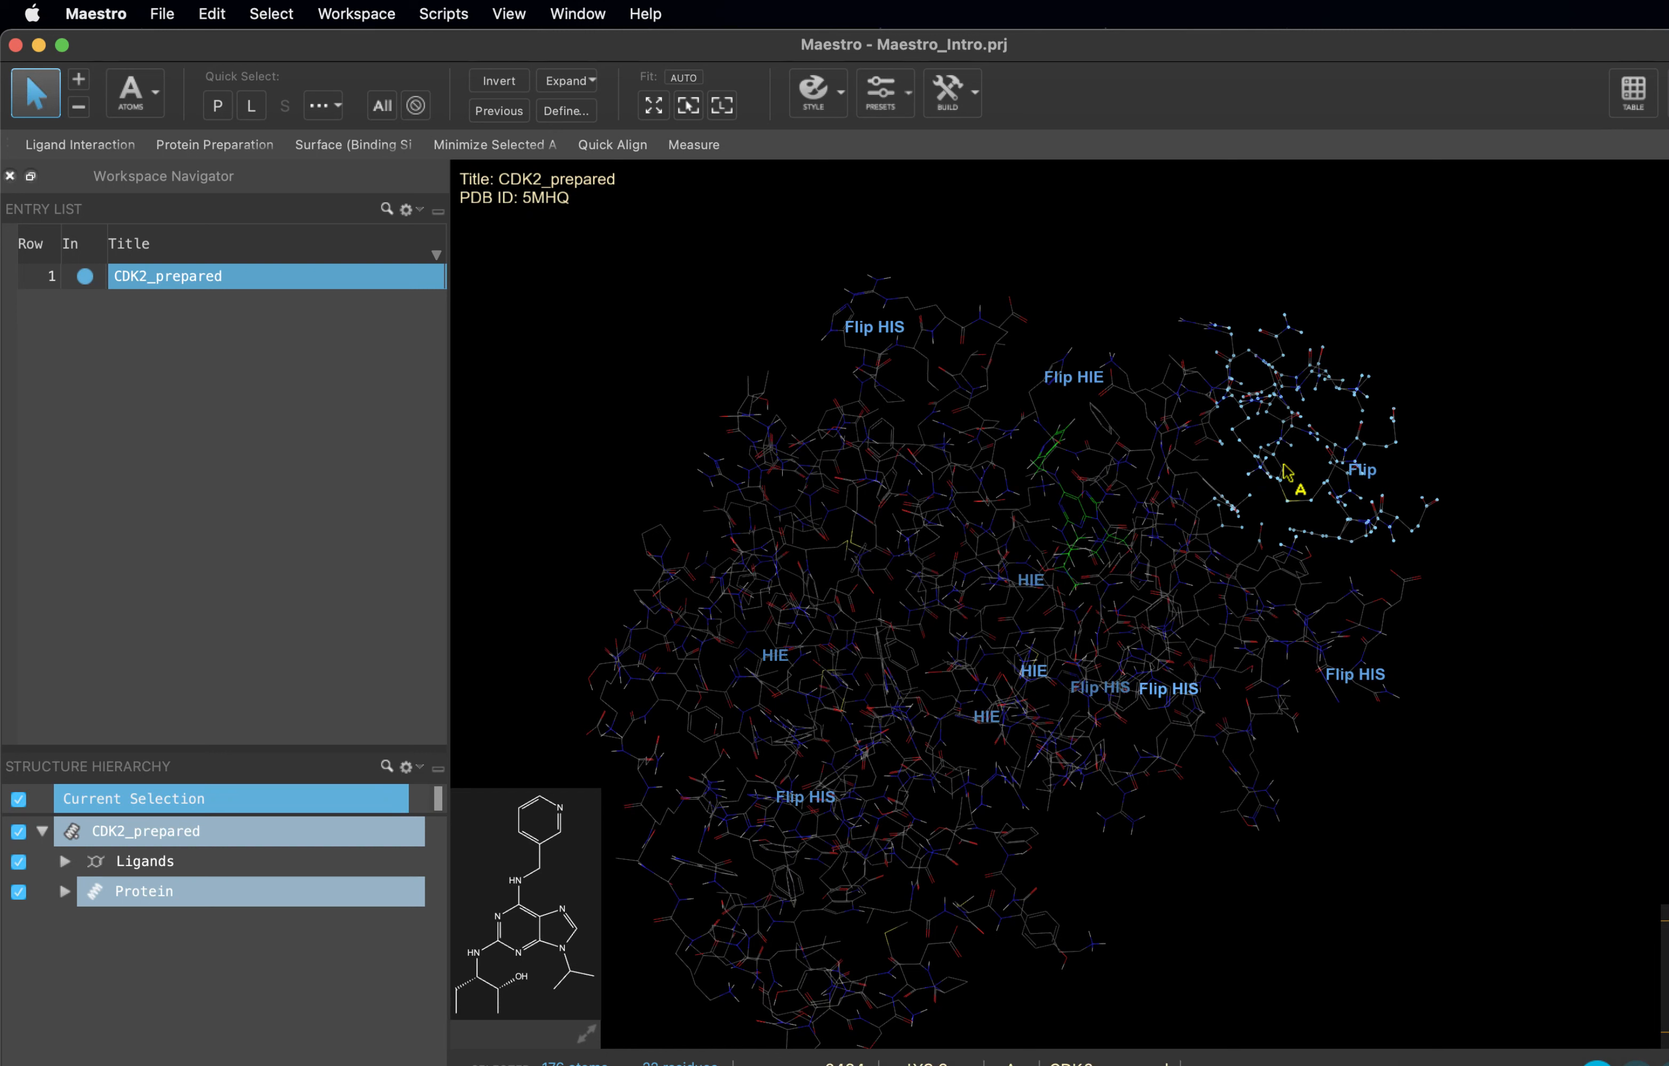
{"action": "mouse_move", "coordinate": [744, 209]}
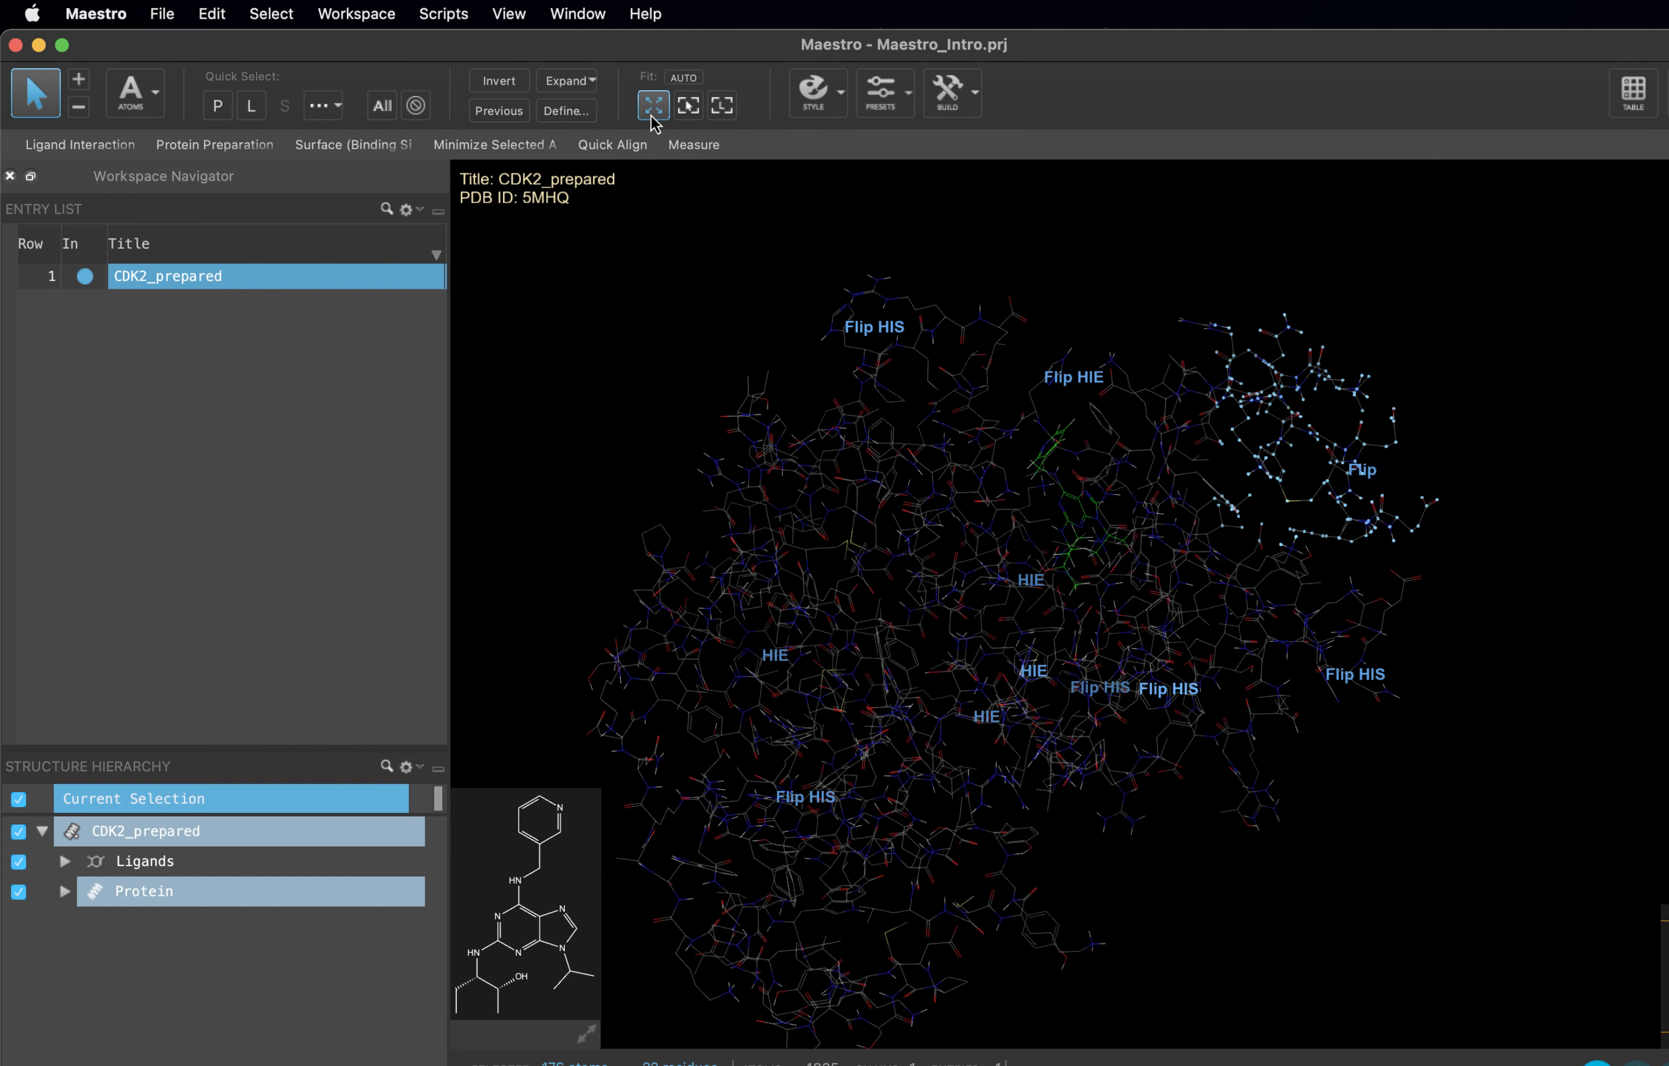
- Fit the view to the whole structure, then zoom onto the selected atoms
{"action": "left_click", "coordinate": [652, 104]}
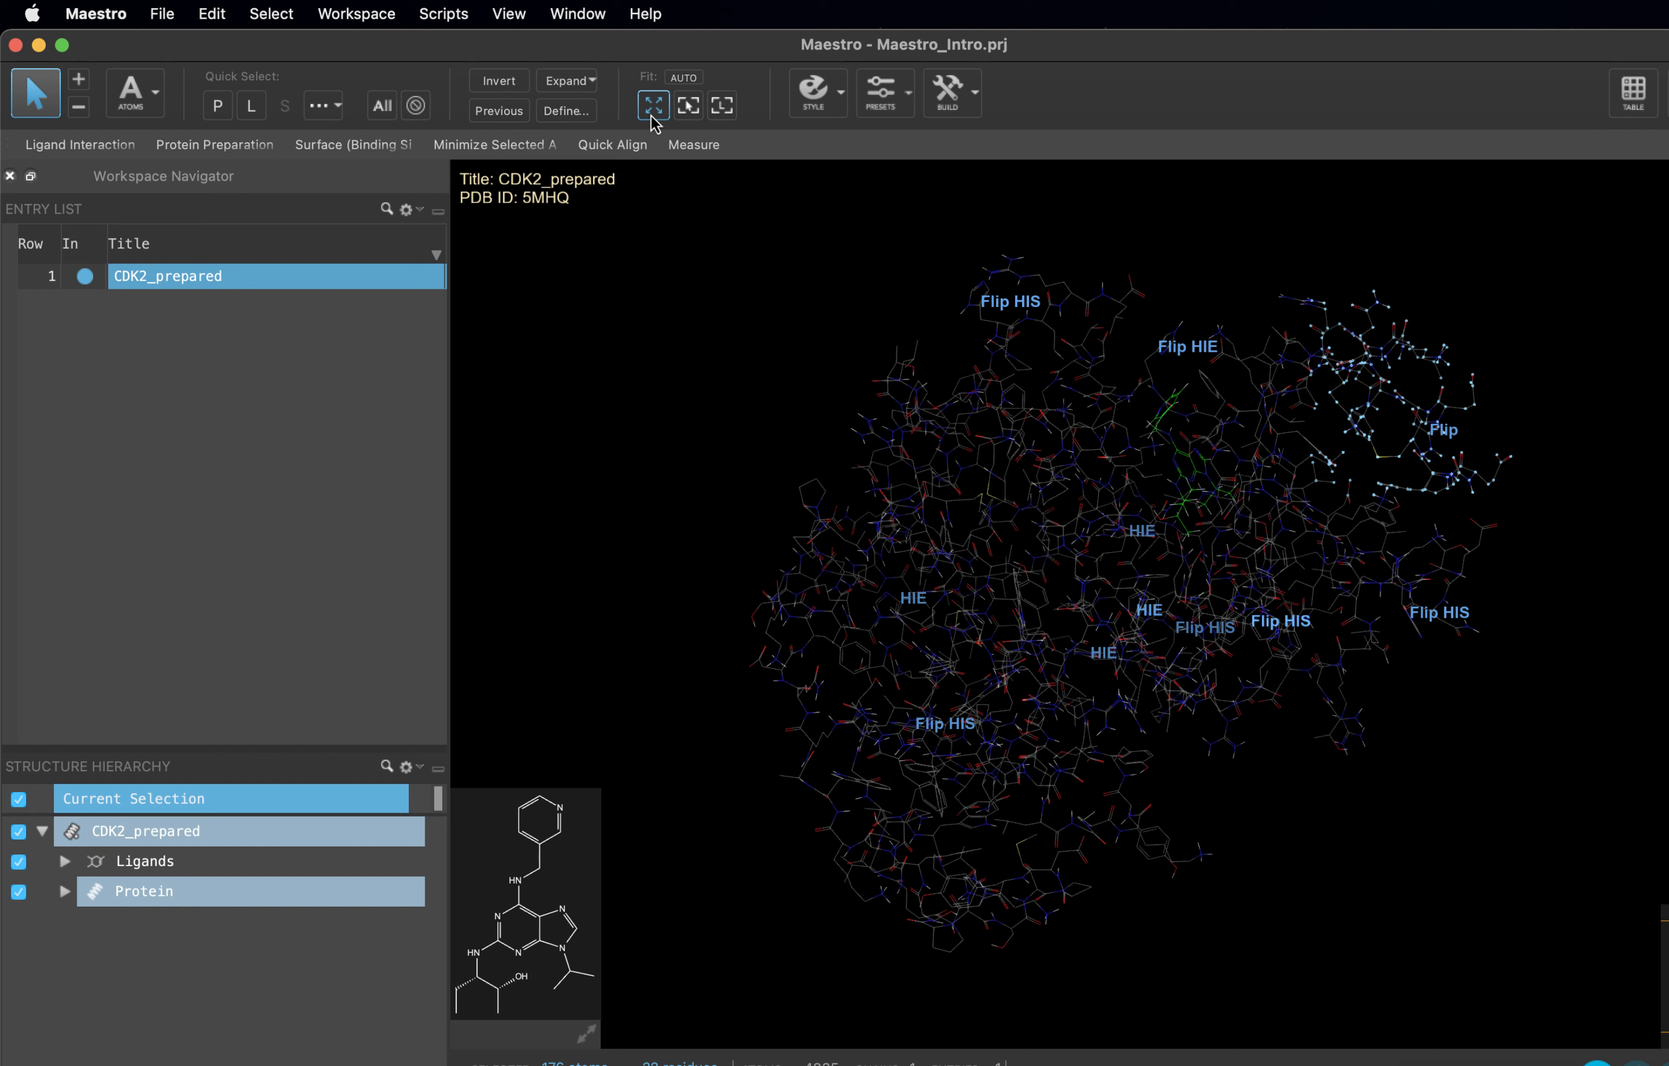
{"action": "mouse_move", "coordinate": [689, 104]}
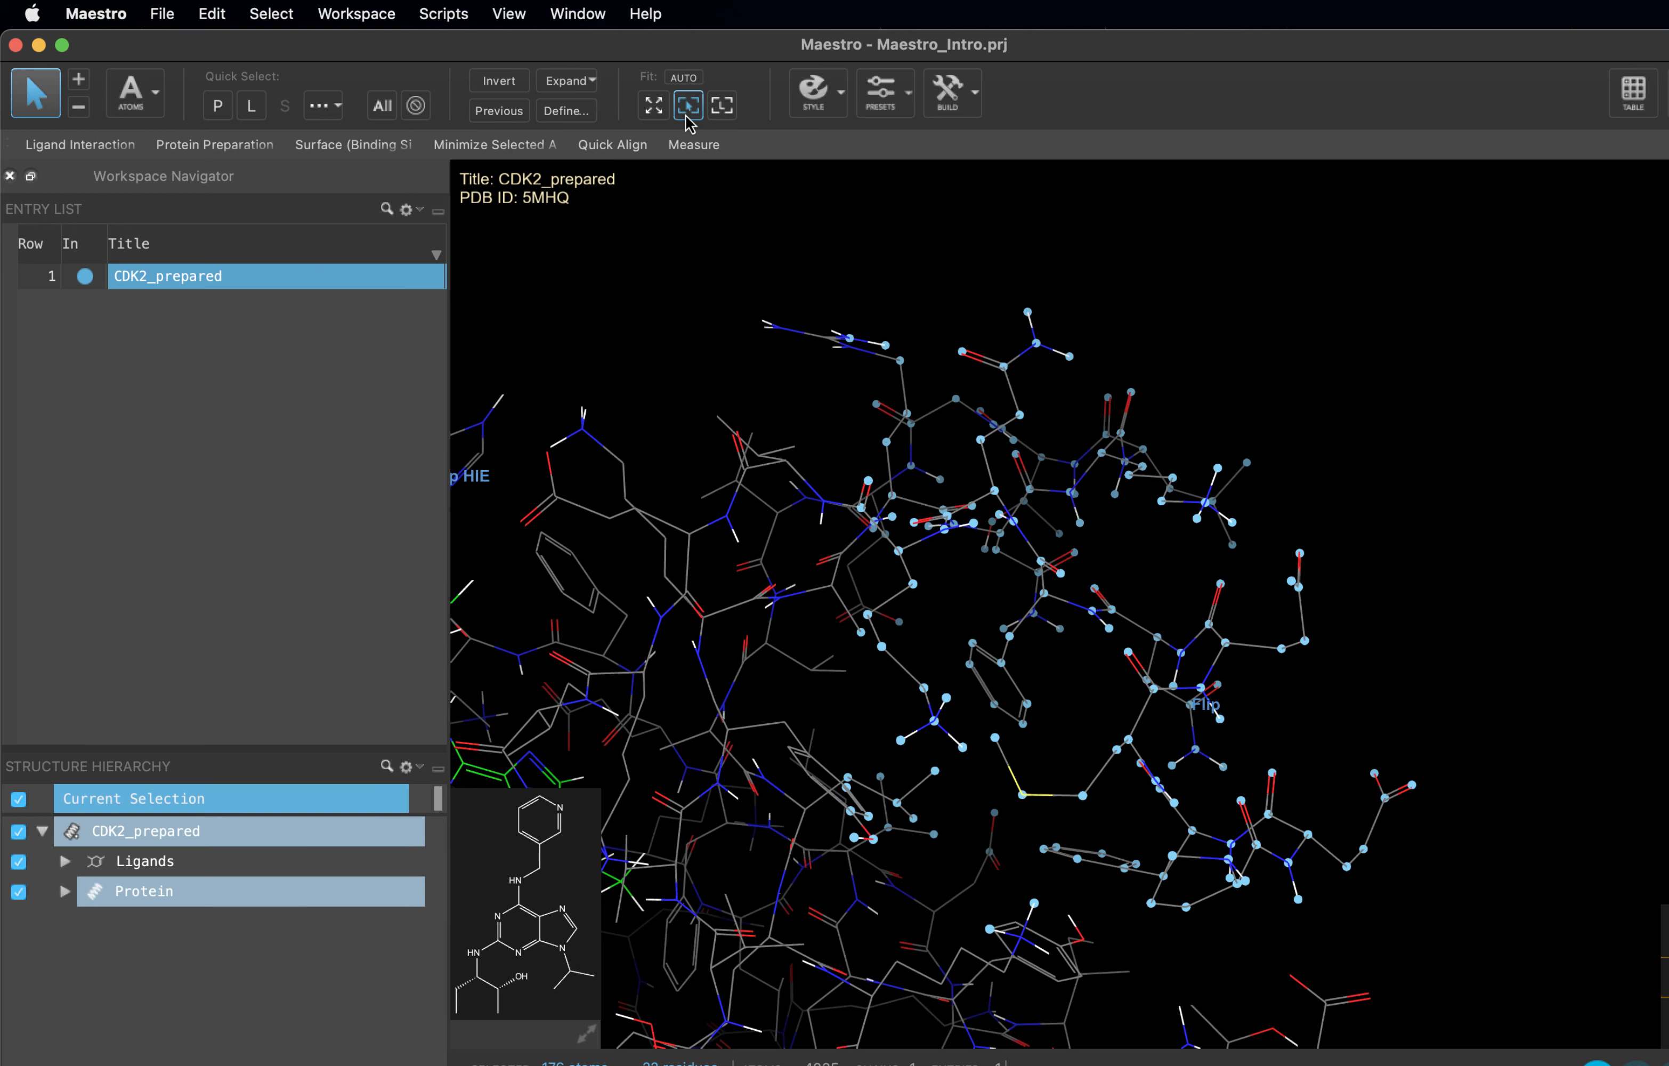
{"action": "left_click", "coordinate": [721, 105]}
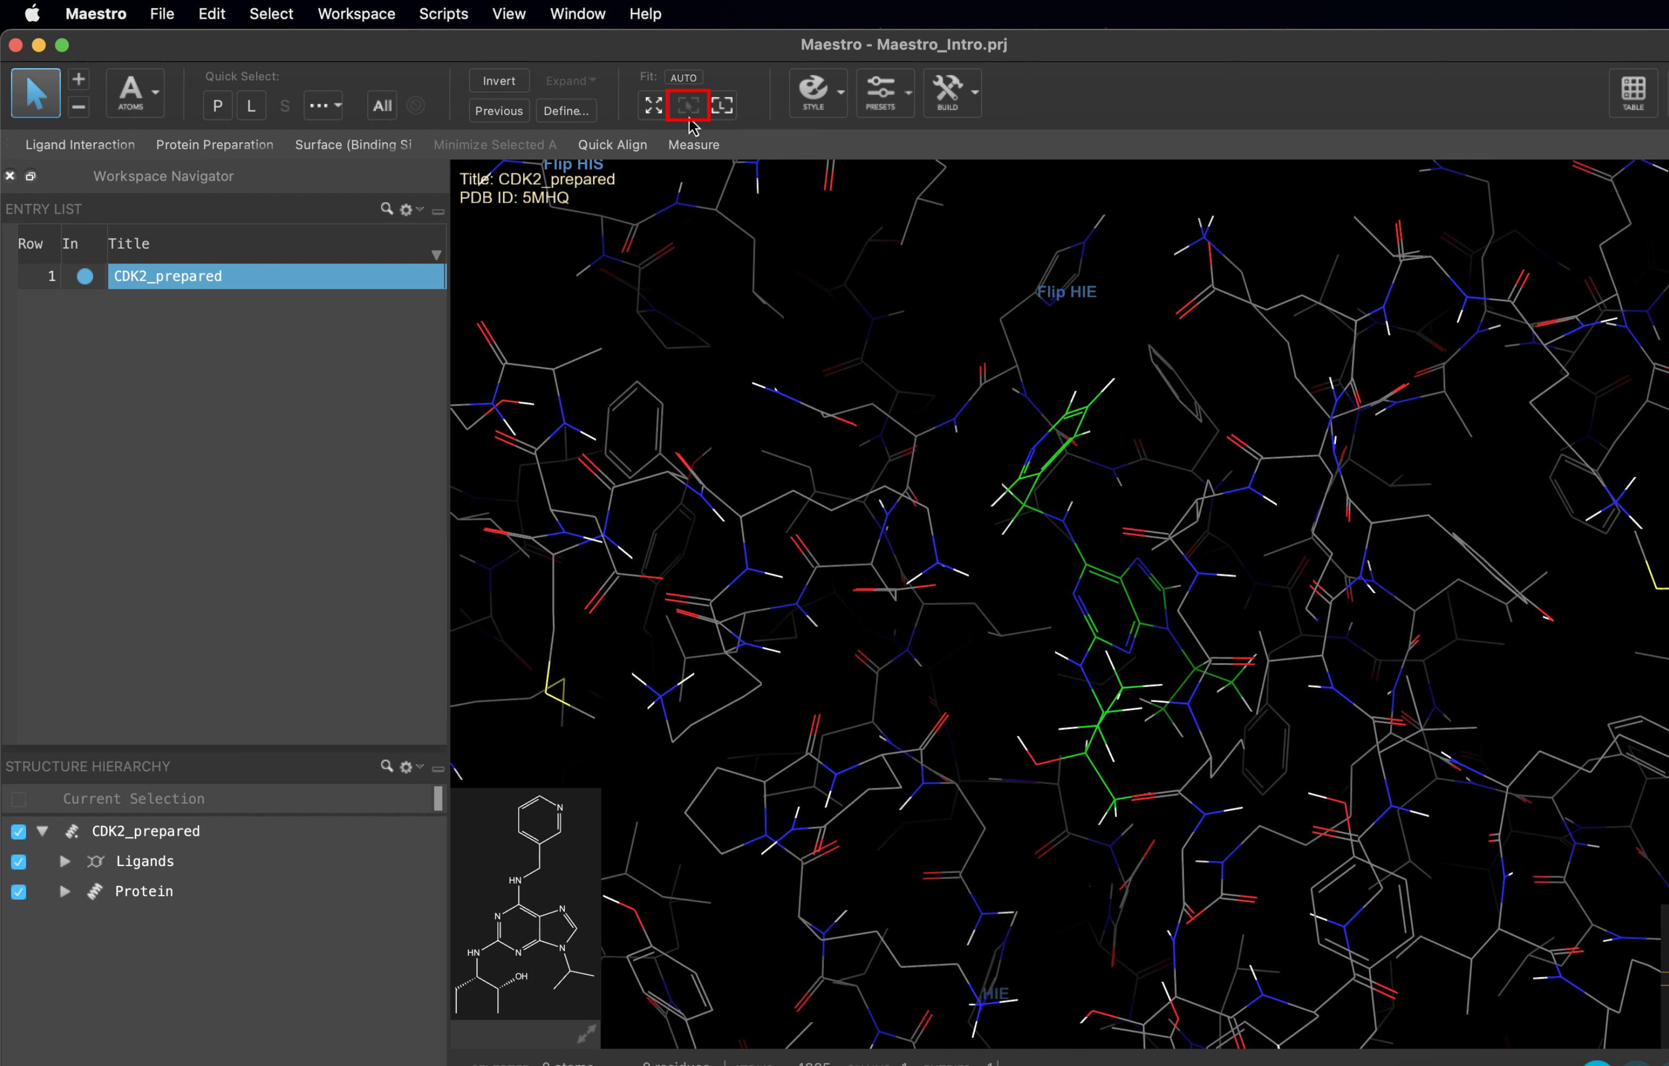
{"action": "mouse_move", "coordinate": [688, 104]}
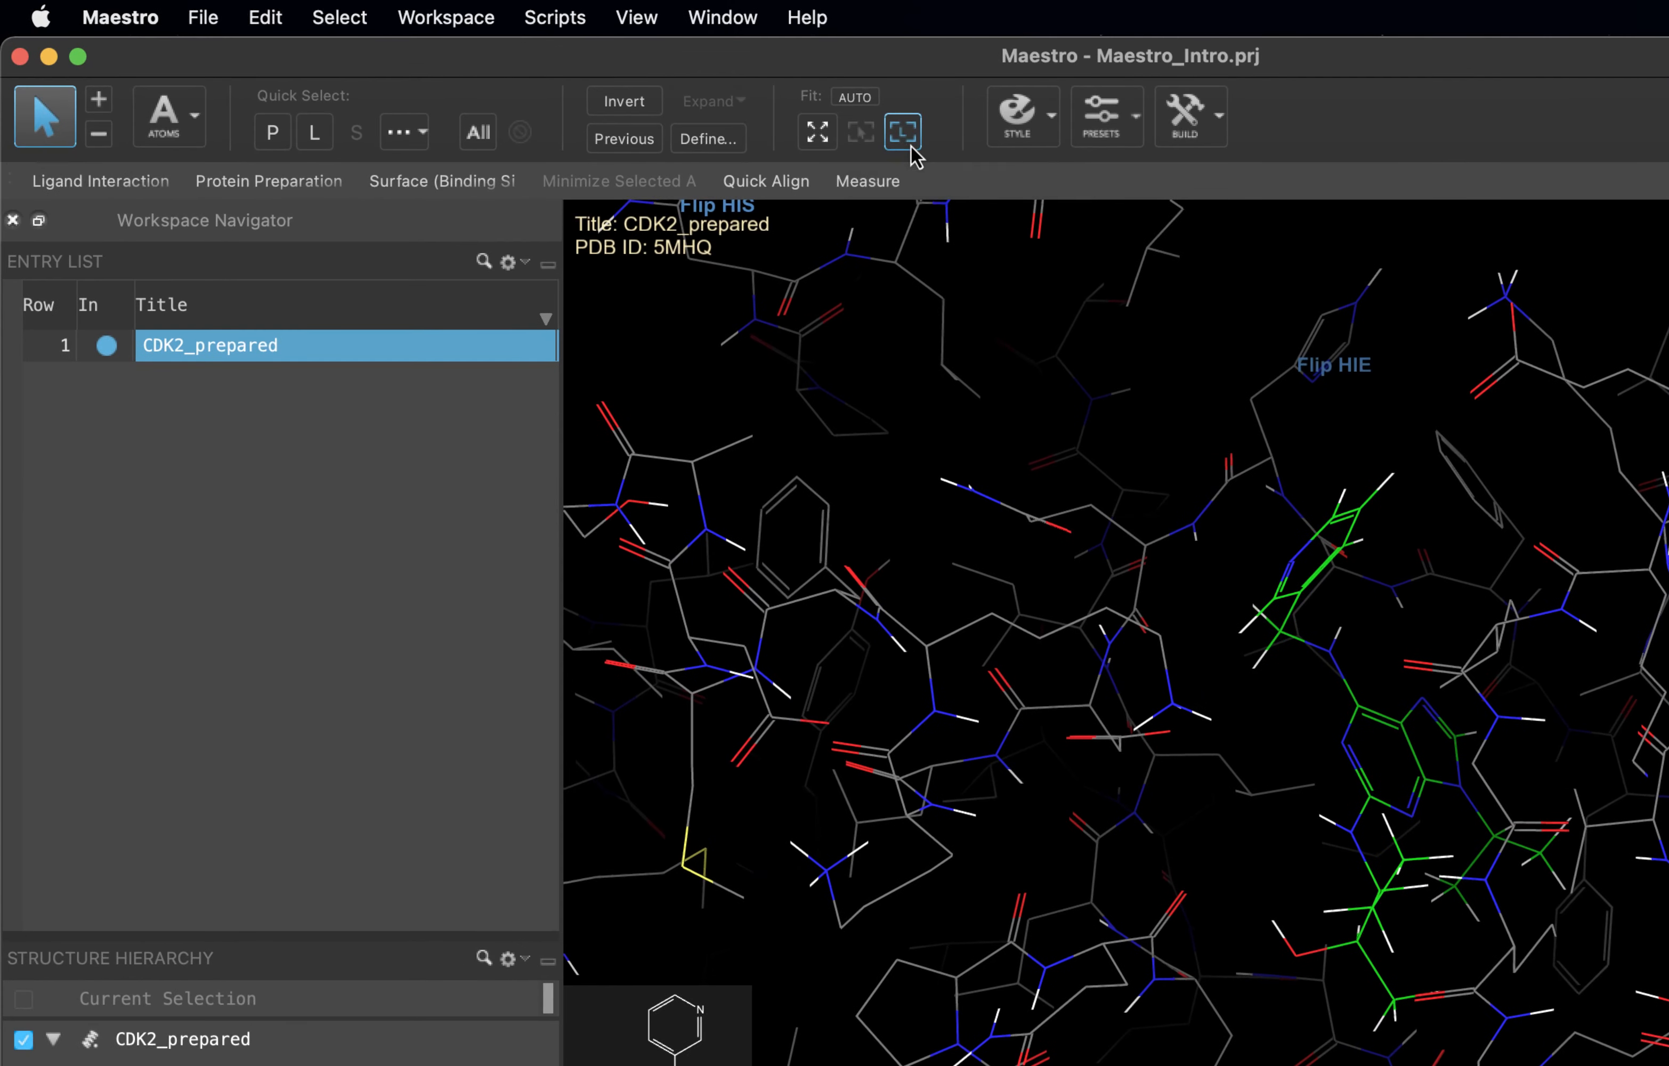
{"action": "mouse_move", "coordinate": [902, 131]}
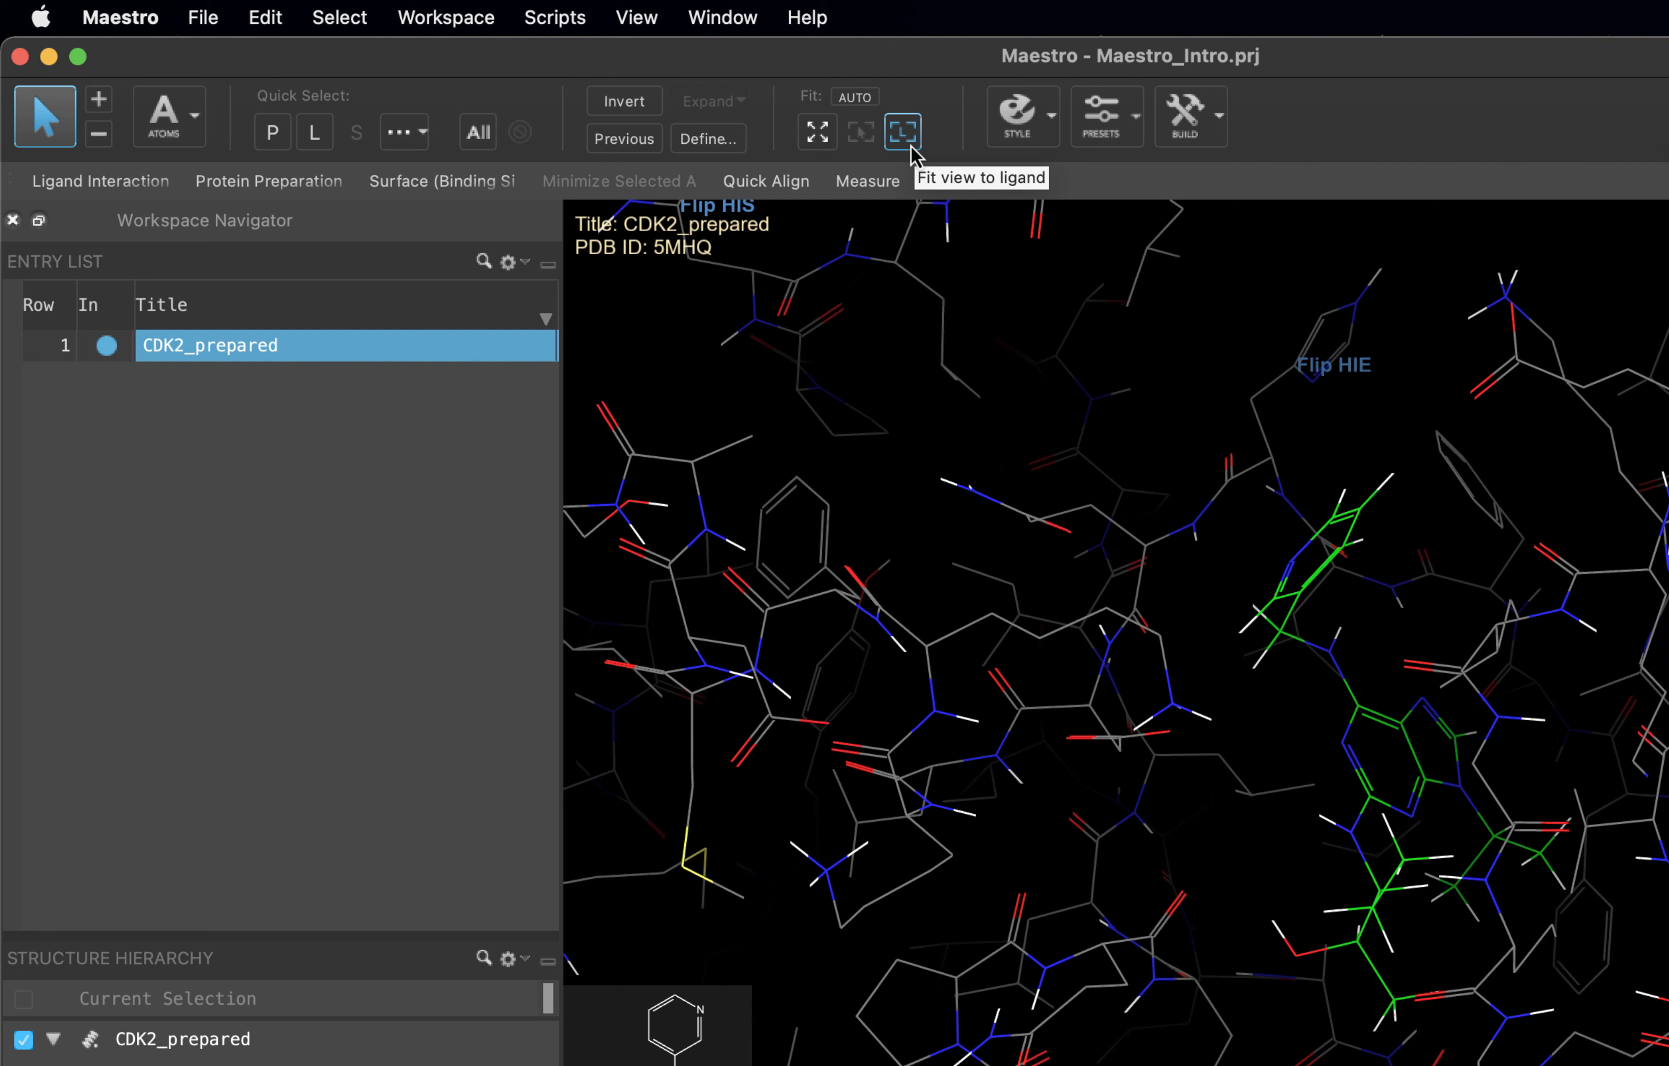
{"action": "mouse_move", "coordinate": [526, 117]}
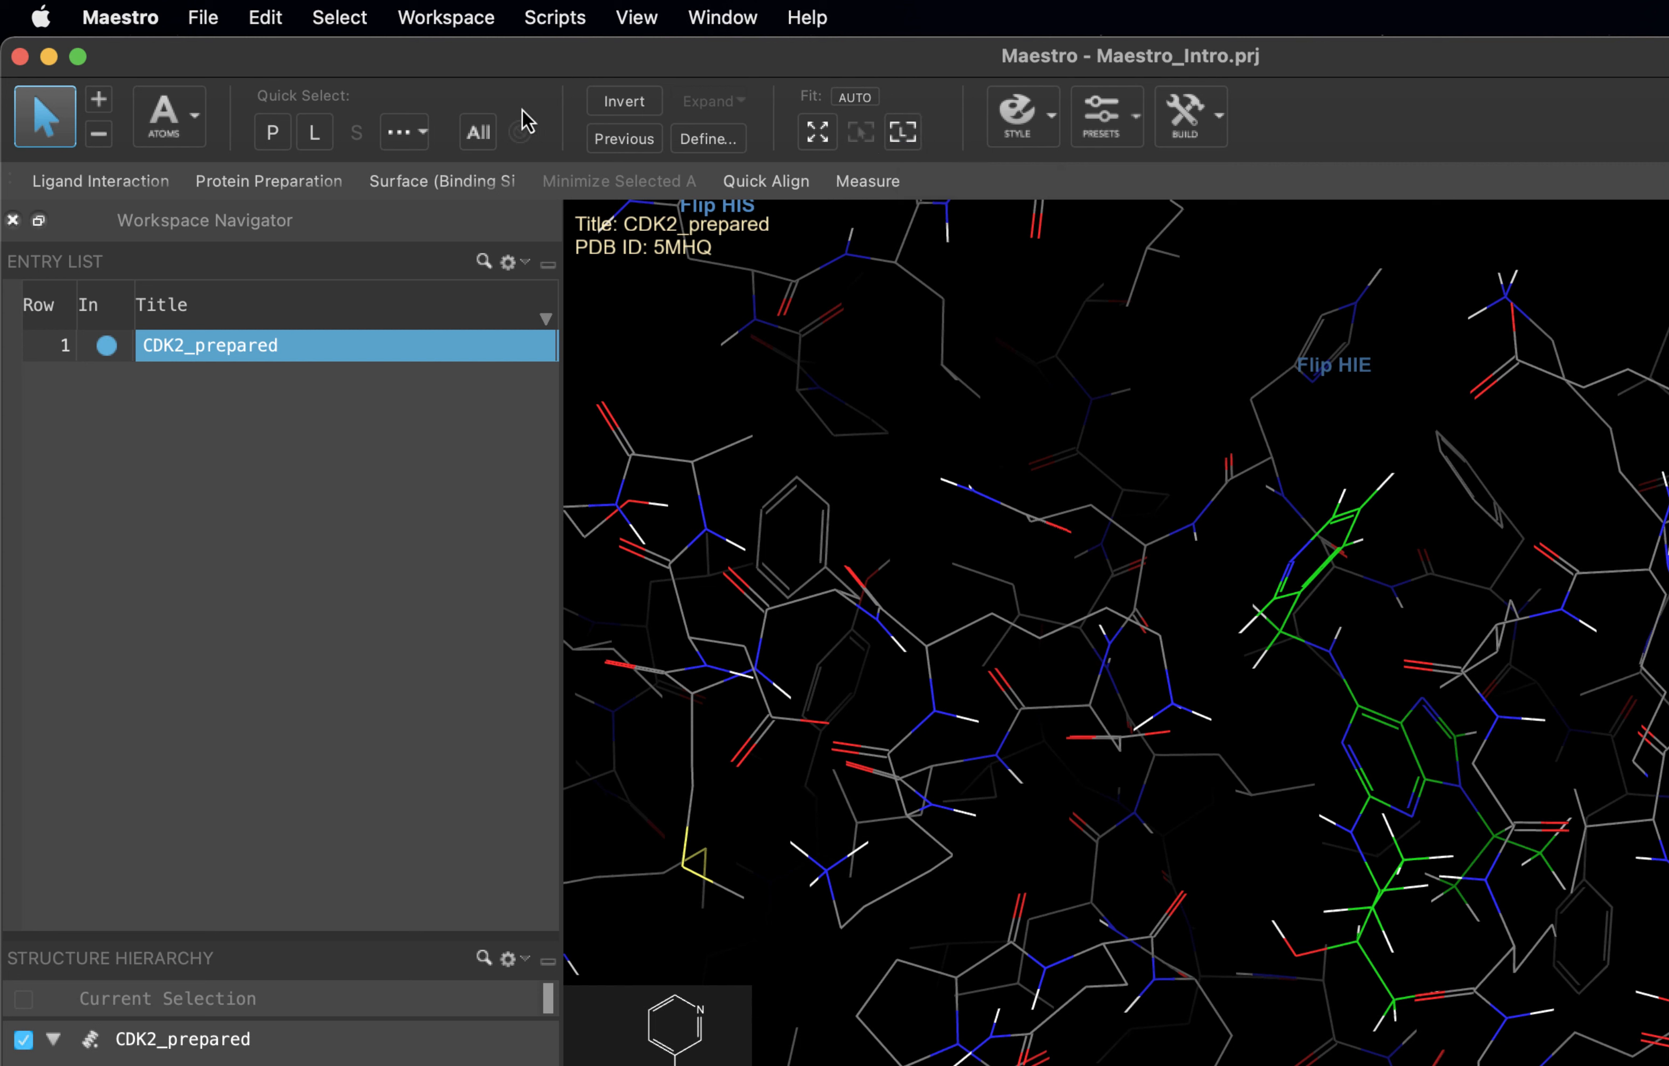
{"action": "mouse_move", "coordinate": [357, 132]}
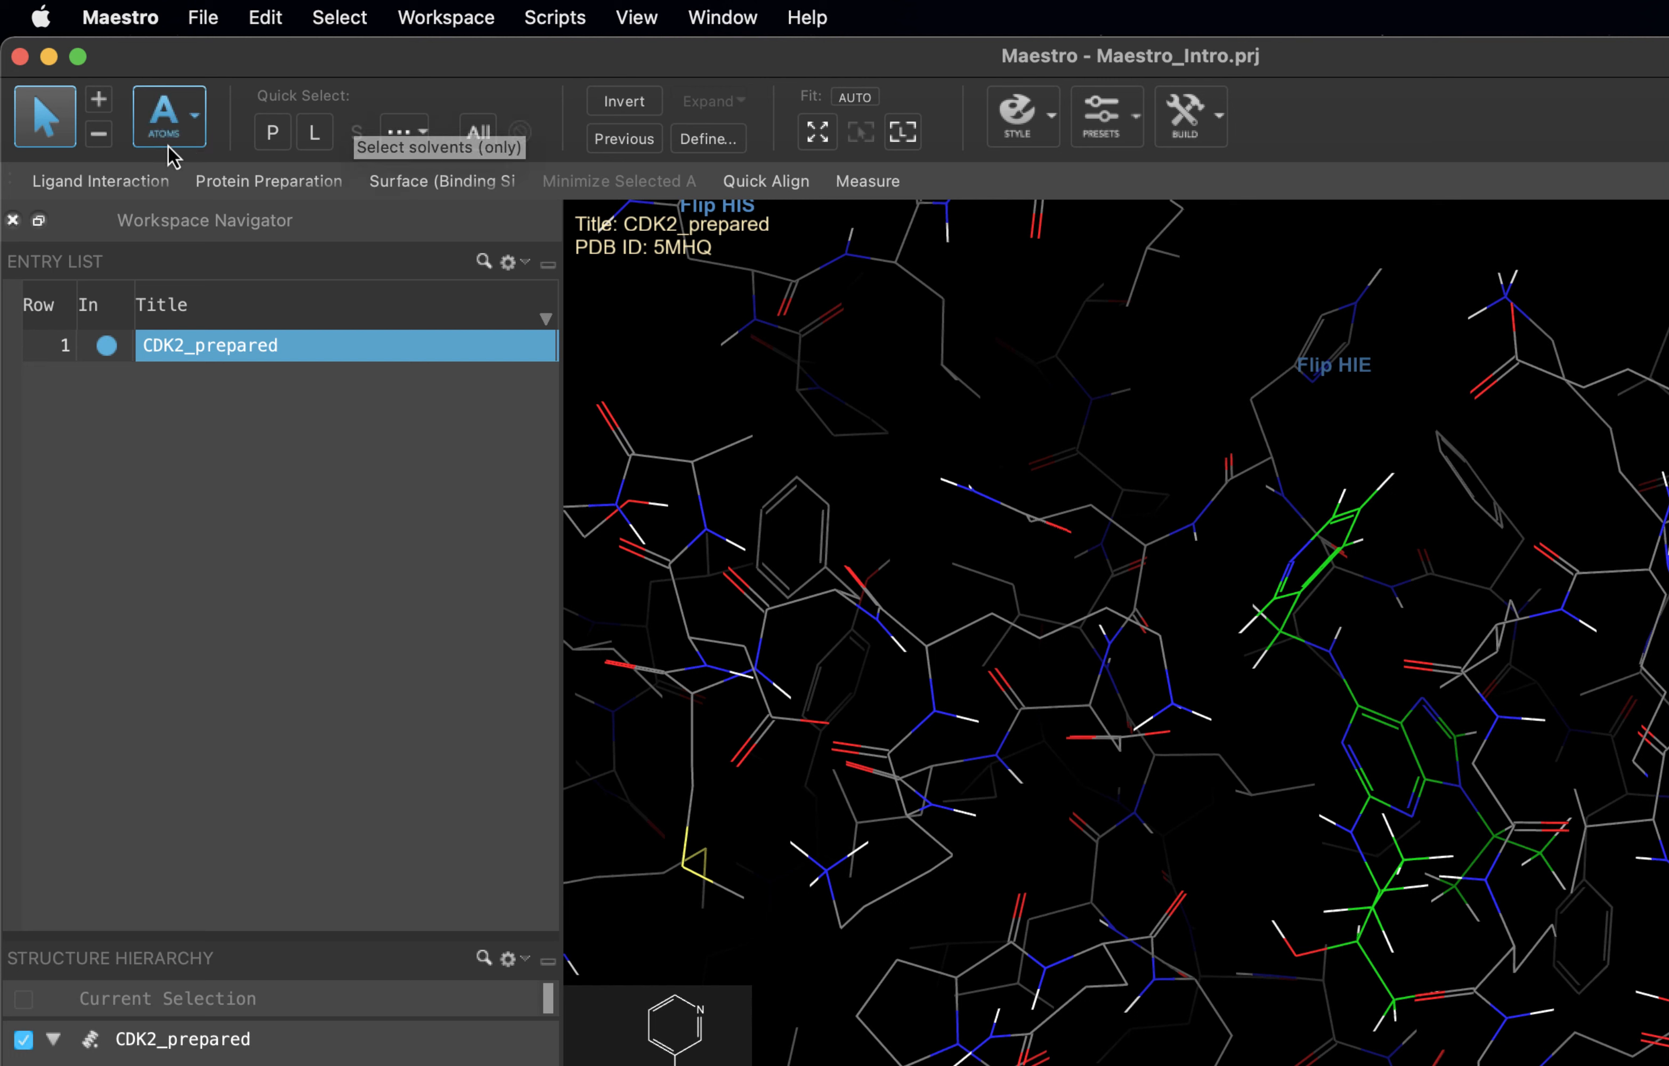
{"action": "left_click", "coordinate": [169, 118]}
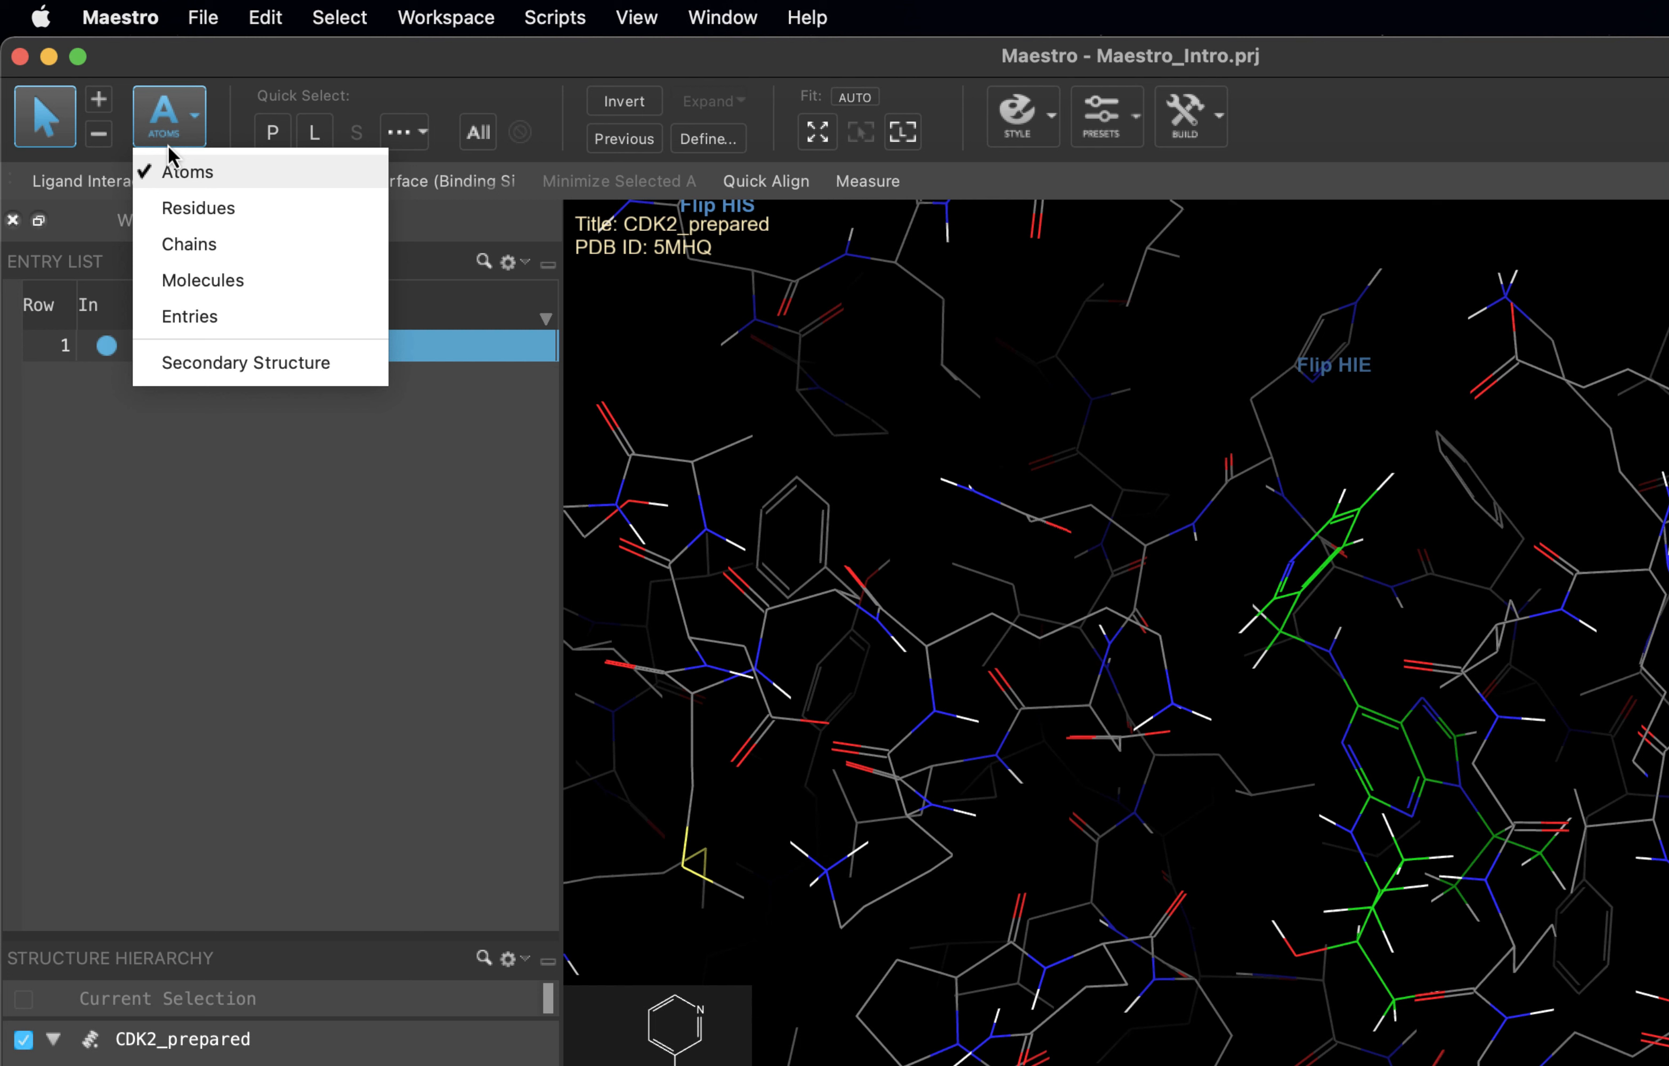
{"action": "mouse_move", "coordinate": [199, 208]}
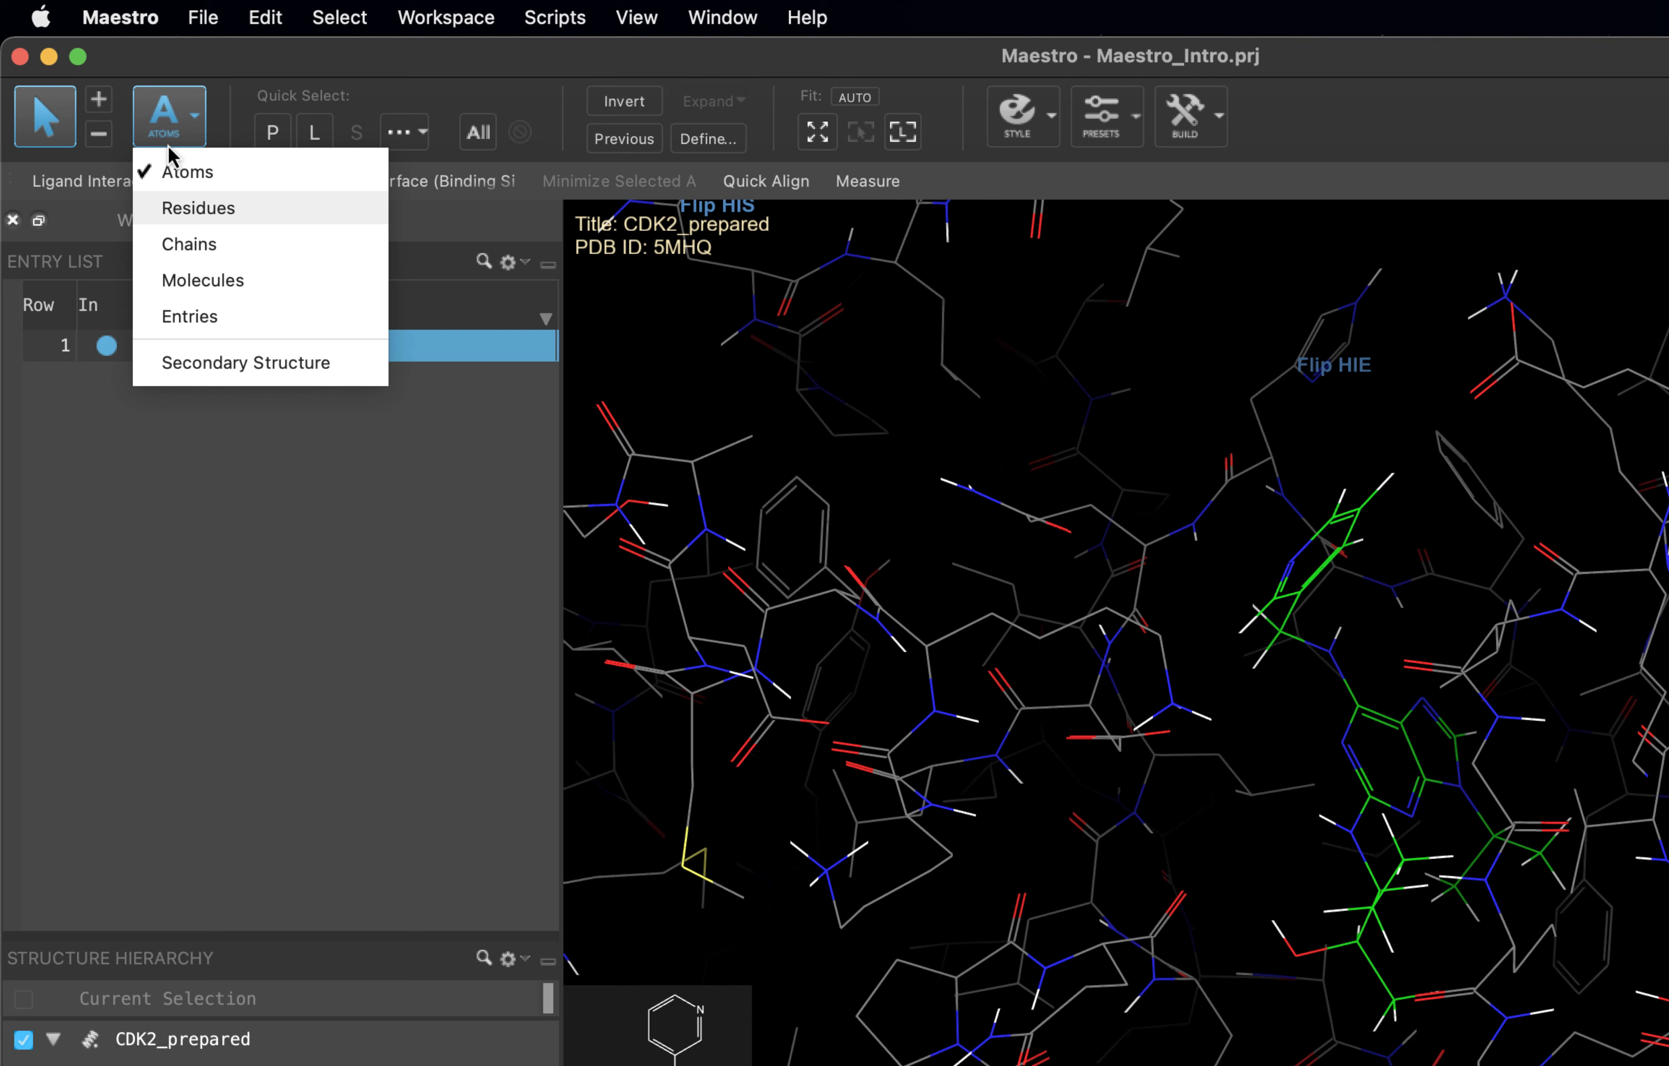
{"action": "mouse_move", "coordinate": [633, 387]}
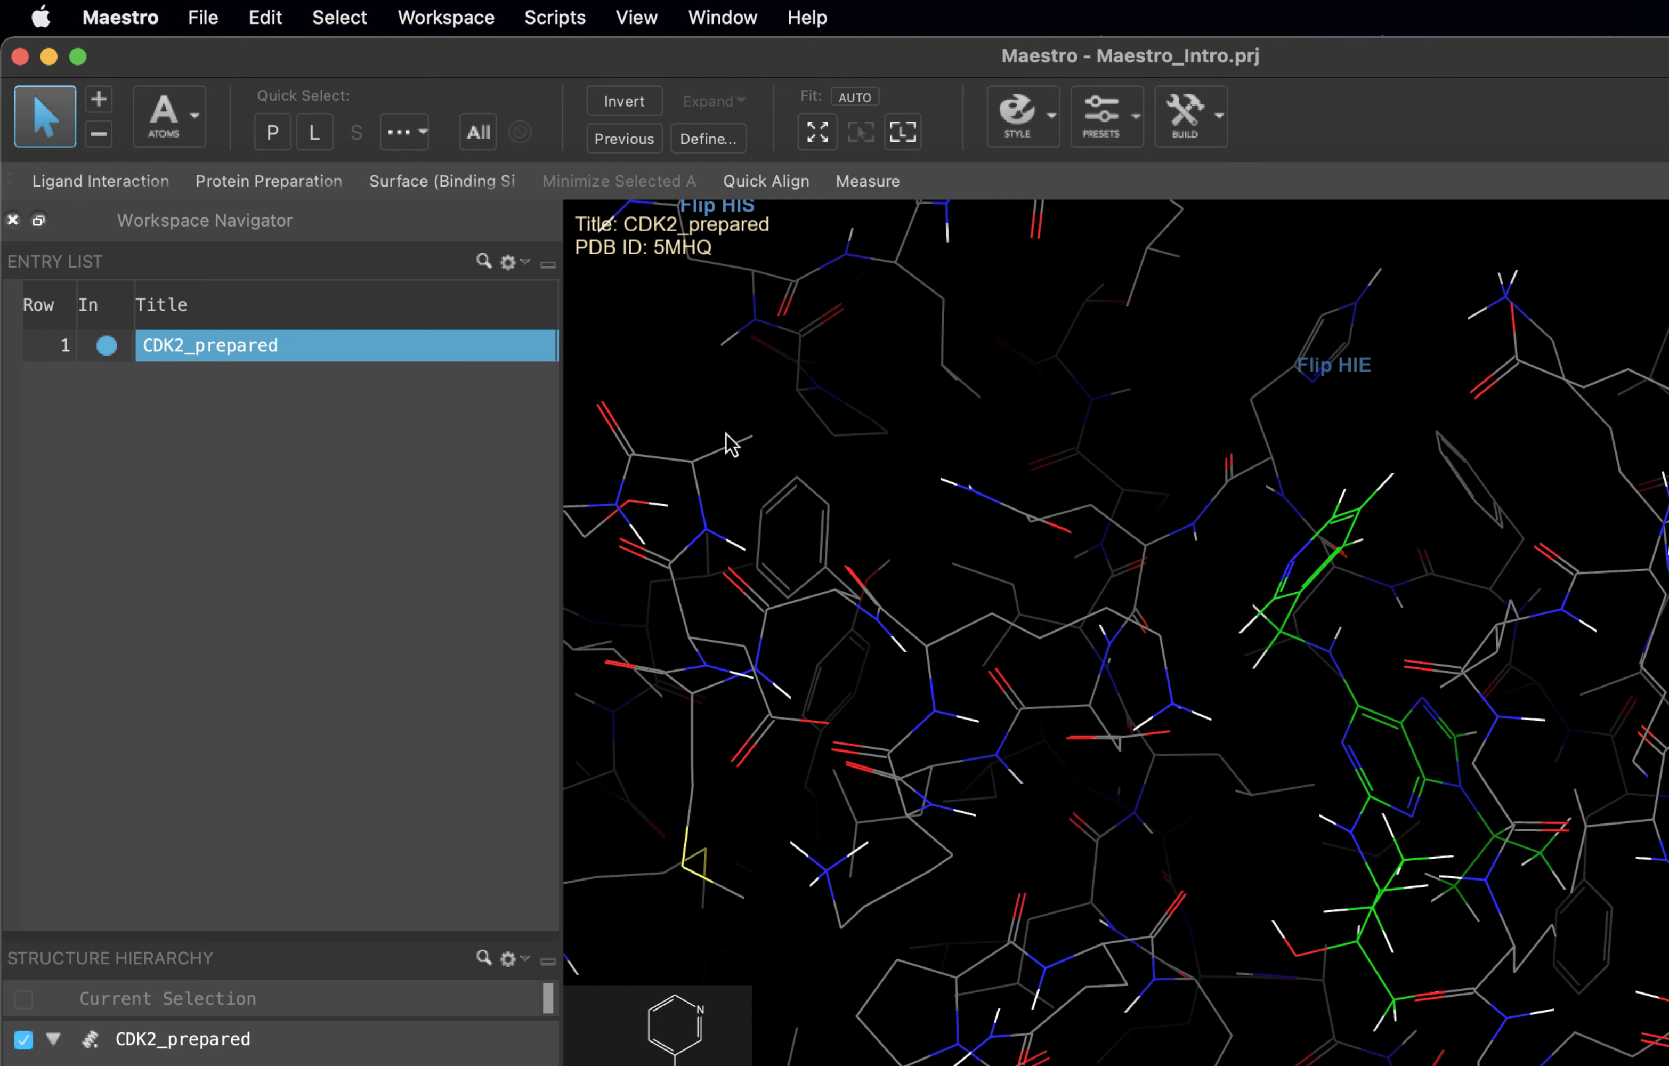
- Select an upper-left atom, then the ten atoms of residue ALA 93
{"action": "left_click", "coordinate": [750, 437]}
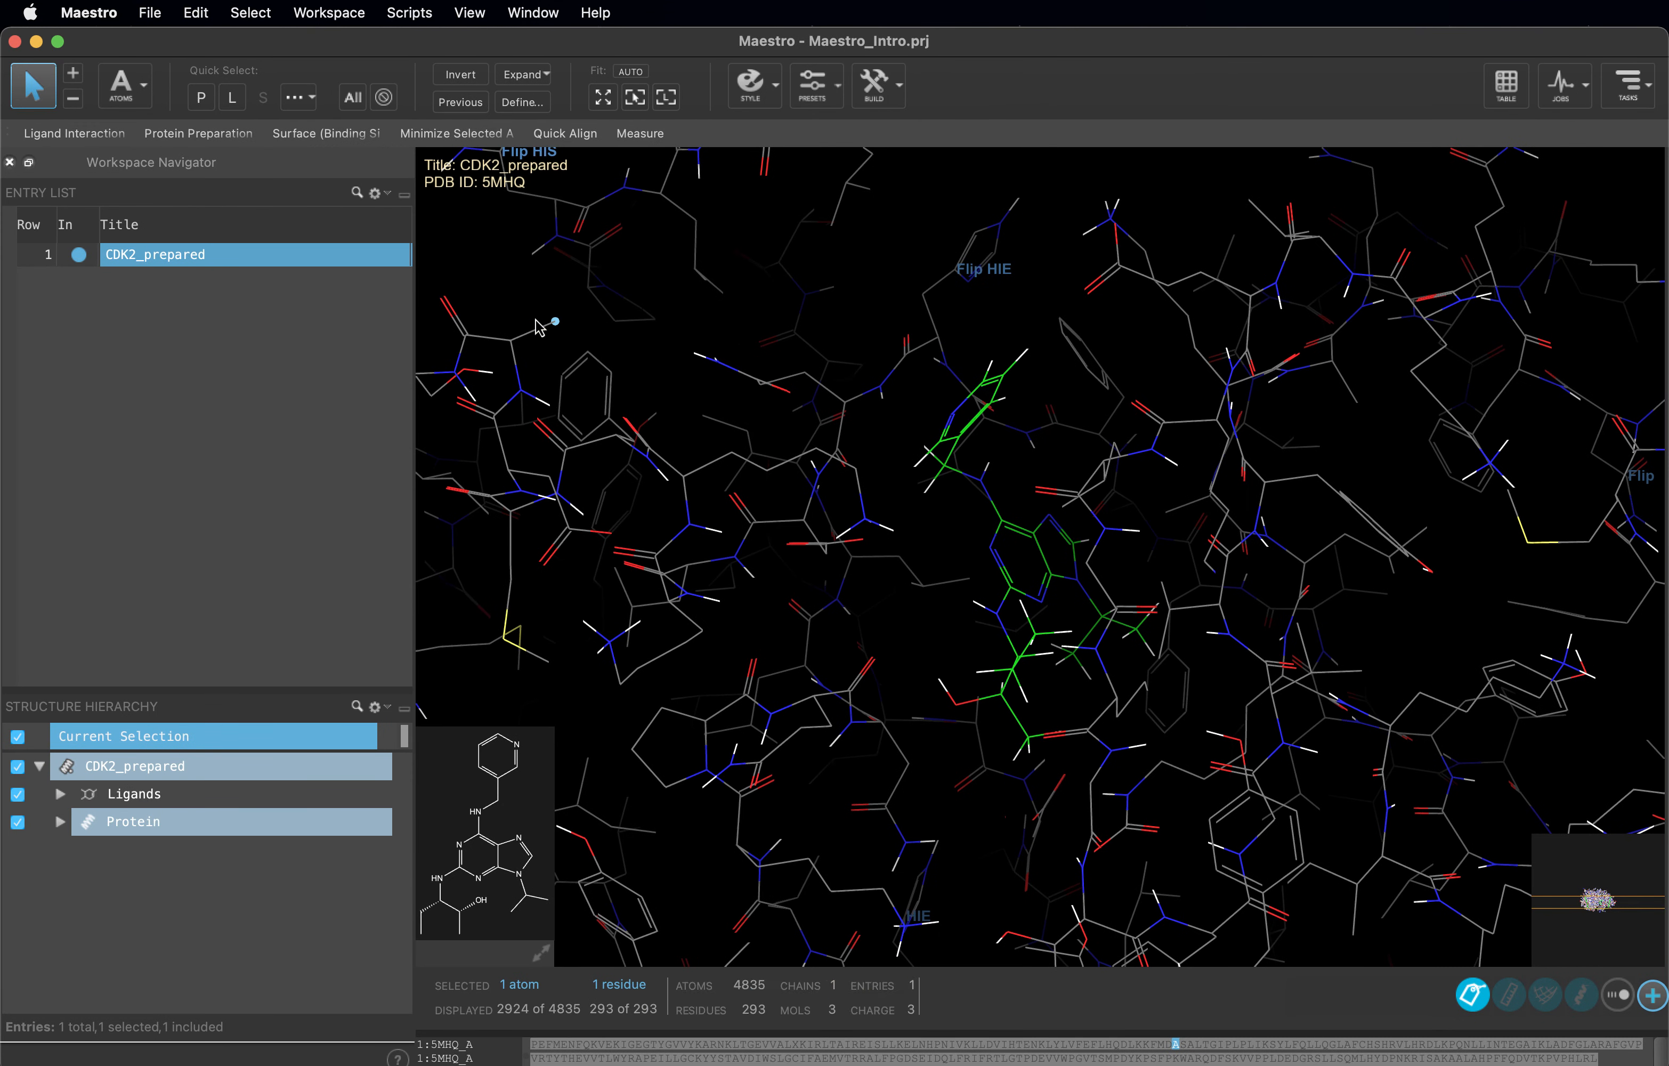
{"action": "mouse_move", "coordinate": [588, 984]}
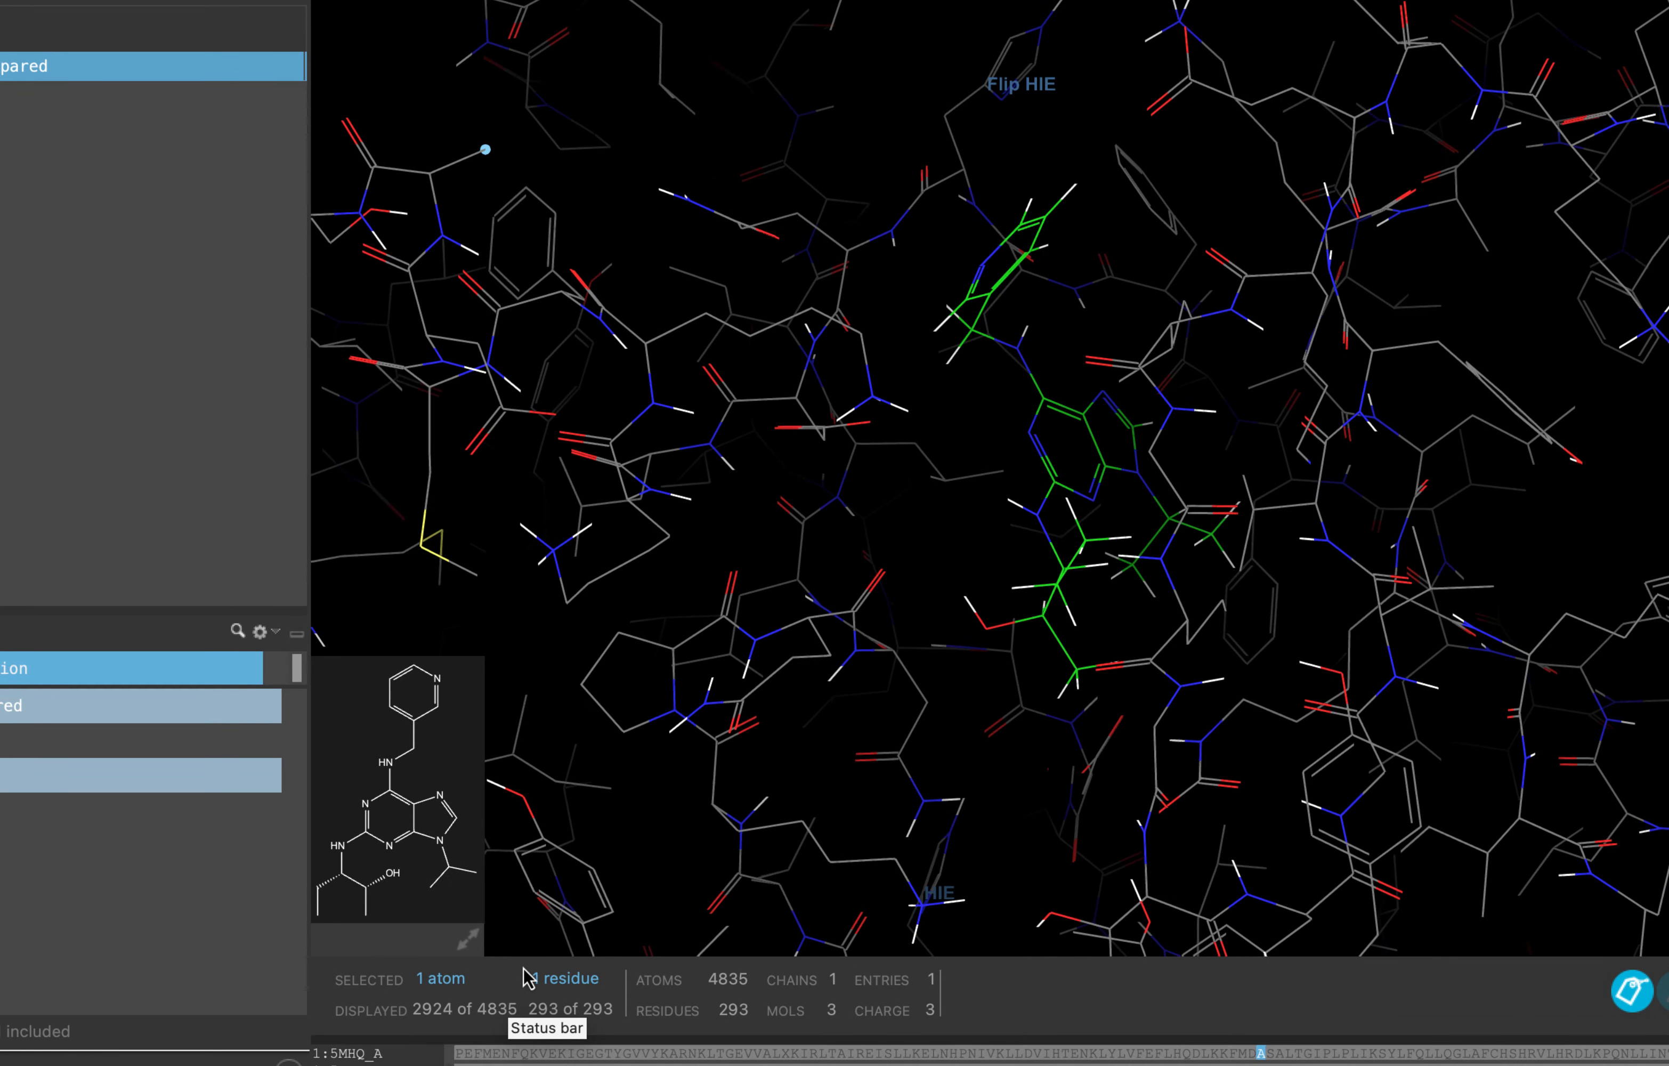
{"action": "mouse_move", "coordinate": [486, 151]}
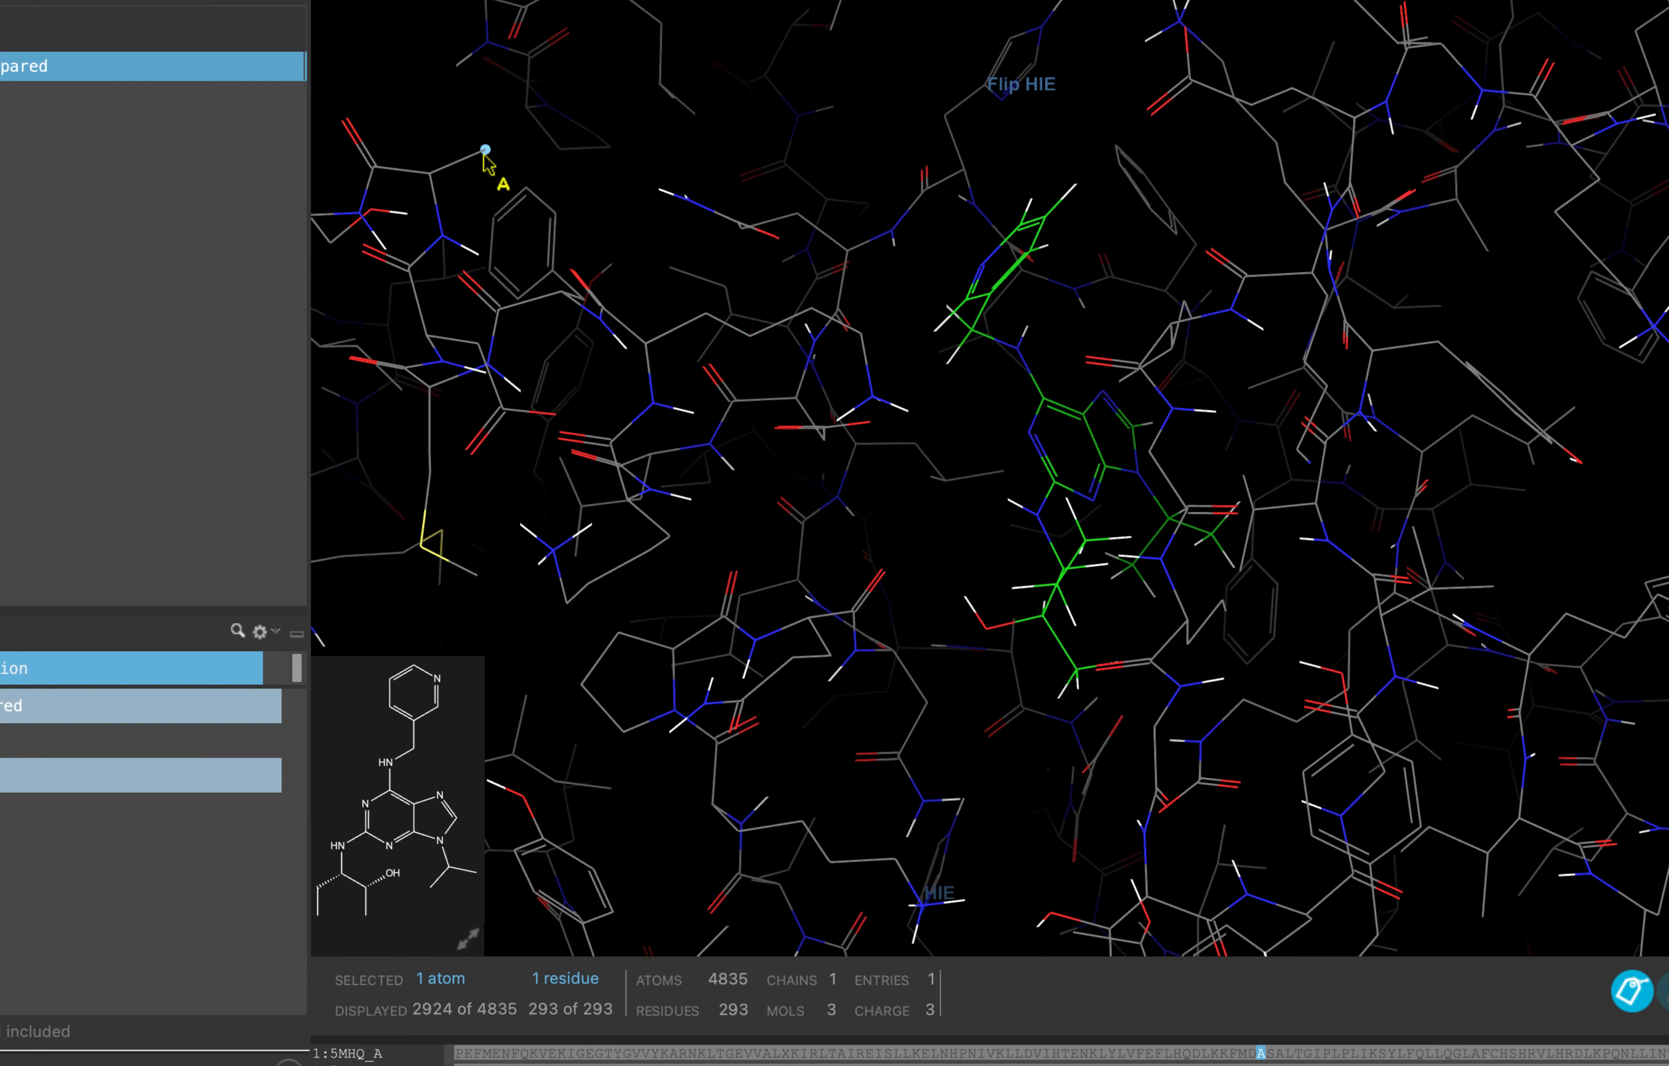
{"action": "left_click", "coordinate": [485, 167]}
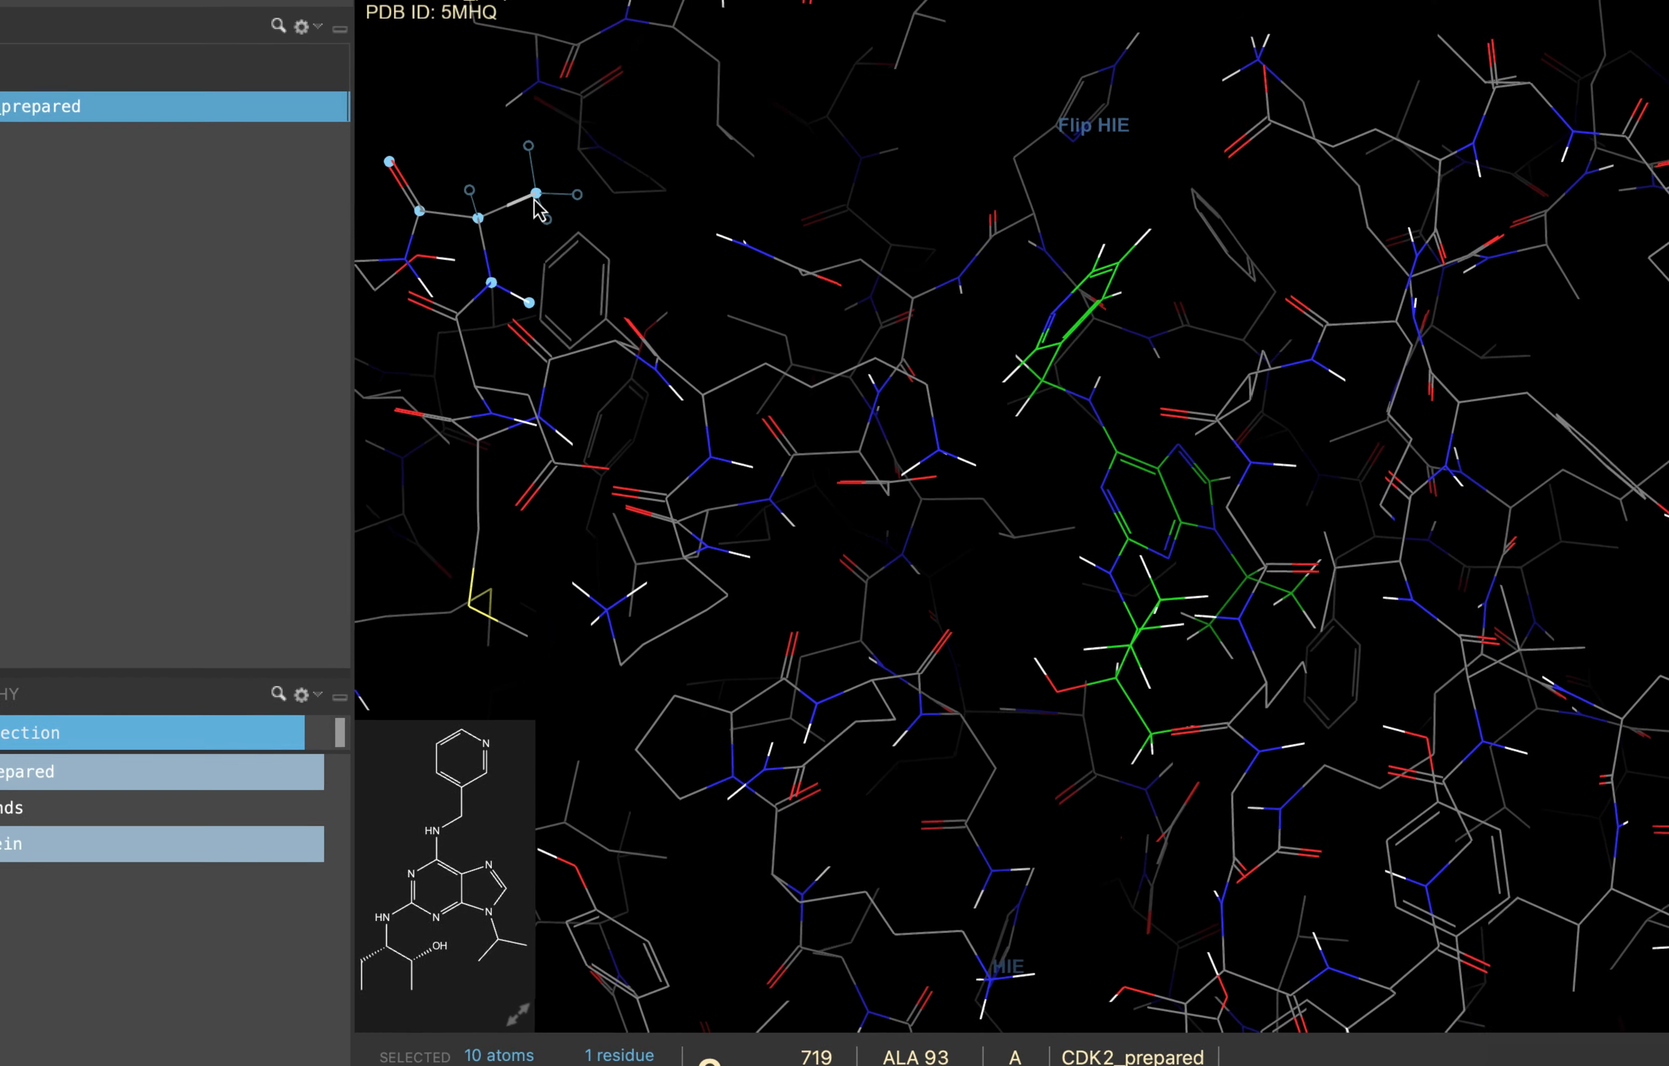
- Set selection scope to Residues and select the whole PRO 130 residue near the ligand
{"action": "left_click", "coordinate": [213, 147]}
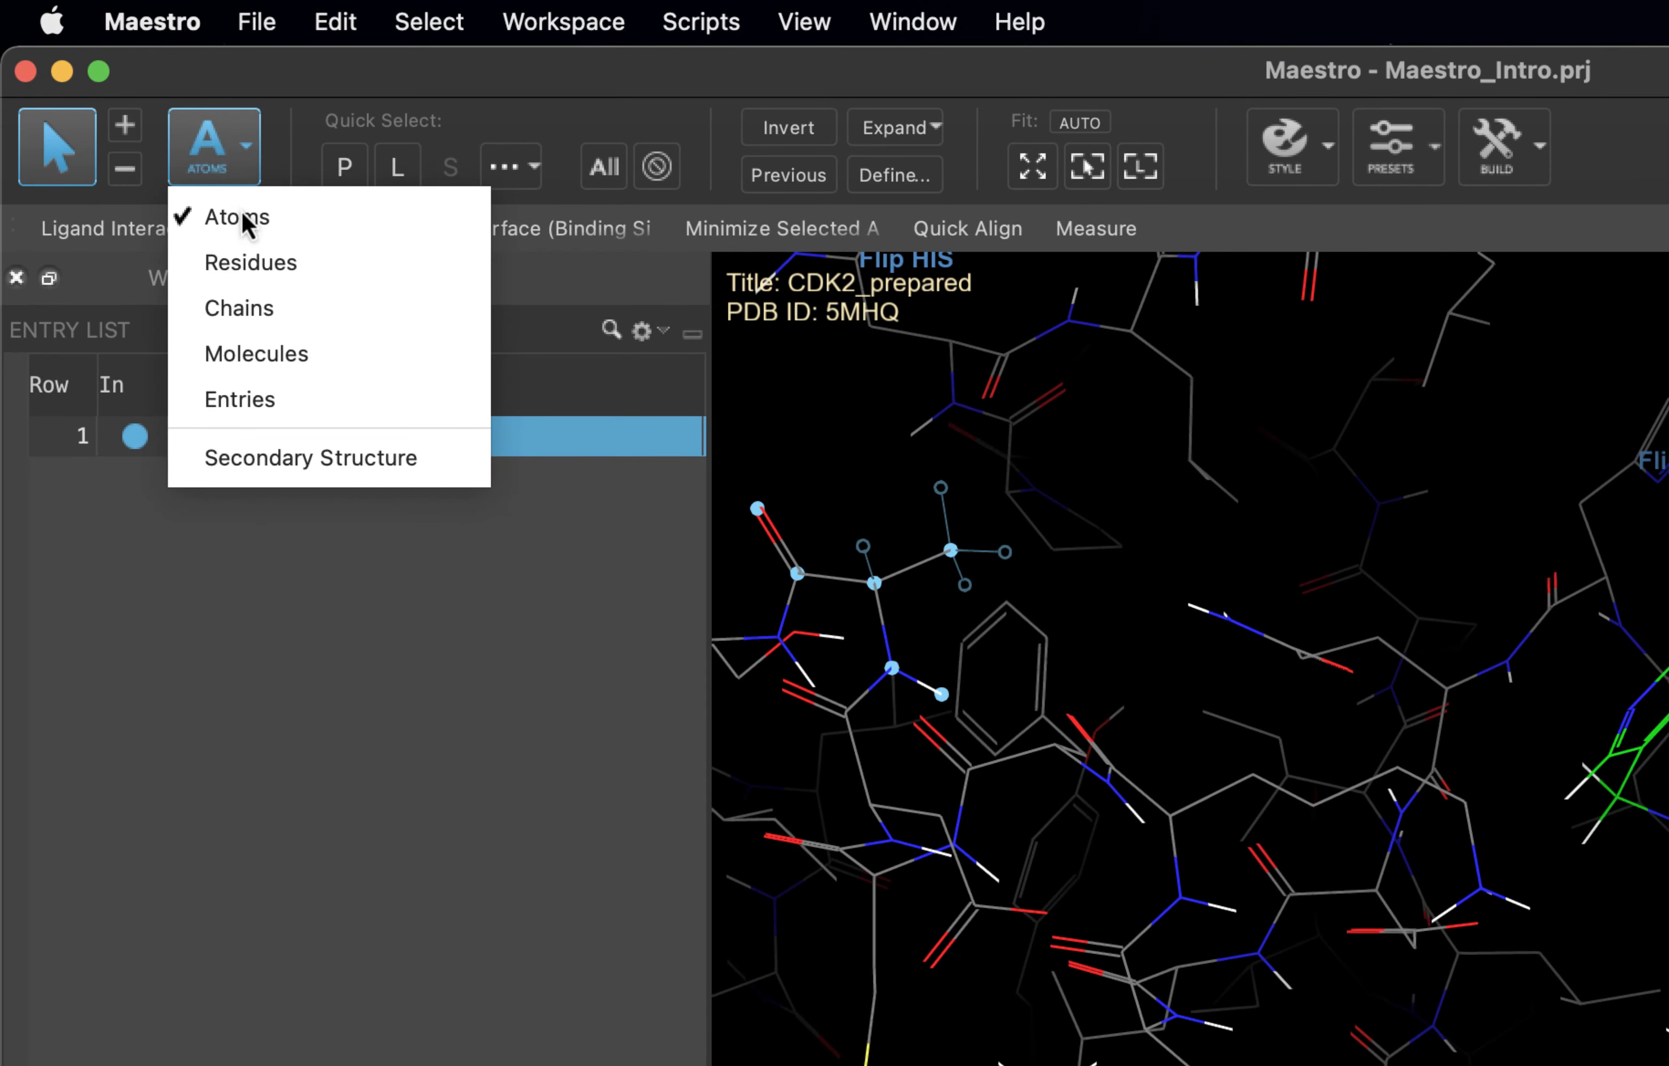
{"action": "left_click", "coordinate": [250, 262]}
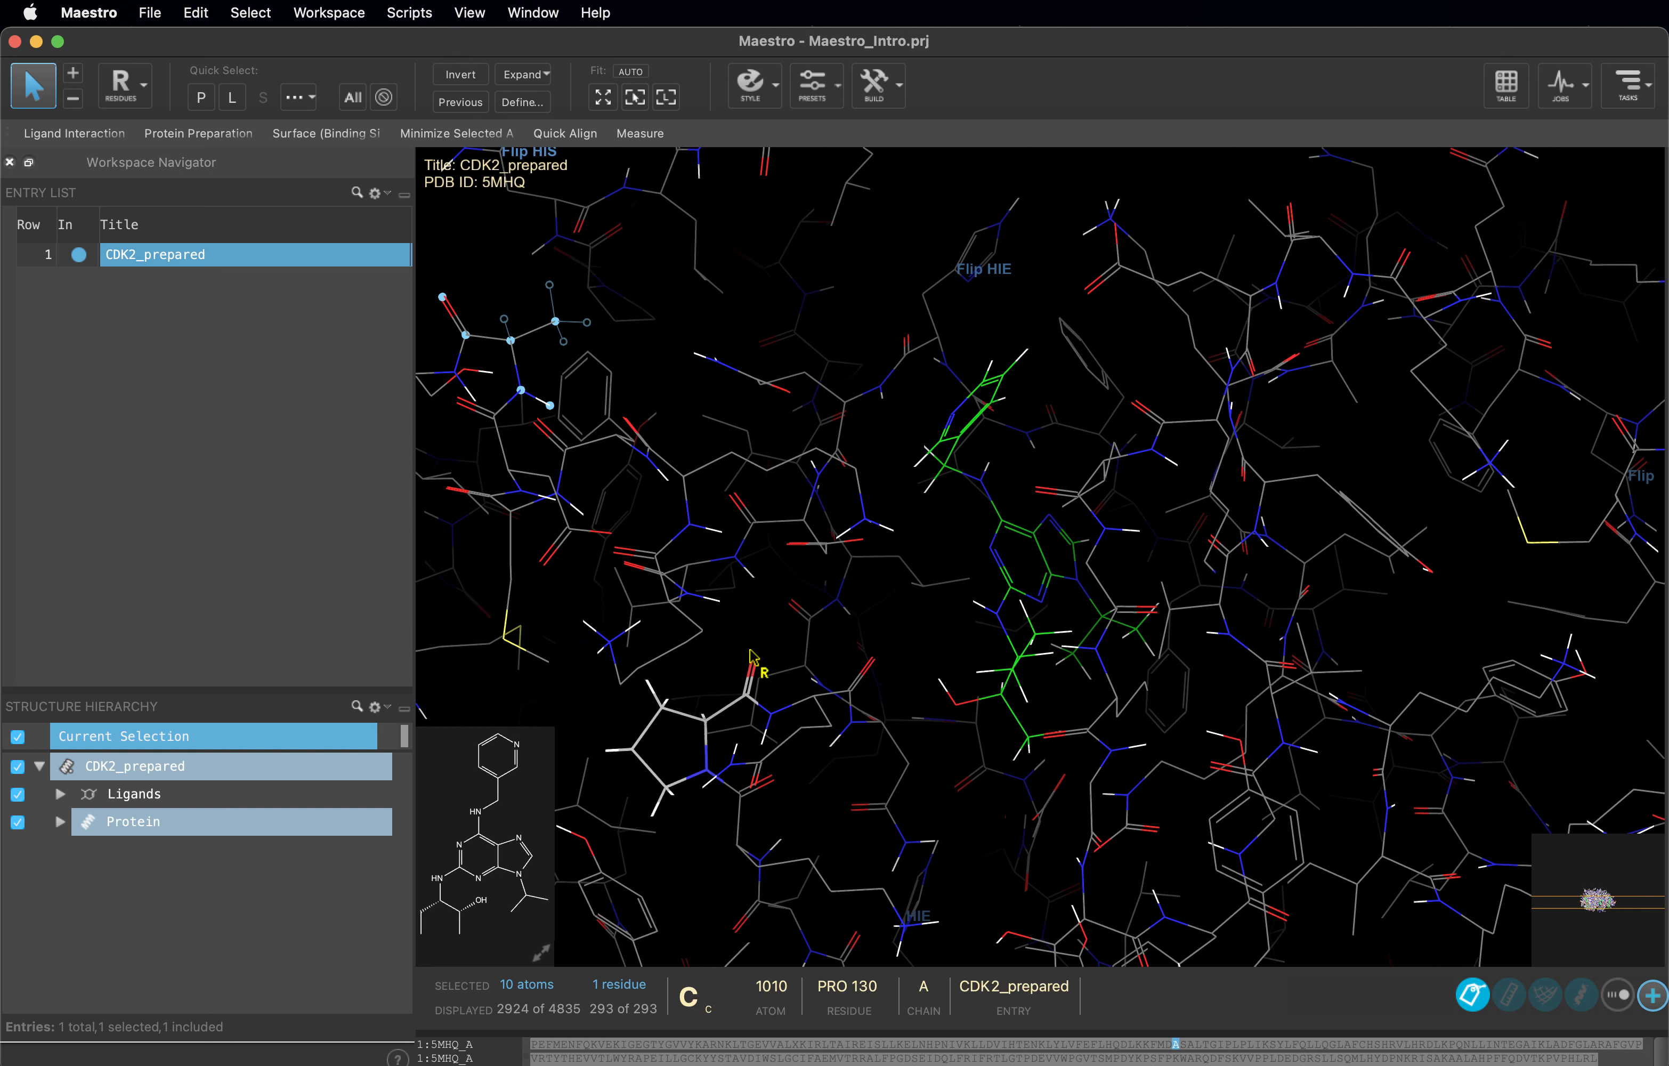
{"action": "left_click", "coordinate": [809, 713]}
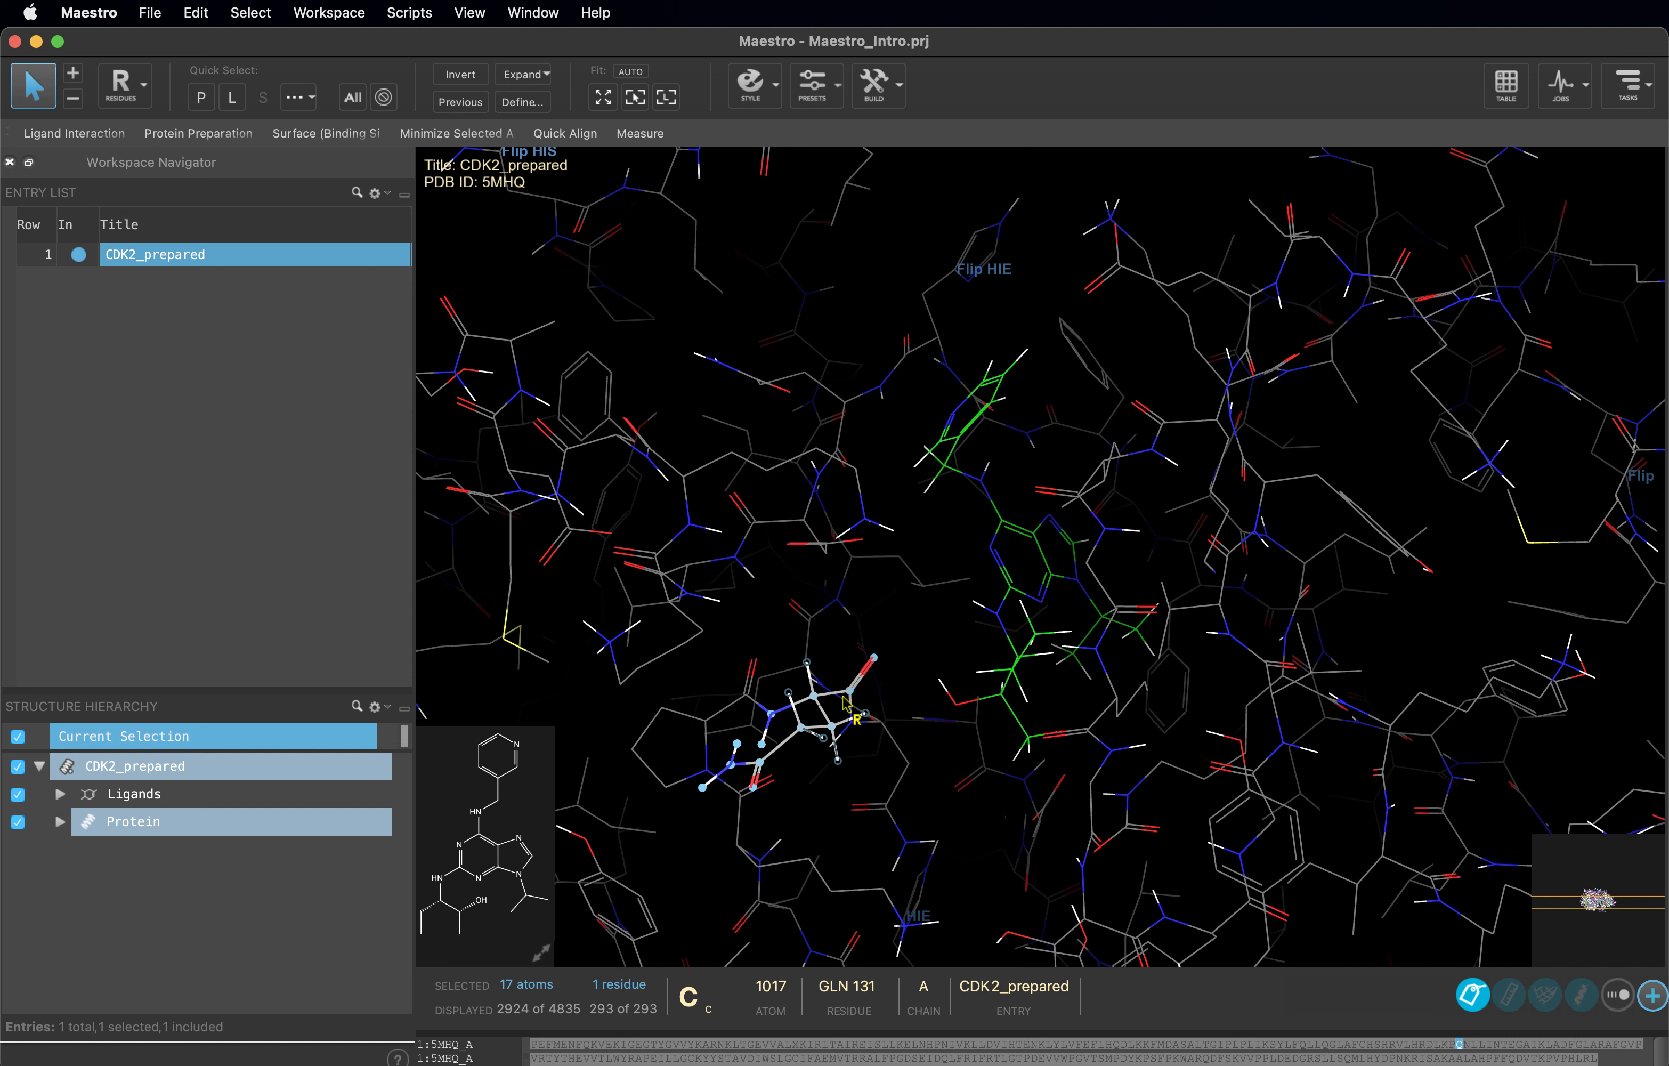
{"action": "left_click", "coordinate": [717, 742]}
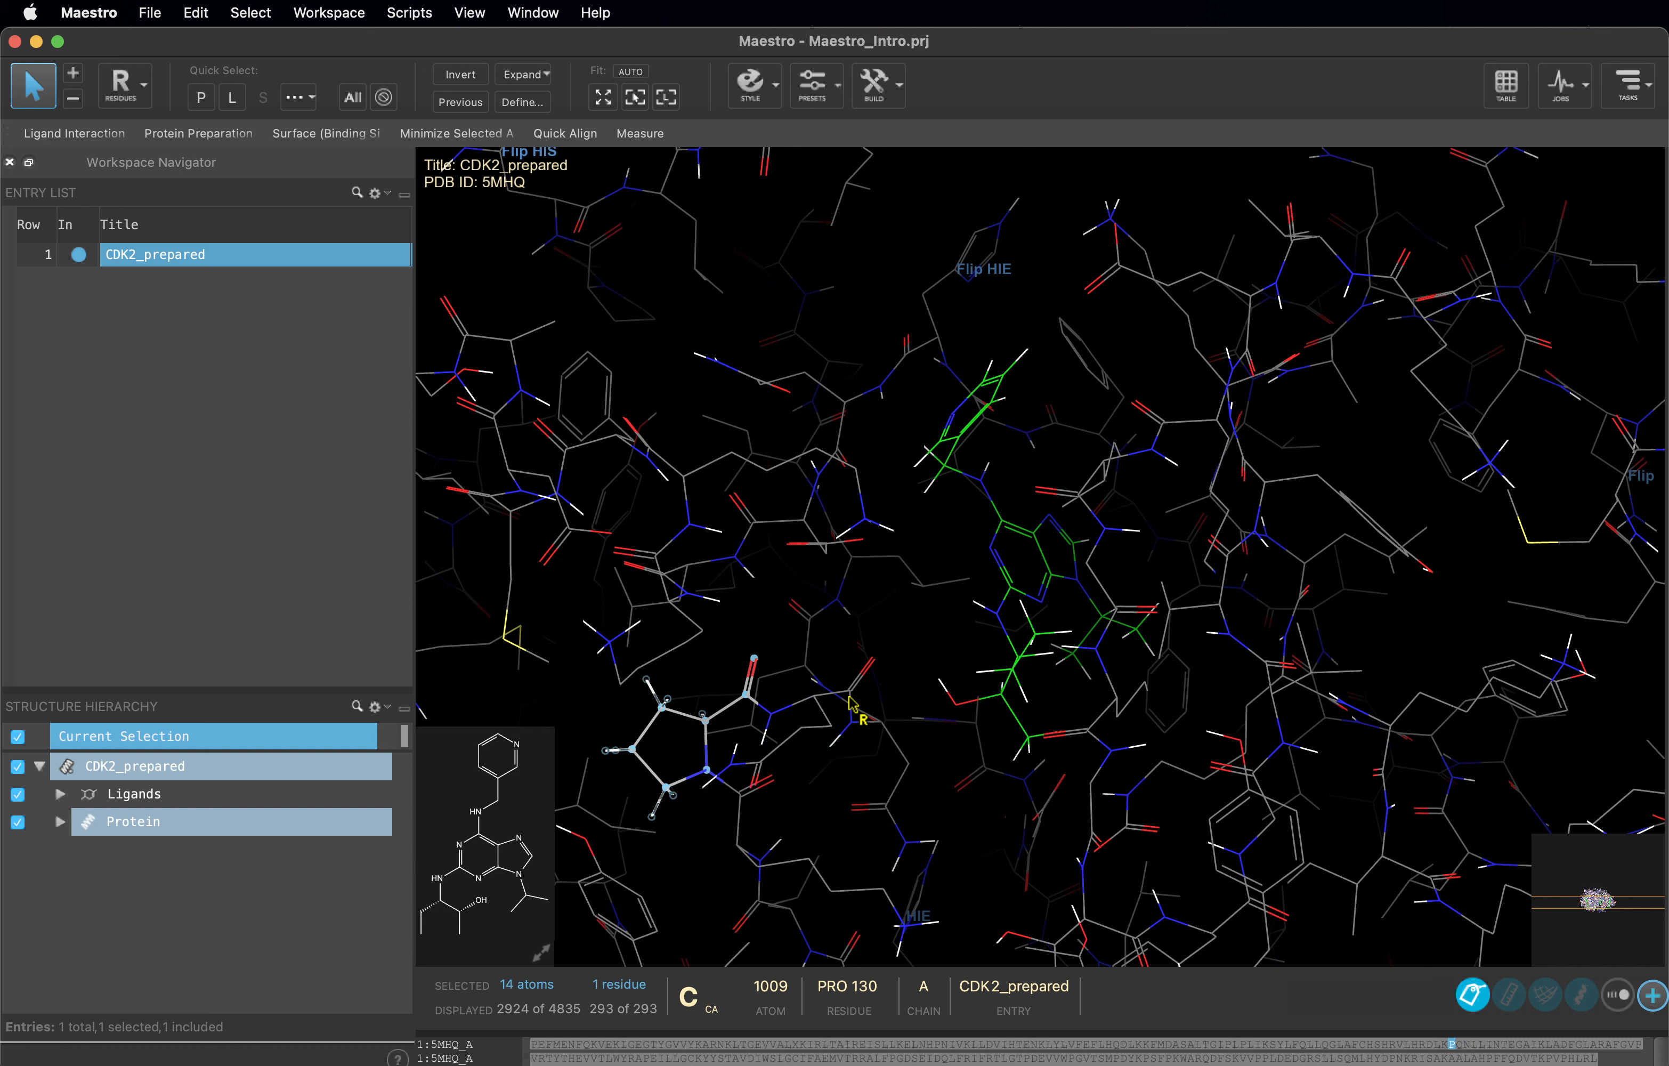
{"action": "mouse_move", "coordinate": [822, 709]}
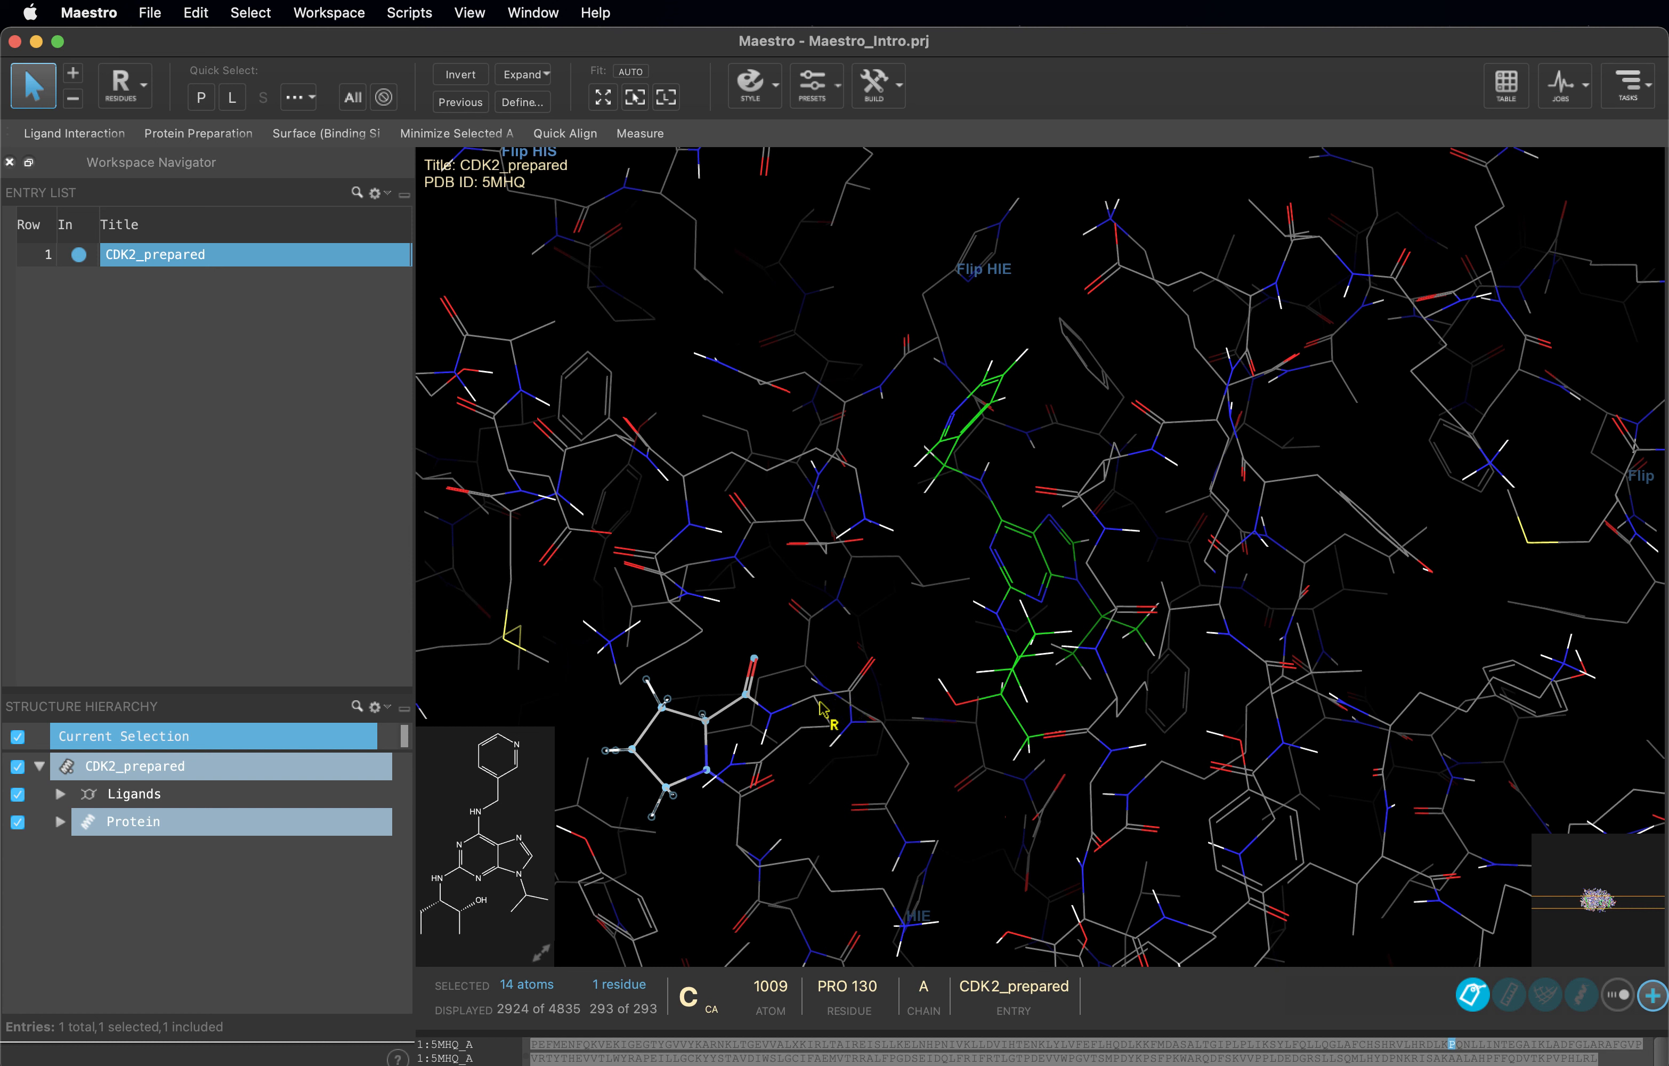